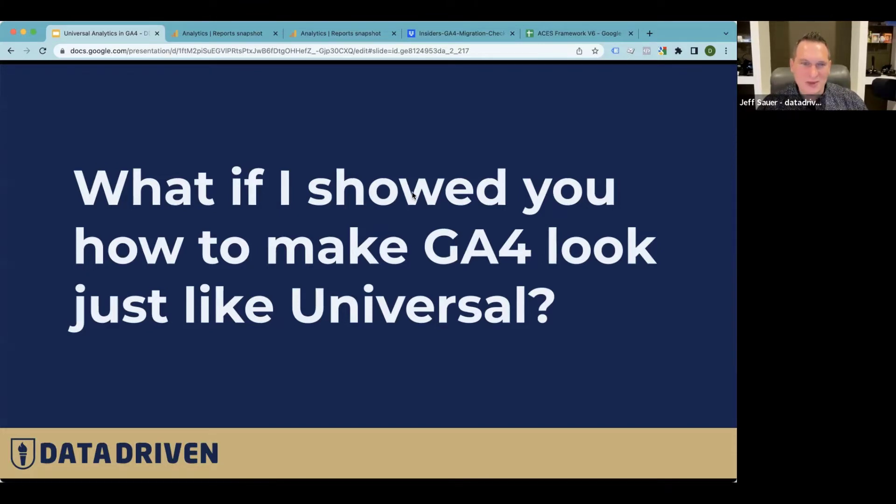
Switch from the slides to the Universal Analytics home dashboard browser tab.
click(203, 33)
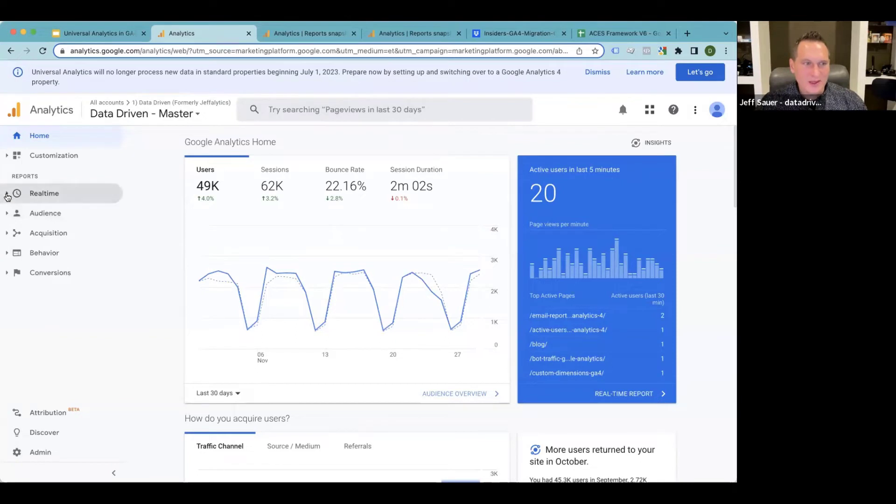
mouse_move(81, 192)
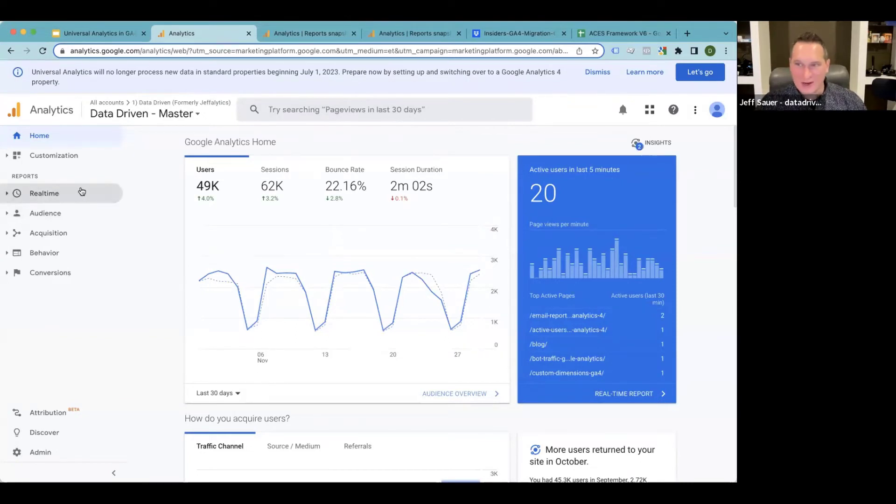
mouse_move(74, 192)
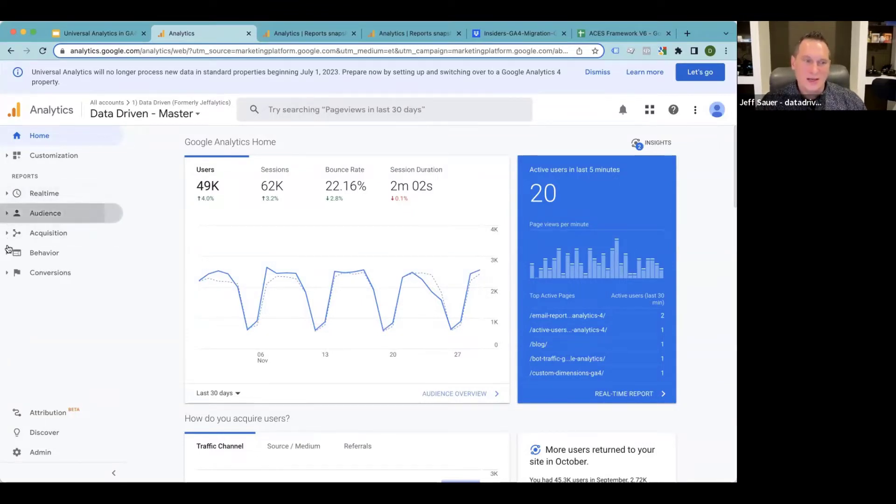
Browse the Audience report categories, then expand the Conversions section in the sidebar.
click(45, 213)
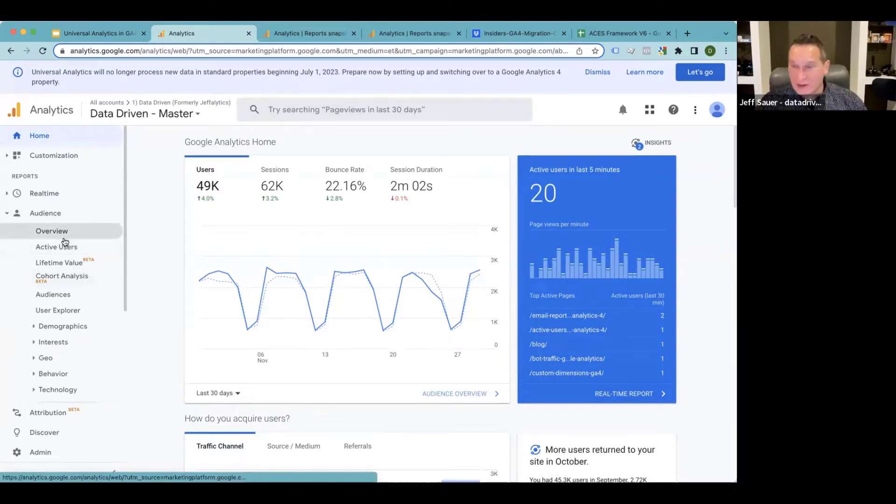
scroll(down, 3)
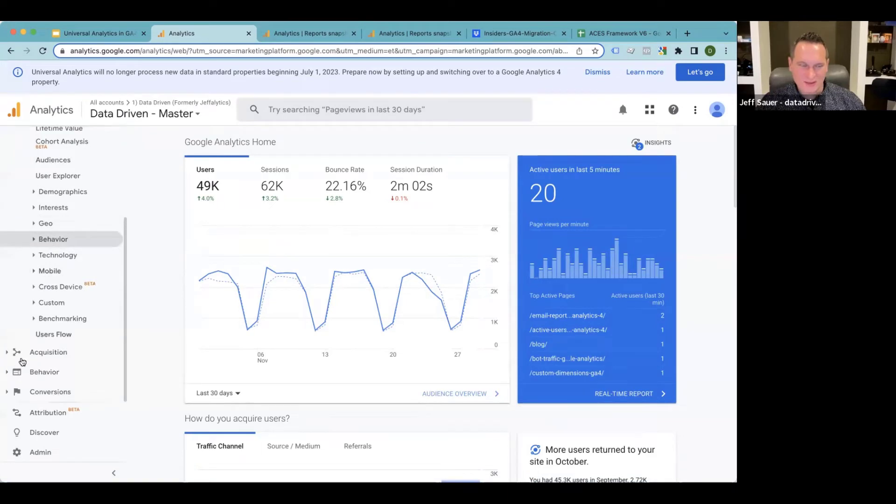
click(48, 352)
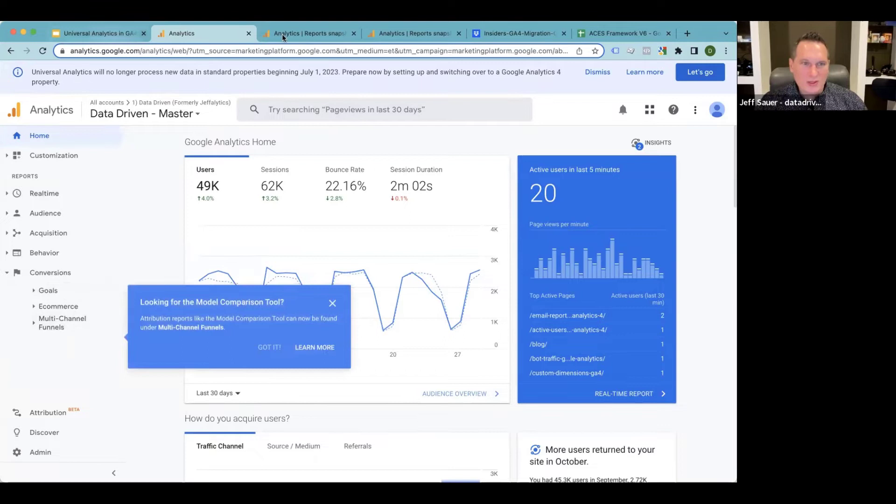
mouse_move(308, 33)
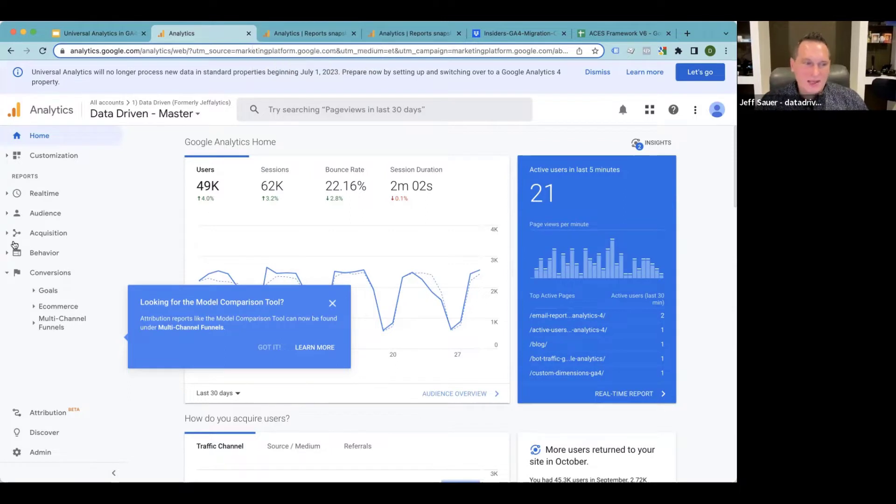
Show the Behavior > Site Content > Landing Pages report and review its per-page sessions table.
click(44, 253)
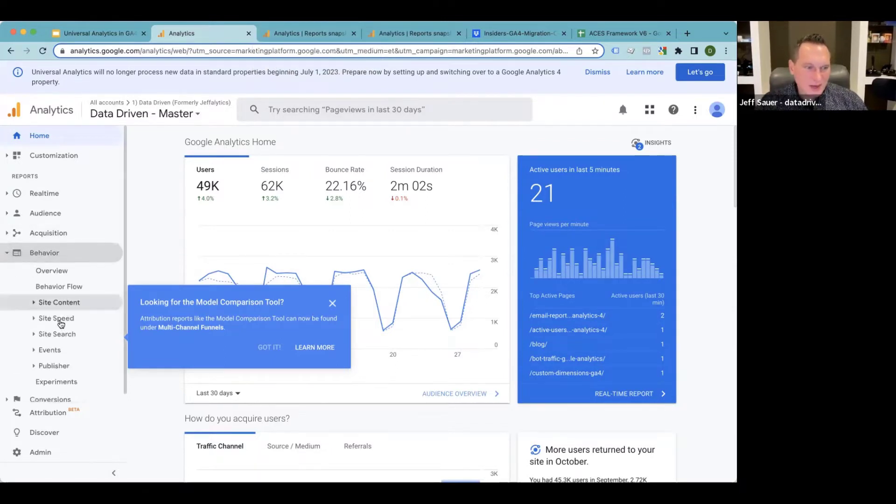
click(59, 302)
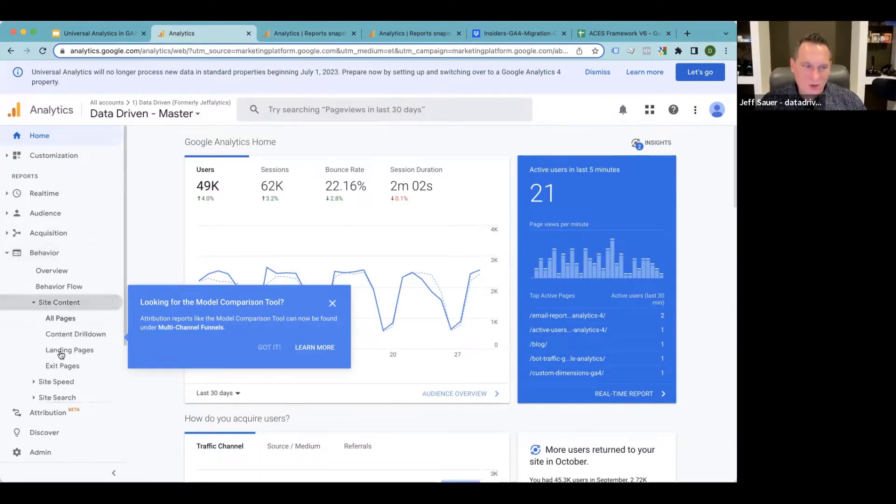
click(69, 349)
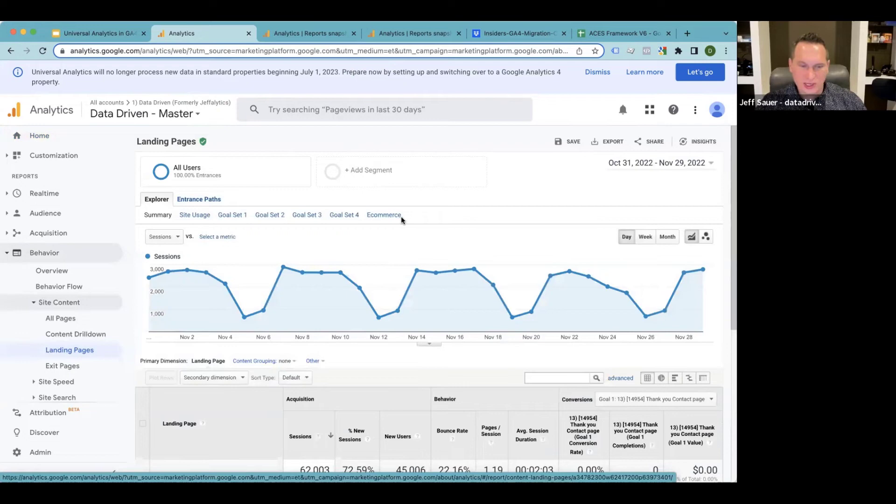
scroll(down, 3)
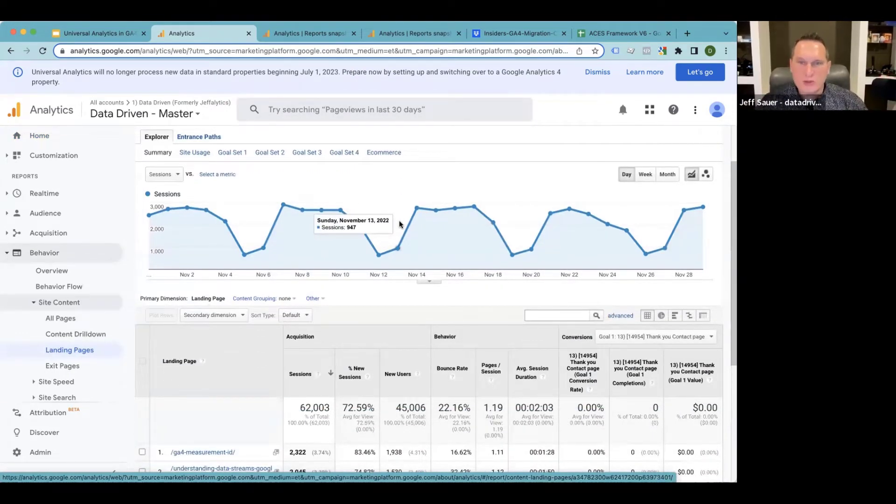
scroll(down, 3)
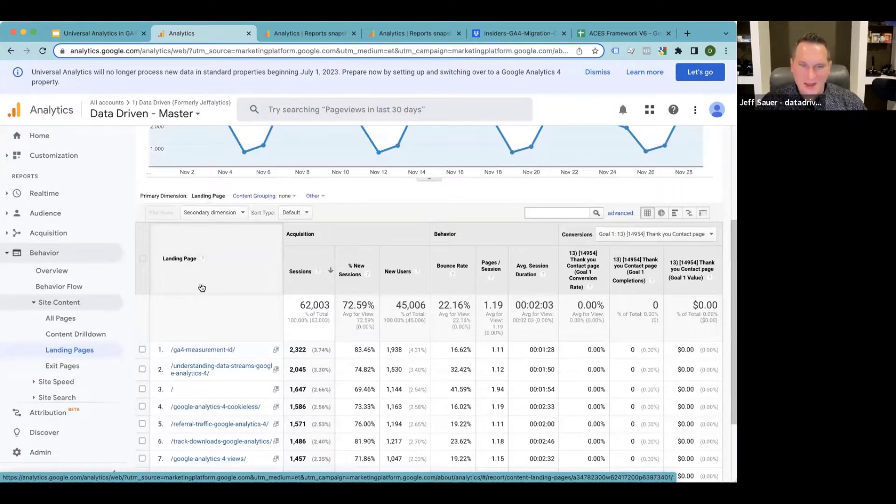
mouse_move(201, 323)
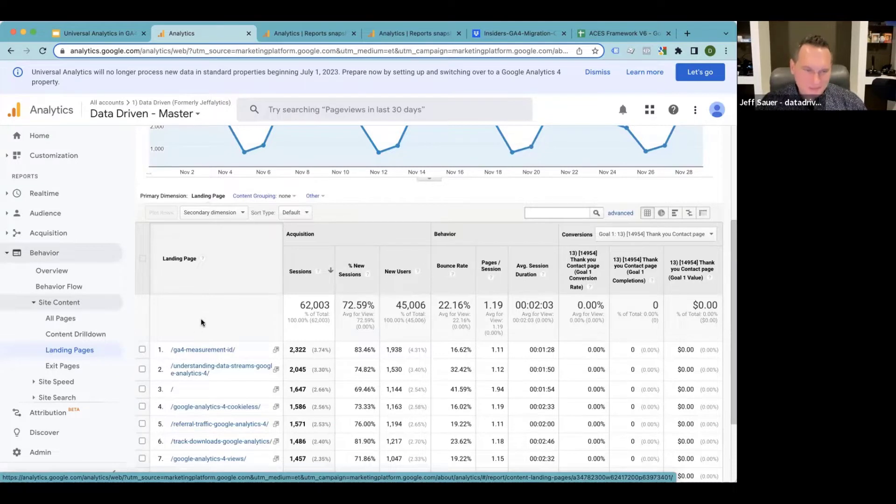
mouse_move(190, 276)
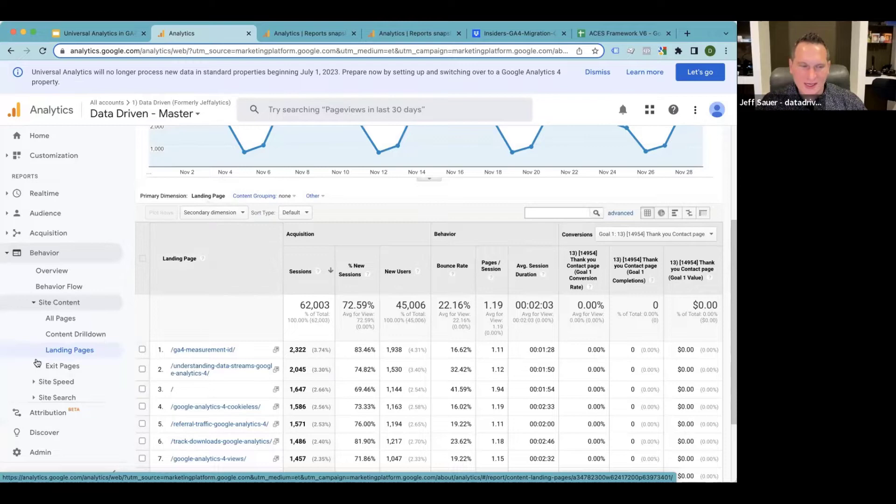
mouse_move(351, 286)
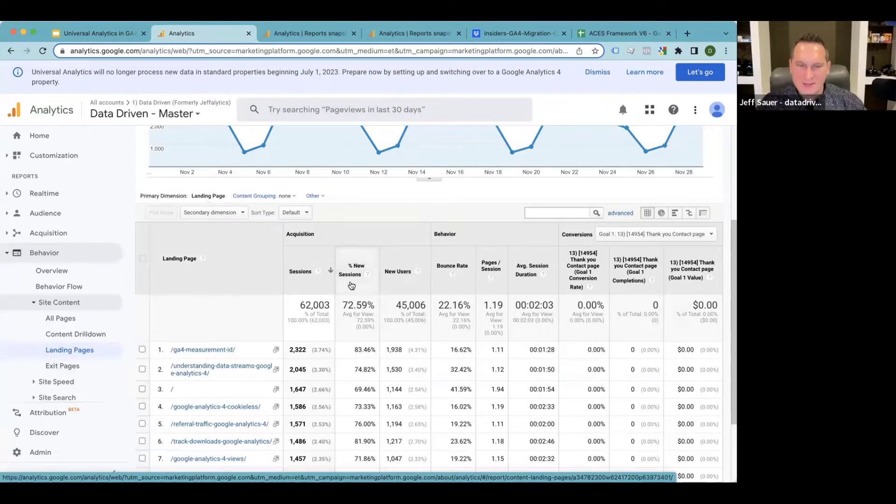
mouse_move(460, 234)
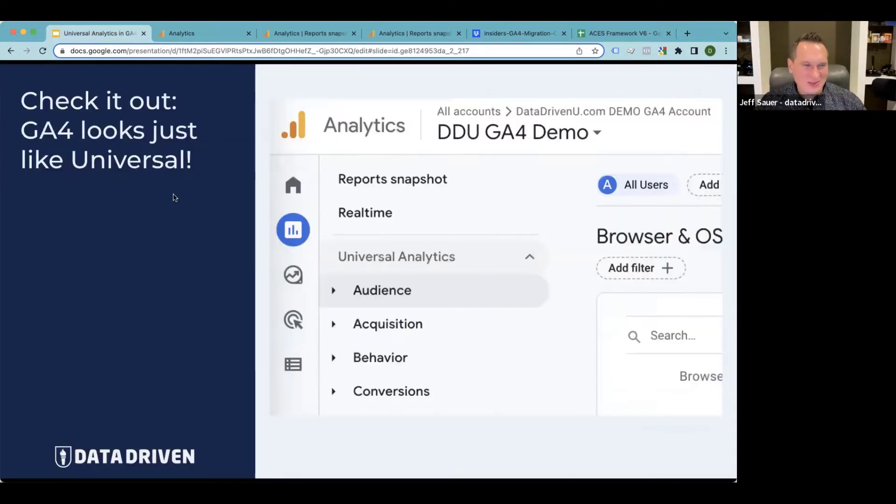
mouse_move(327, 184)
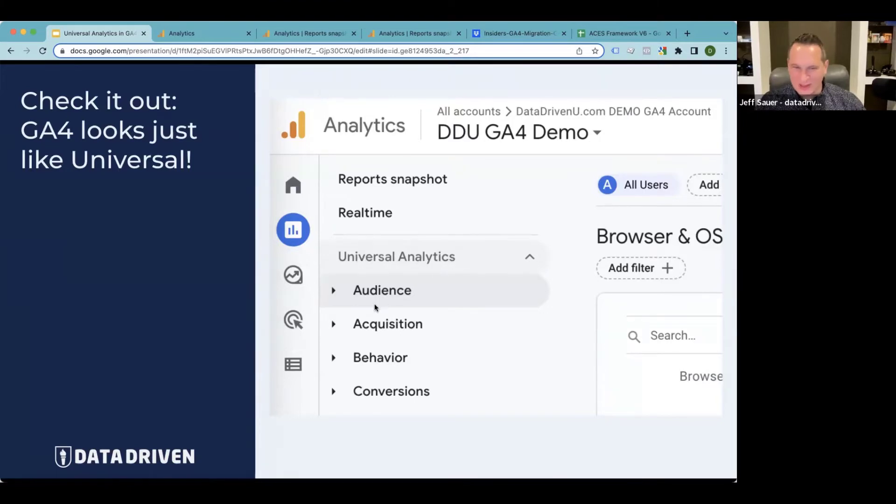
mouse_move(361, 392)
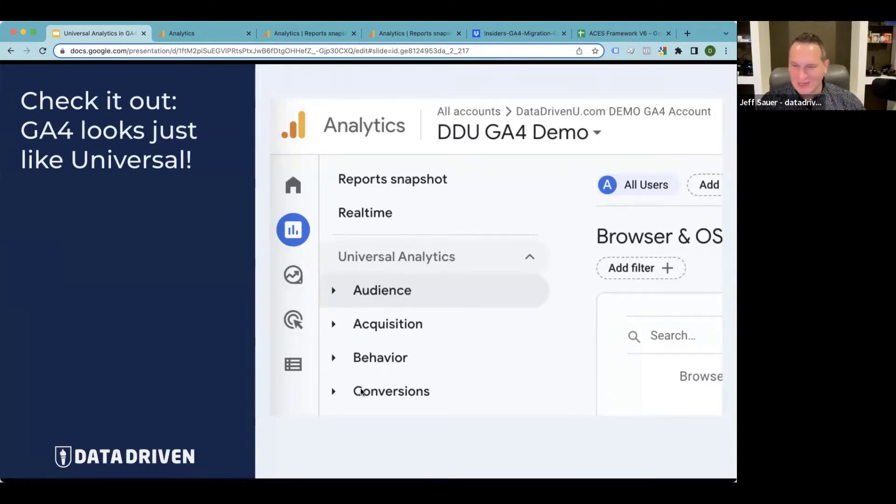
mouse_move(166, 189)
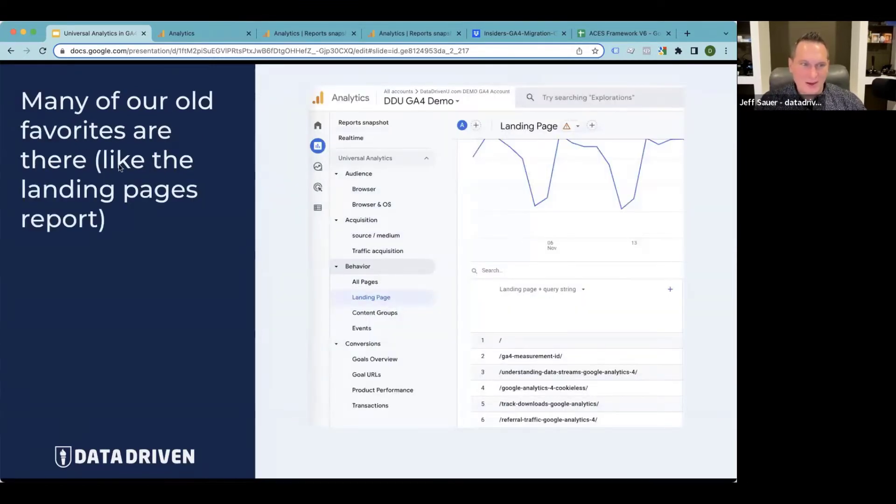
mouse_move(118, 136)
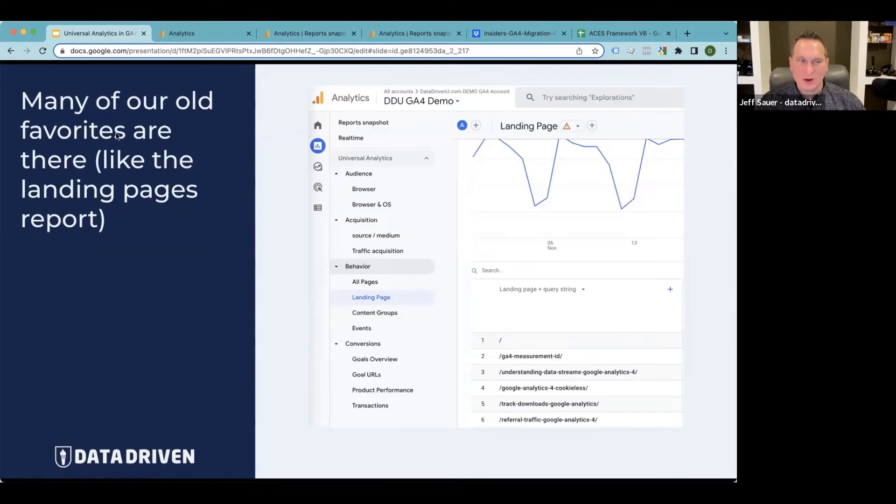
mouse_move(148, 168)
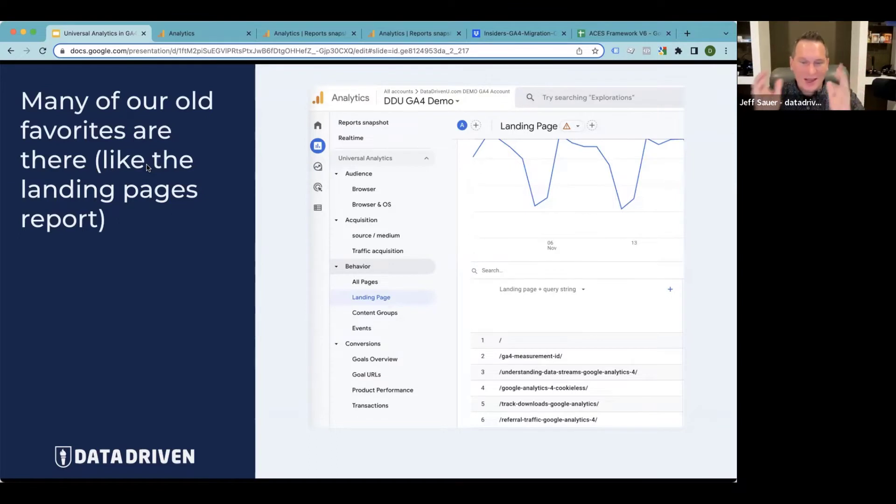
mouse_move(186, 120)
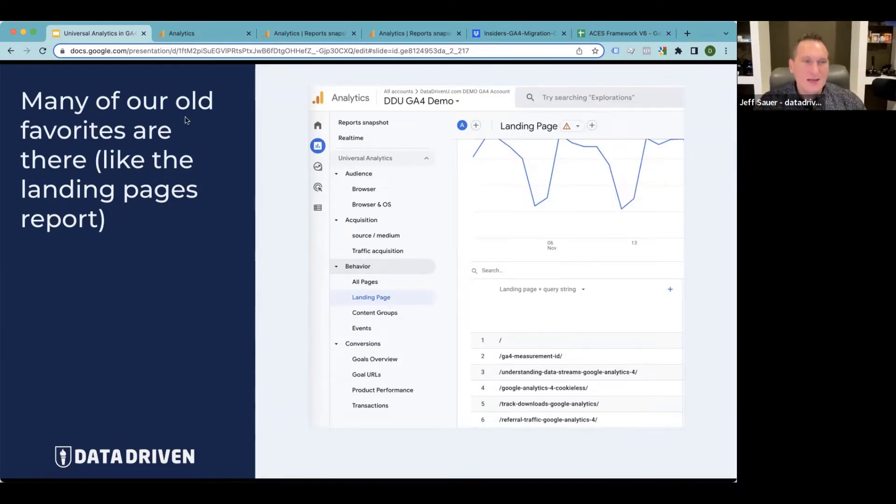
mouse_move(136, 218)
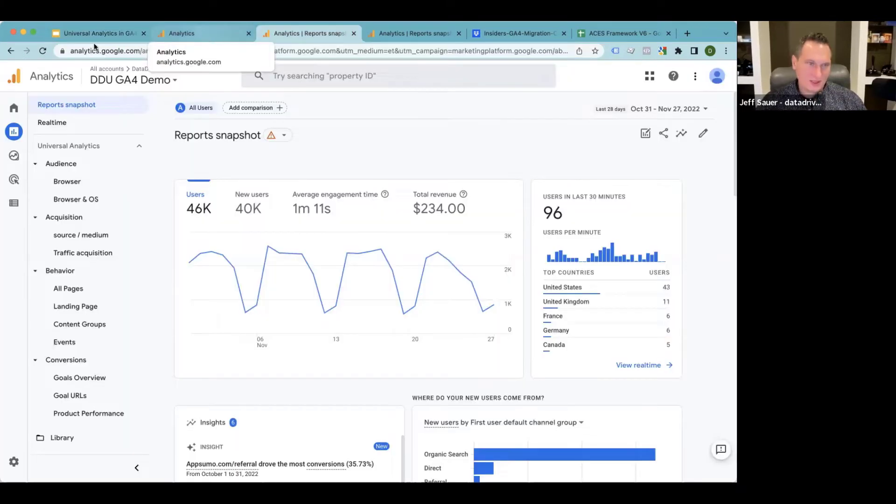
mouse_move(69, 146)
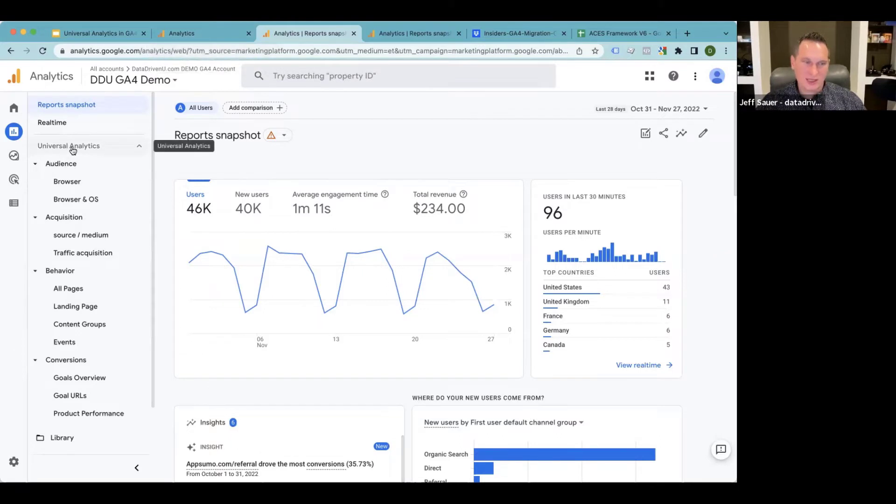
mouse_move(56, 173)
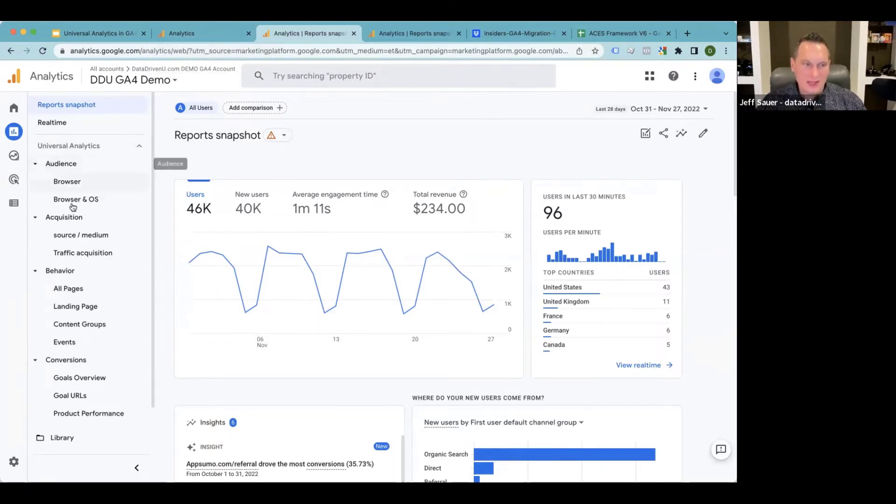
mouse_move(71, 380)
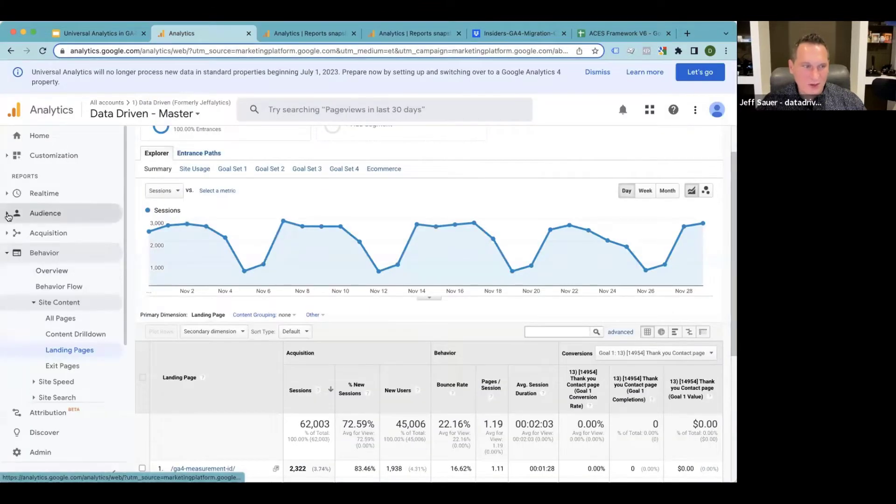
Show Audience > Technology > Browser & OS in UA, comparing briefly with the GA4 demo tab.
click(45, 213)
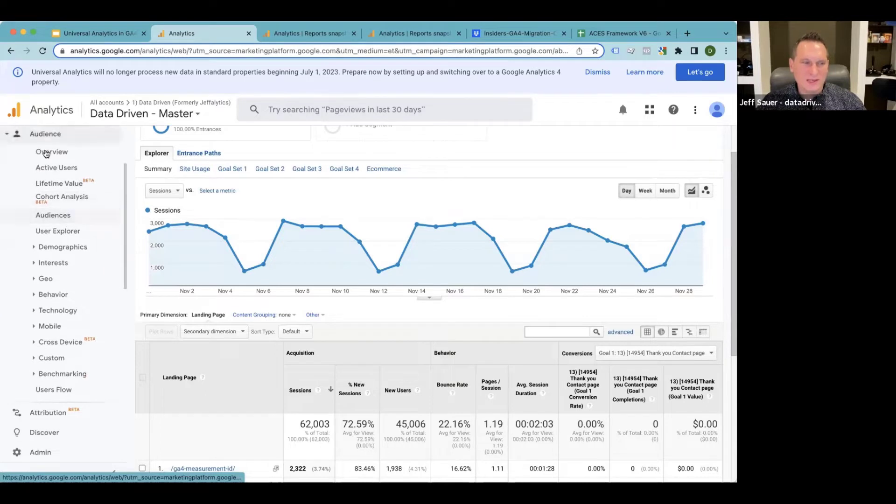
mouse_move(54, 390)
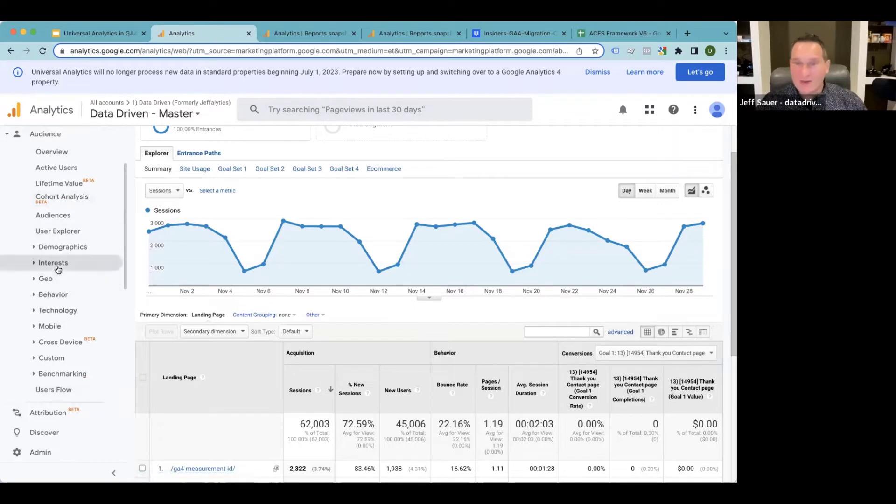
mouse_move(52, 310)
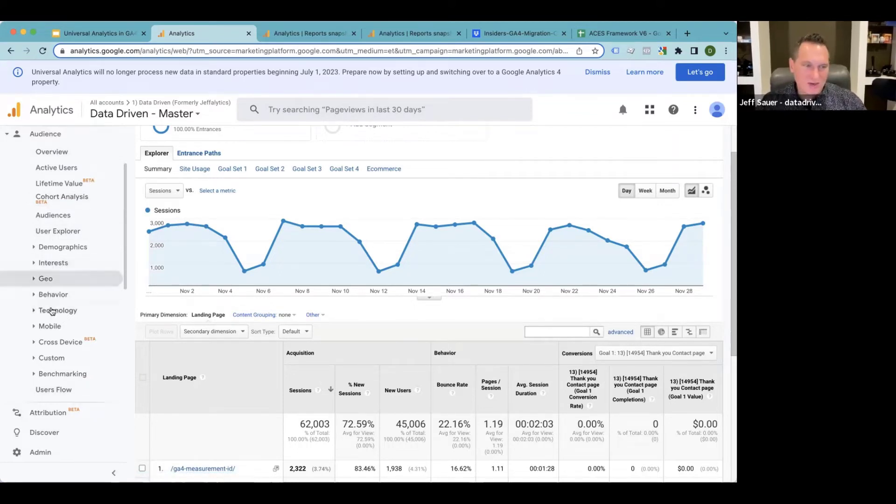
mouse_move(57, 309)
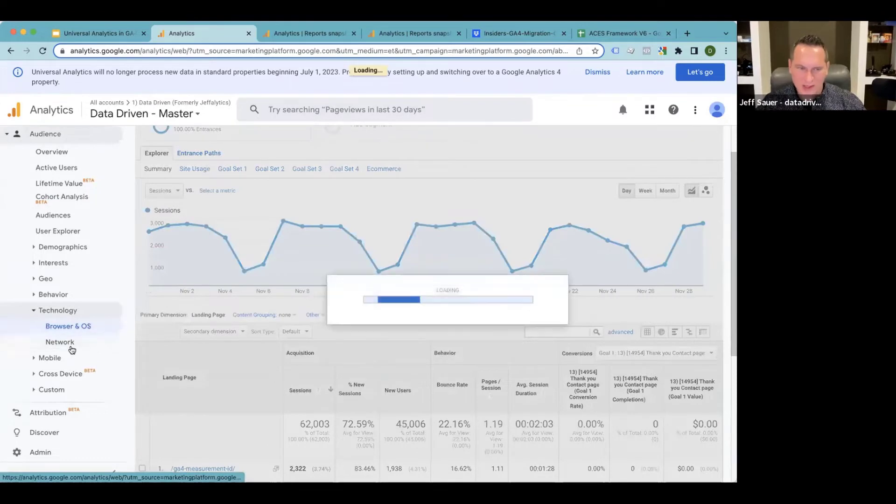
click(67, 326)
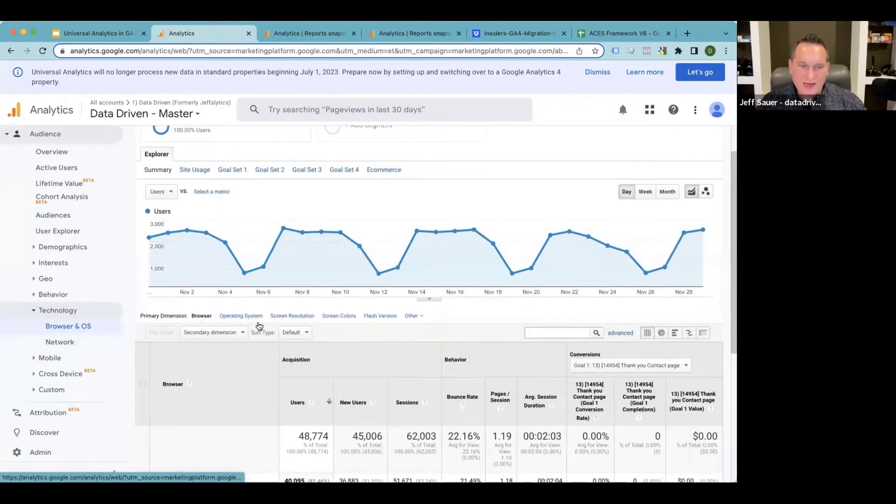
scroll(up, 3)
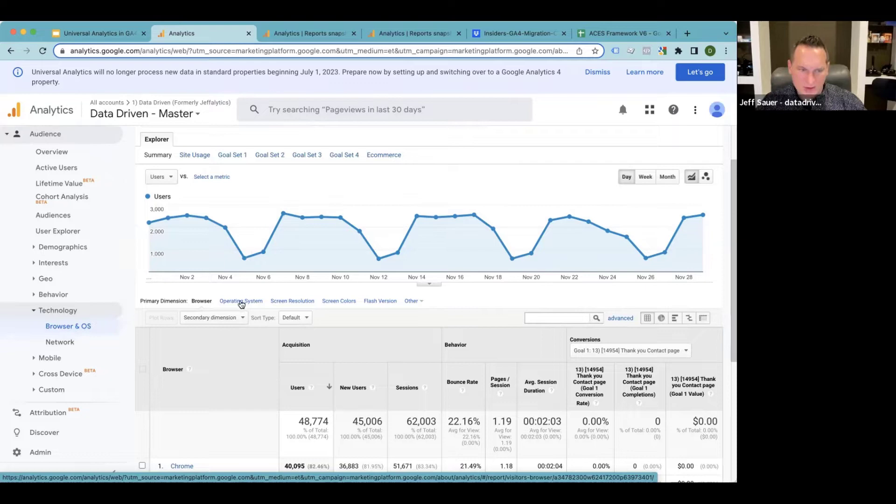
mouse_move(80, 330)
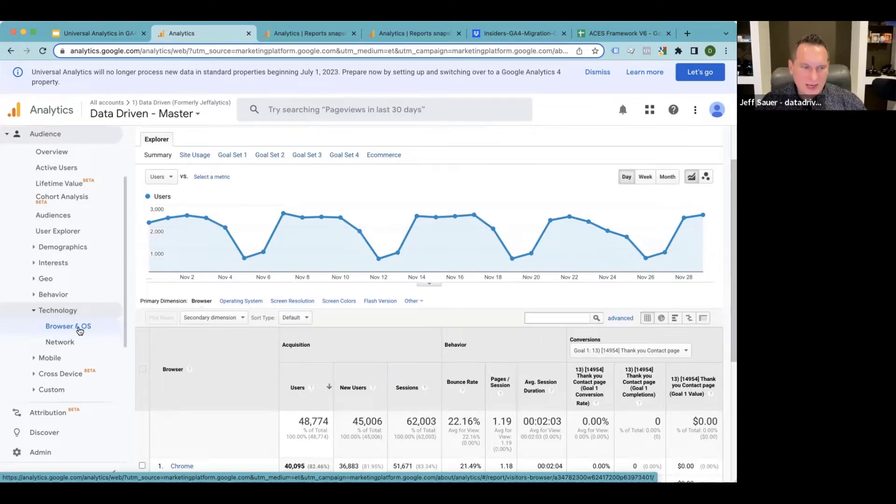
click(309, 33)
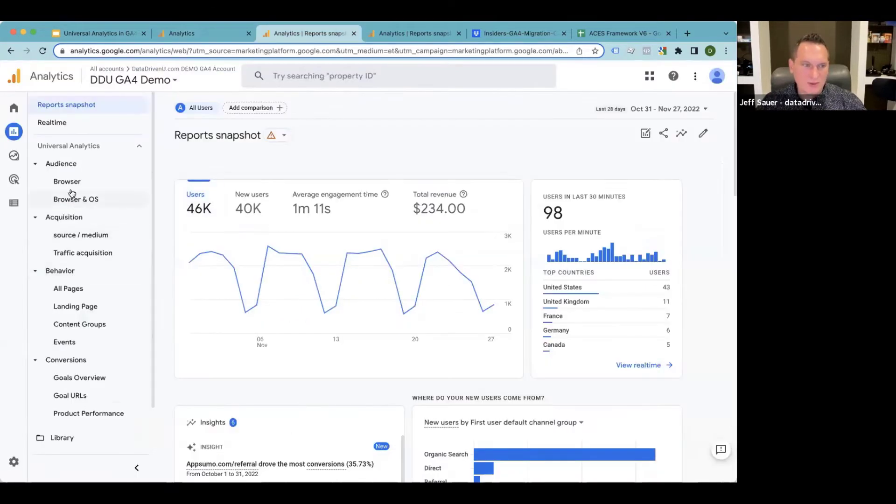
mouse_move(76, 199)
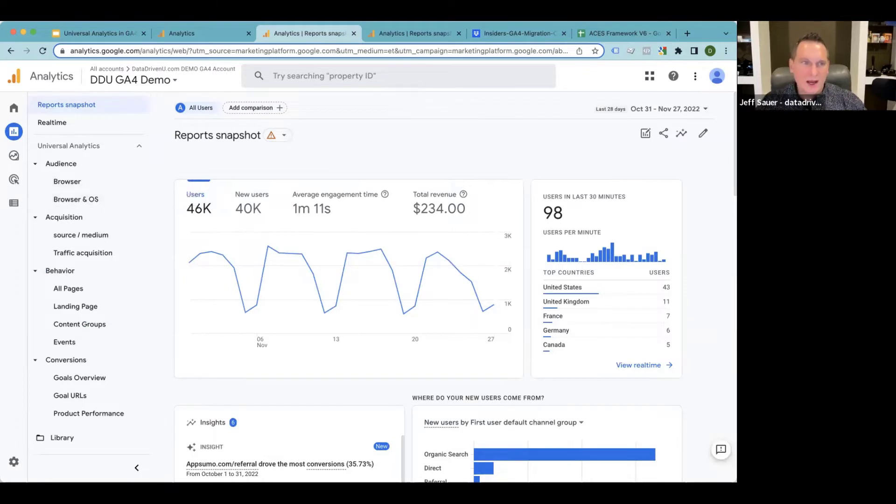
click(203, 33)
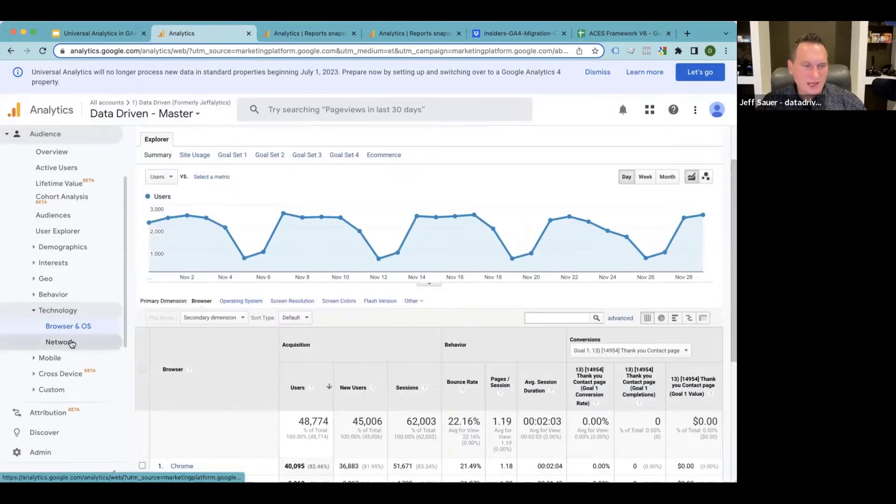
Review the UA Technology > Network report, then the Mobile > Devices report.
click(59, 342)
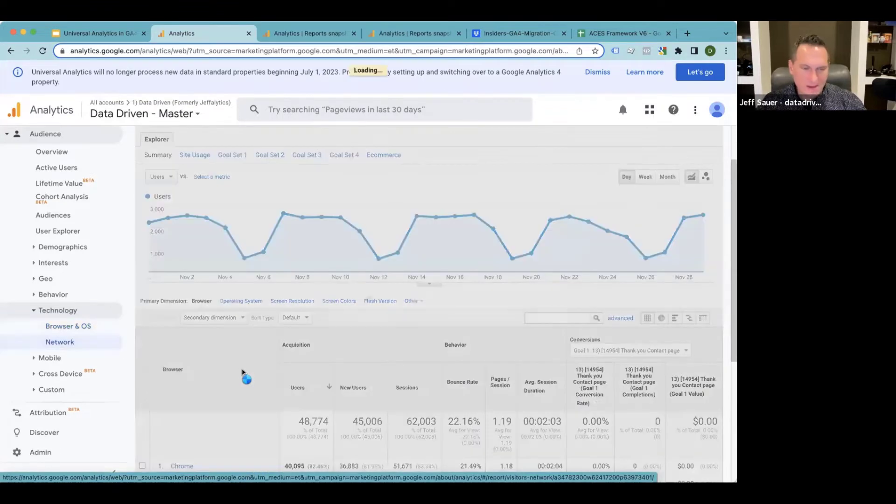
scroll(down, 3)
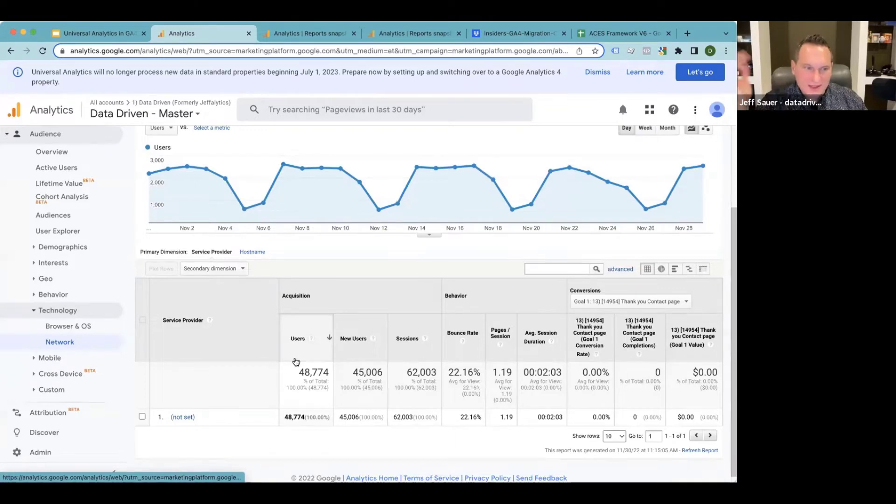
mouse_move(183, 417)
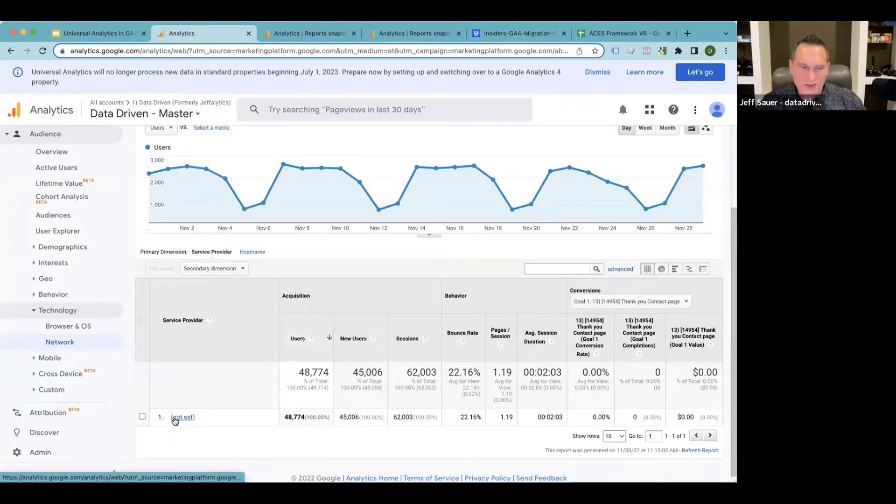
mouse_move(188, 419)
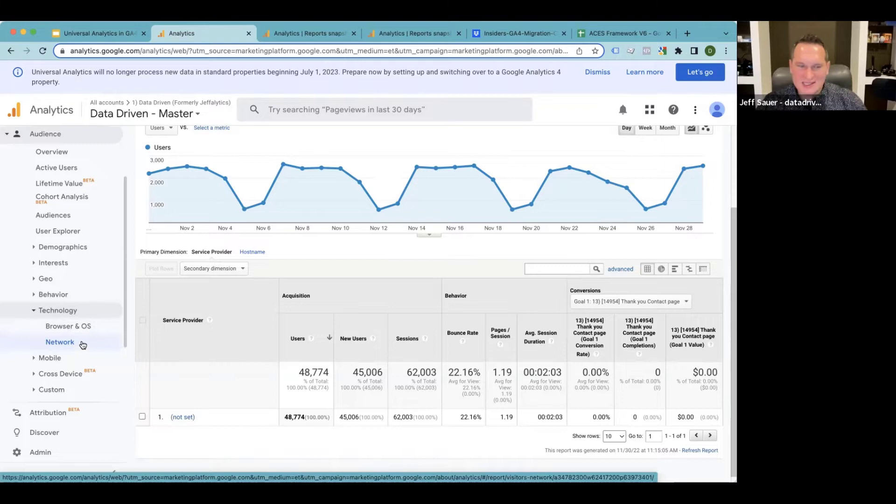
mouse_move(441, 432)
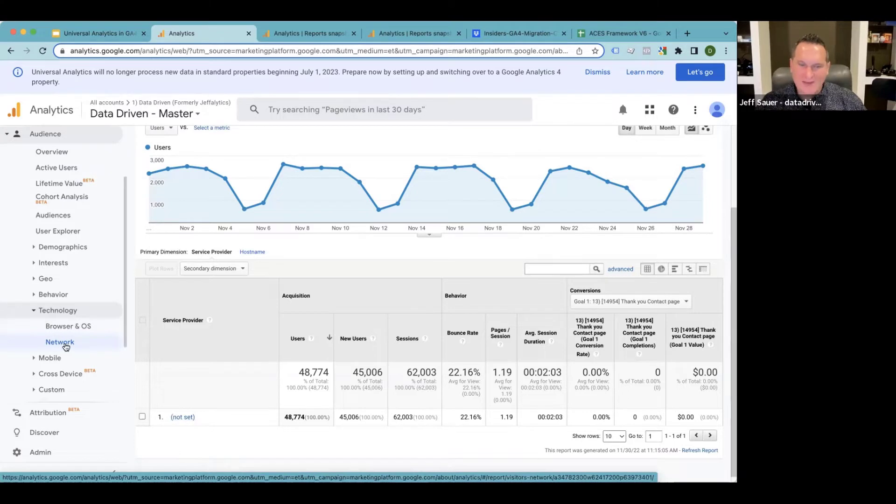
mouse_move(189, 326)
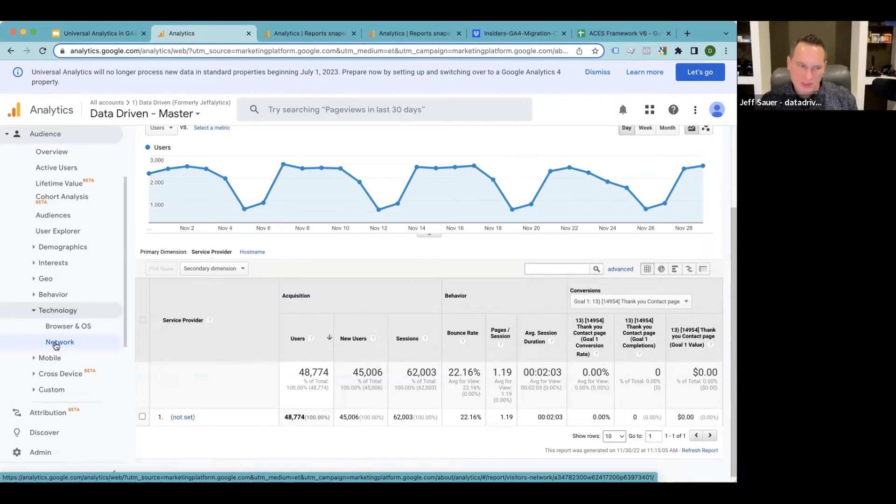
mouse_move(54, 358)
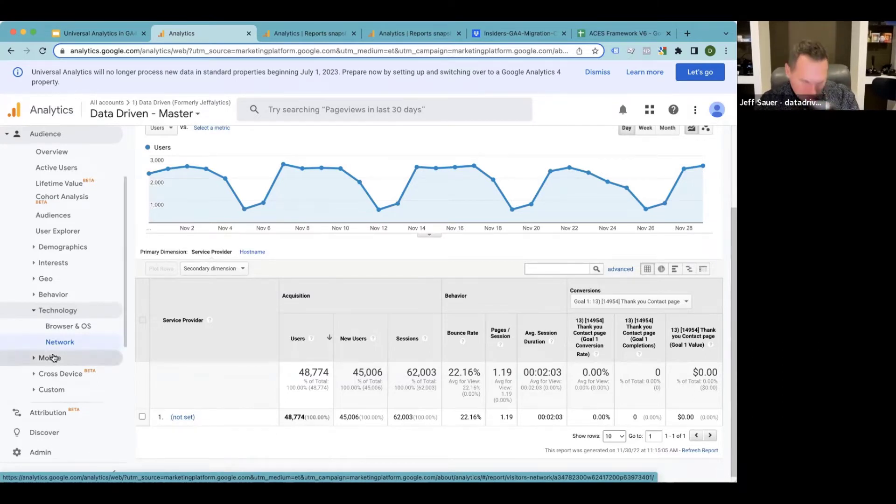
mouse_move(181, 420)
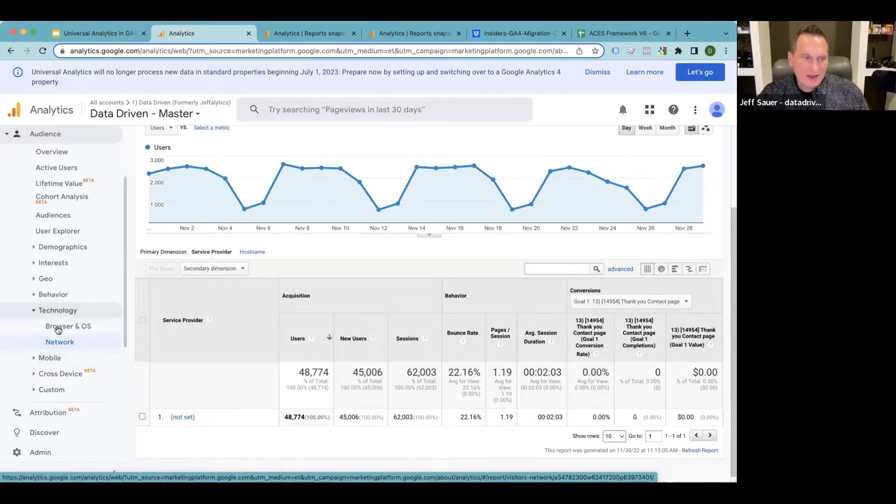
click(49, 357)
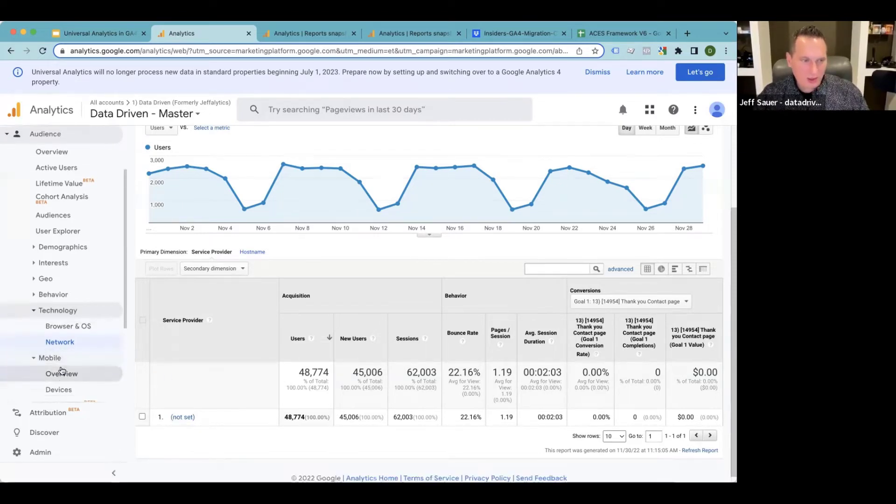
click(58, 389)
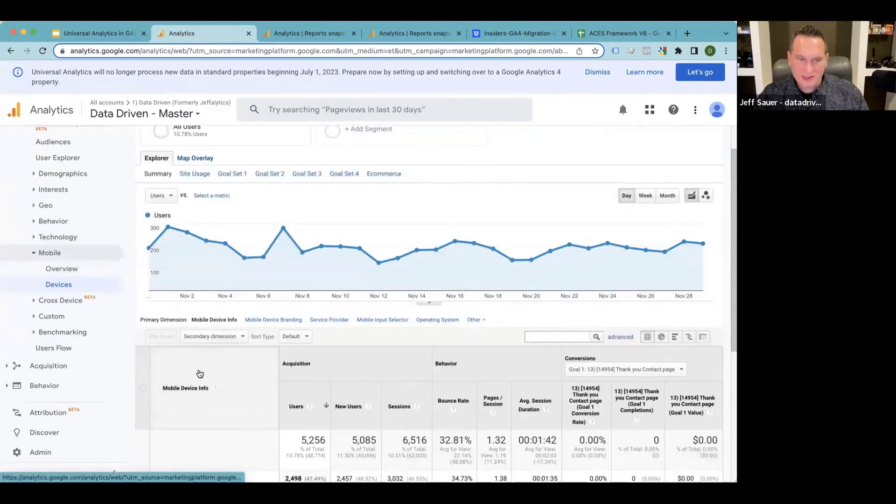
scroll(down, 3)
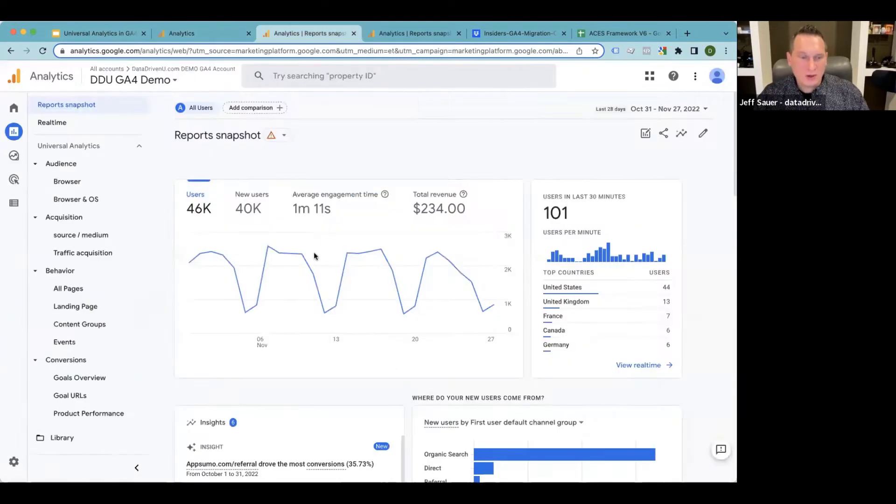
mouse_move(77, 199)
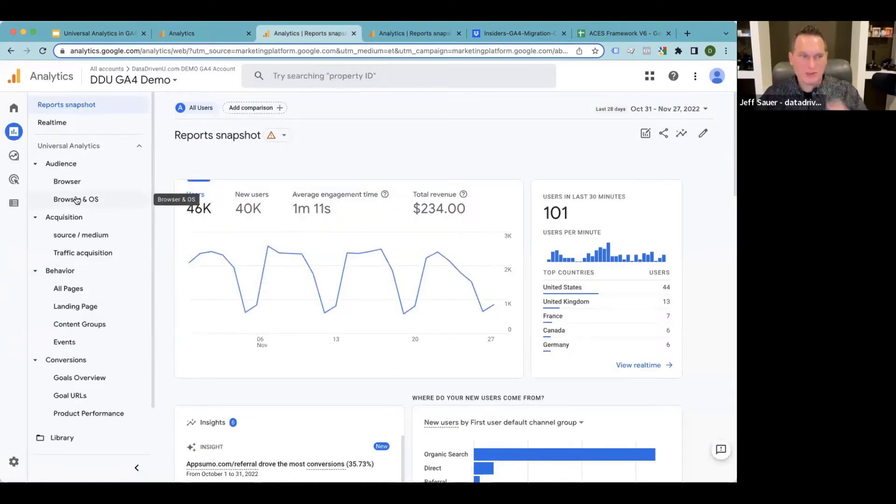
mouse_move(292, 240)
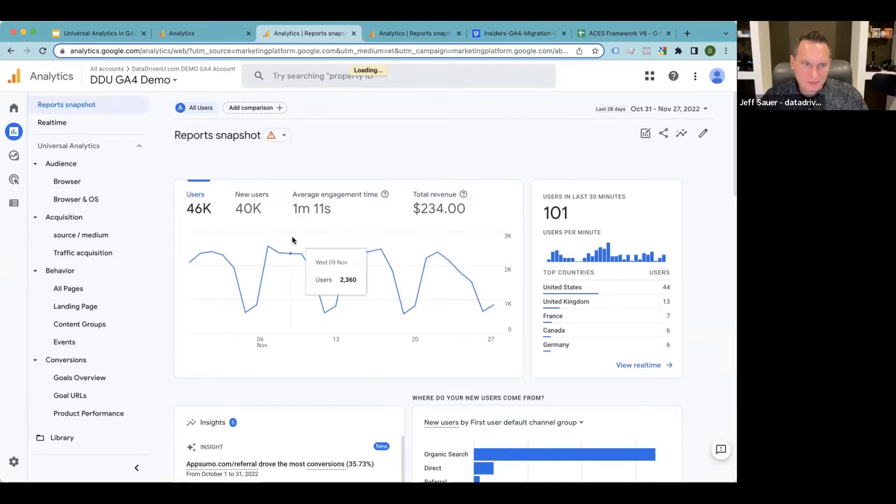
In the GA4 Universal Analytics collection, compare the Browser report and return to Browser & OS.
click(76, 199)
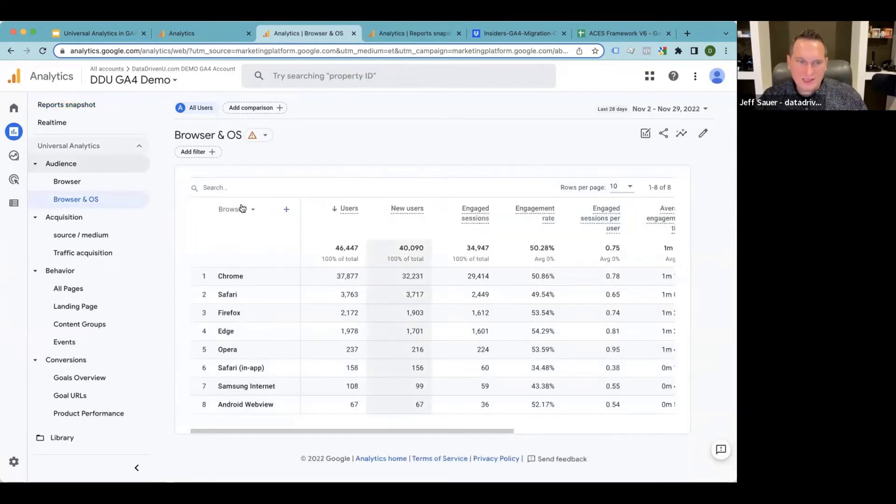
mouse_move(703, 133)
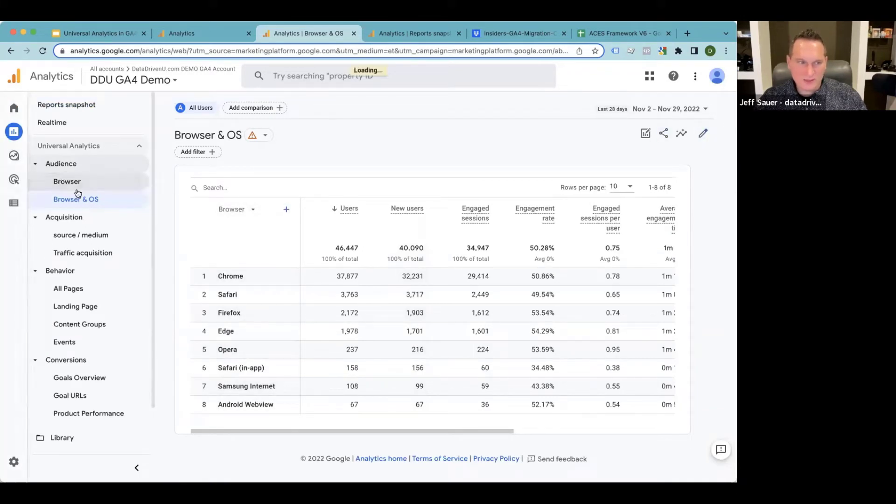
click(67, 181)
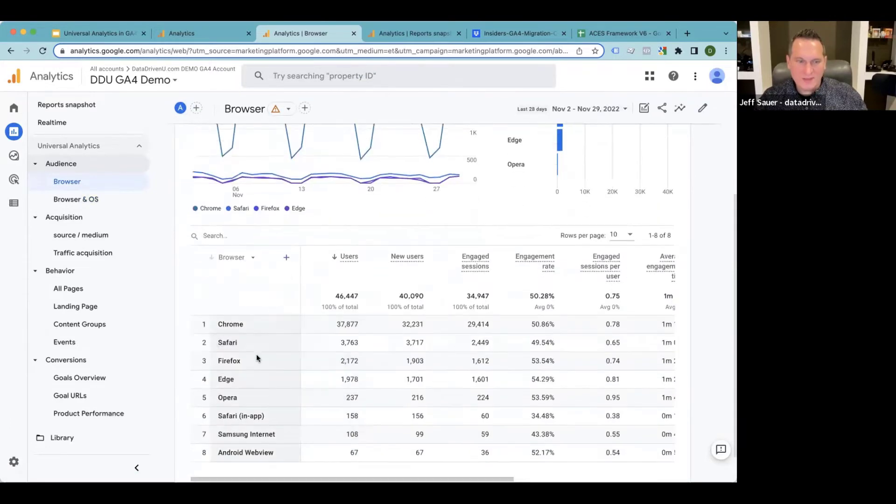
click(76, 199)
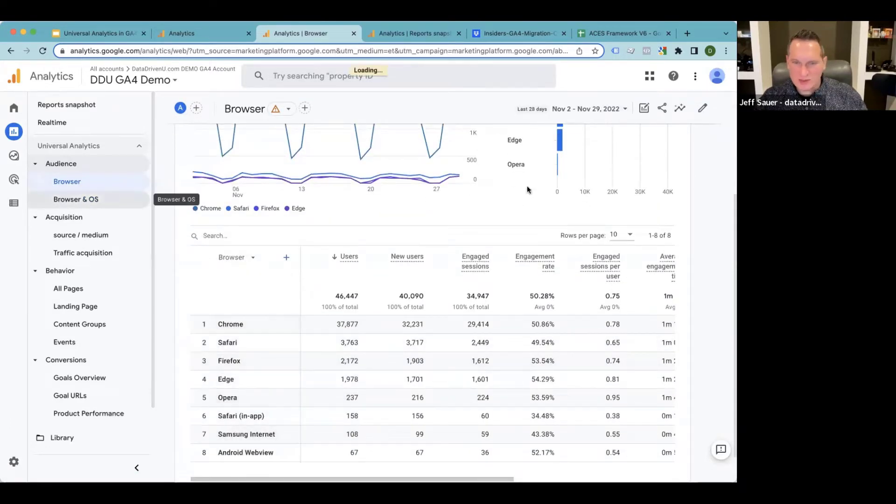
click(75, 199)
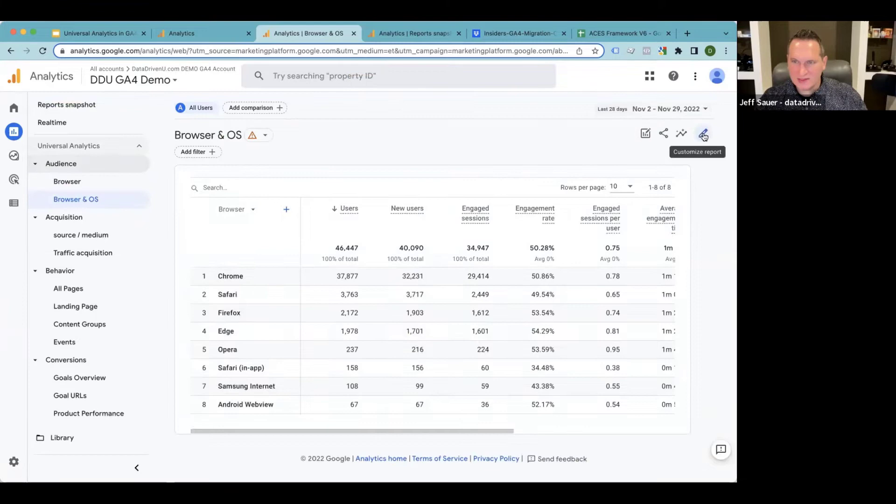
Start customizing the GA4 Browser & OS report.
click(703, 134)
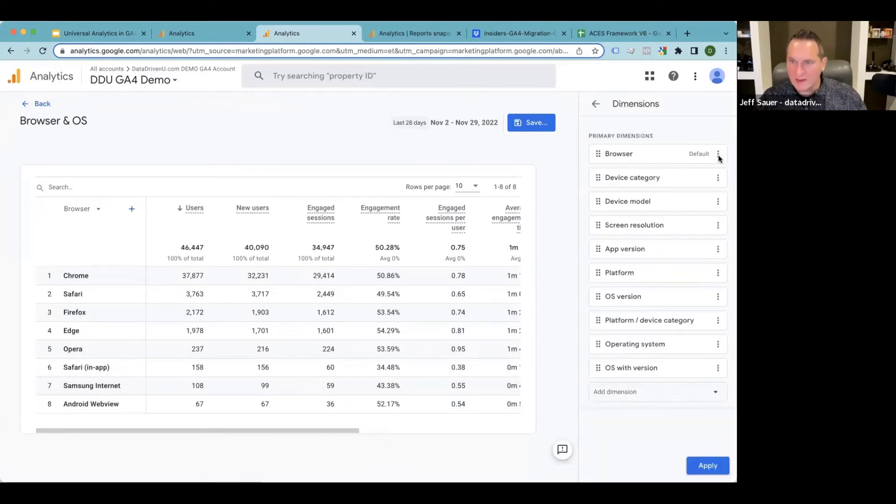
mouse_move(621, 222)
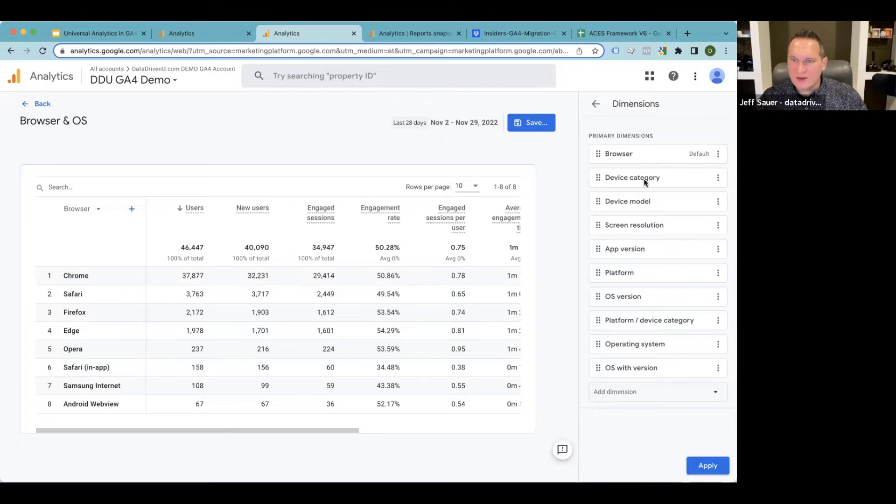
mouse_move(627, 206)
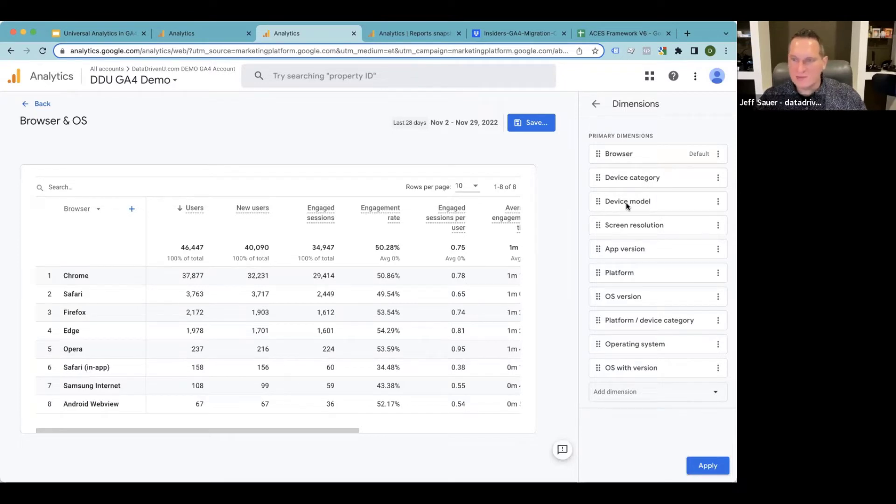
mouse_move(608, 183)
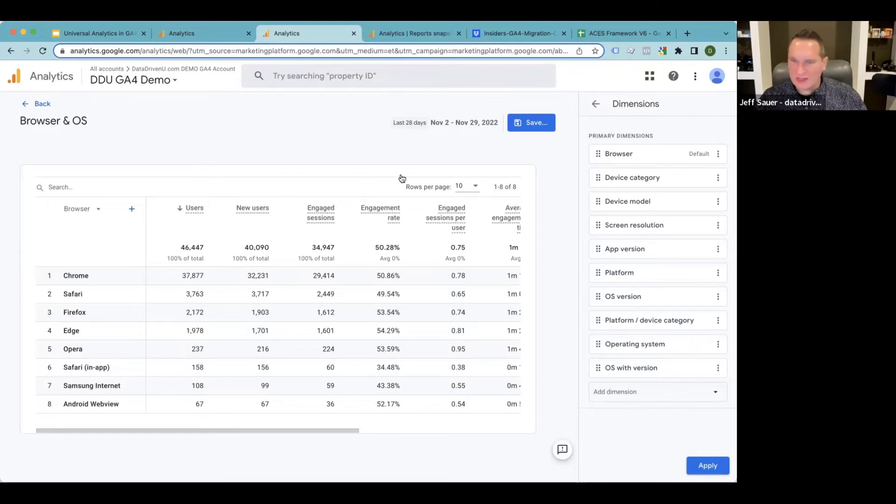
mouse_move(505, 217)
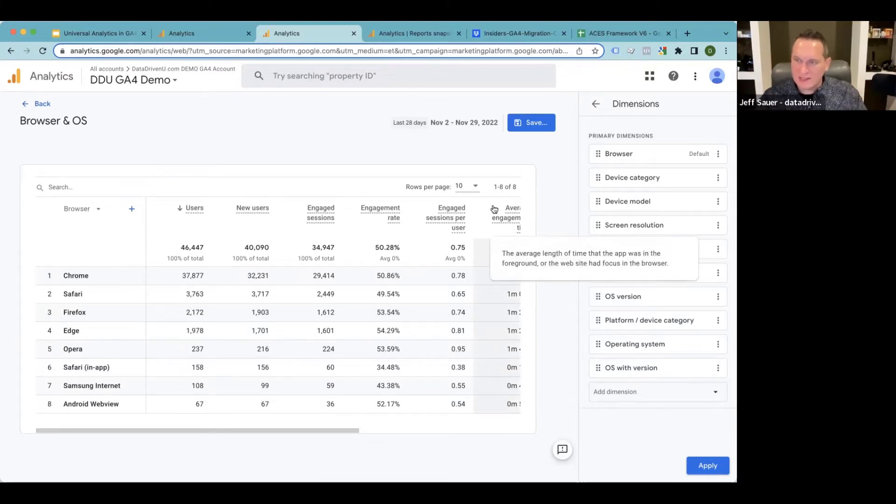
mouse_move(400, 166)
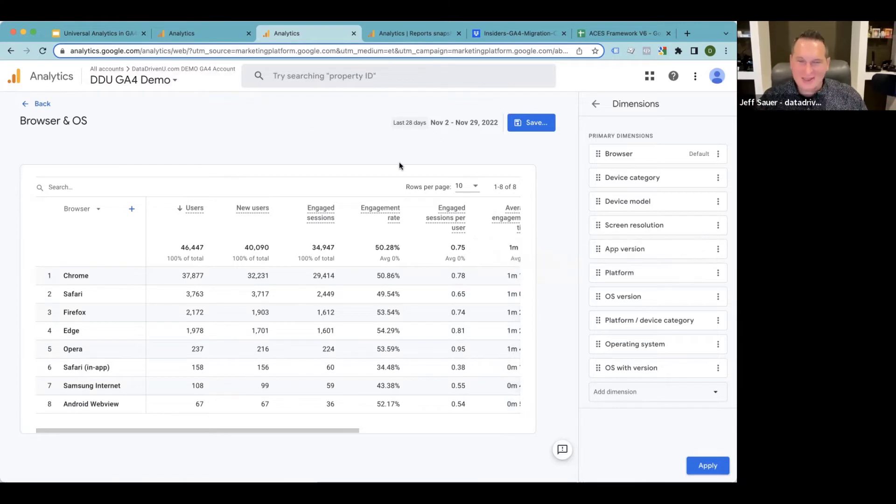
mouse_move(568, 153)
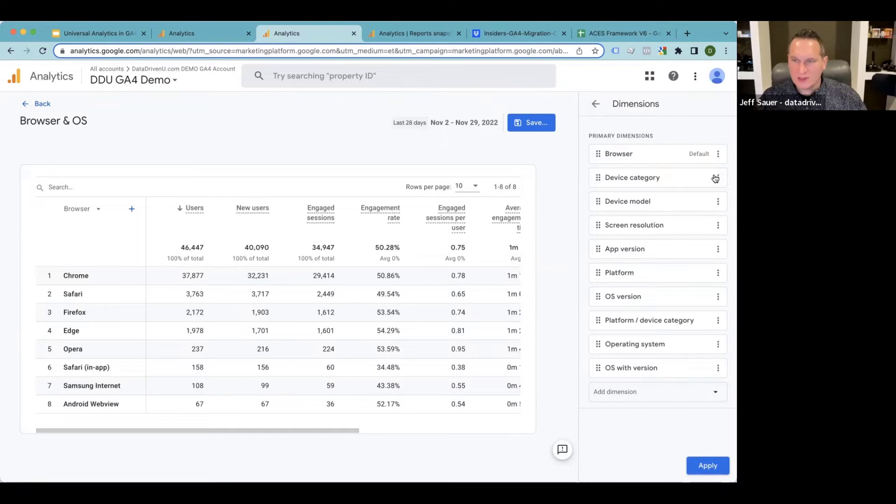
mouse_move(259, 150)
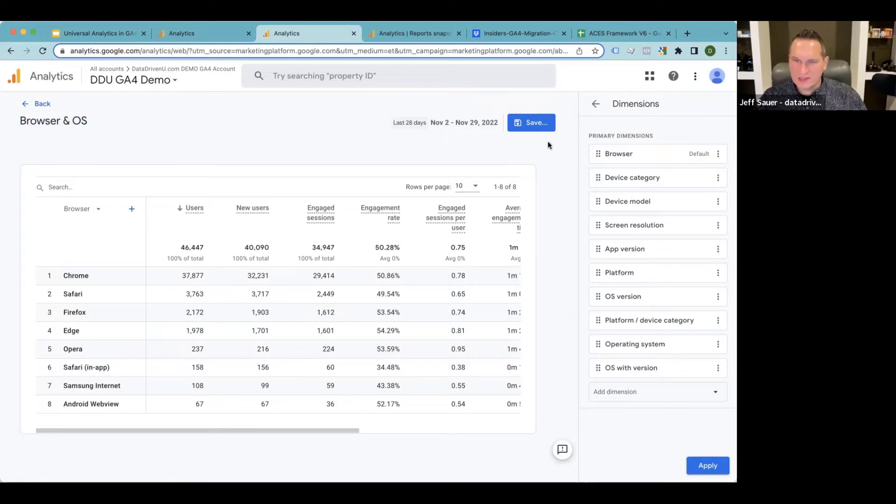
mouse_move(719, 177)
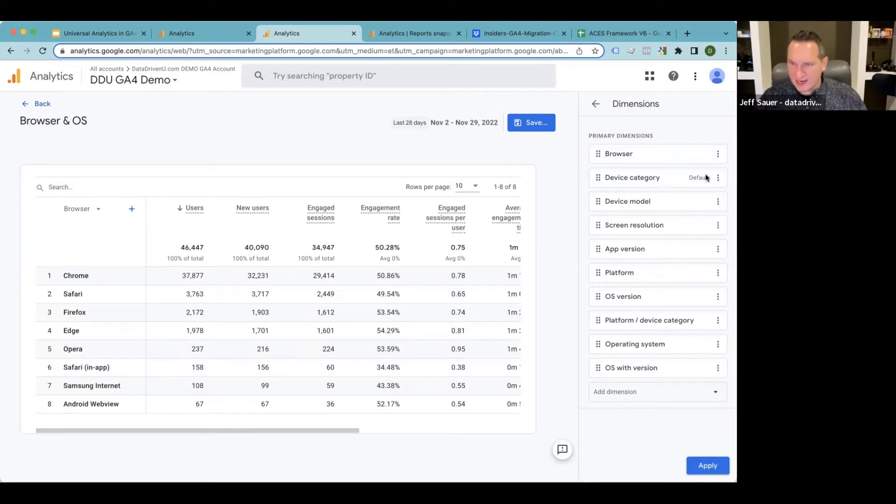
mouse_move(682, 184)
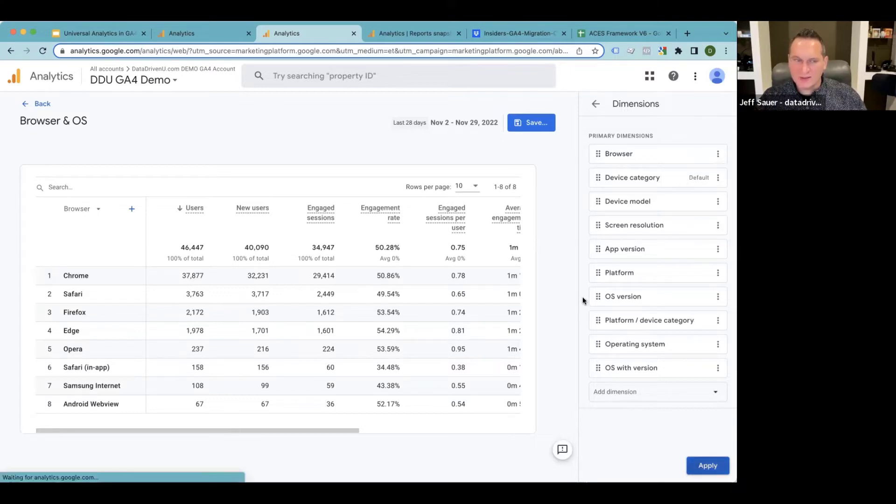
Apply Device category as default so the table lists desktop, mobile and tablet users.
click(707, 466)
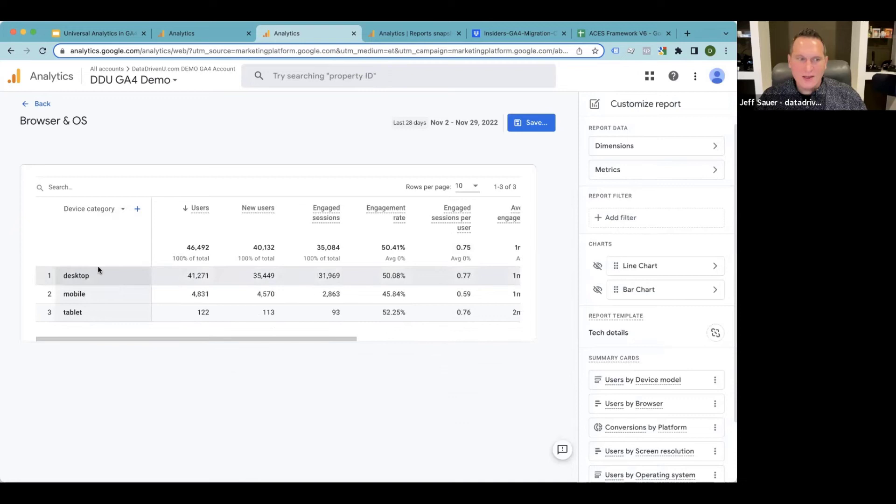
mouse_move(292, 360)
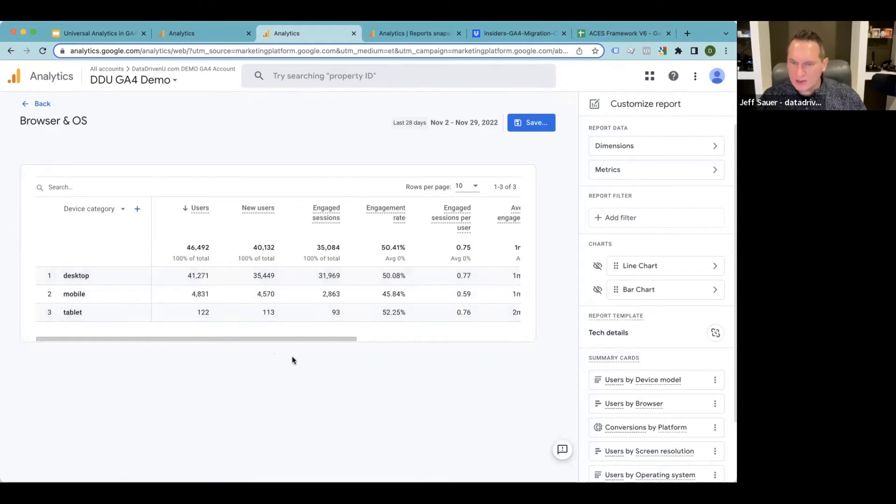
mouse_move(302, 346)
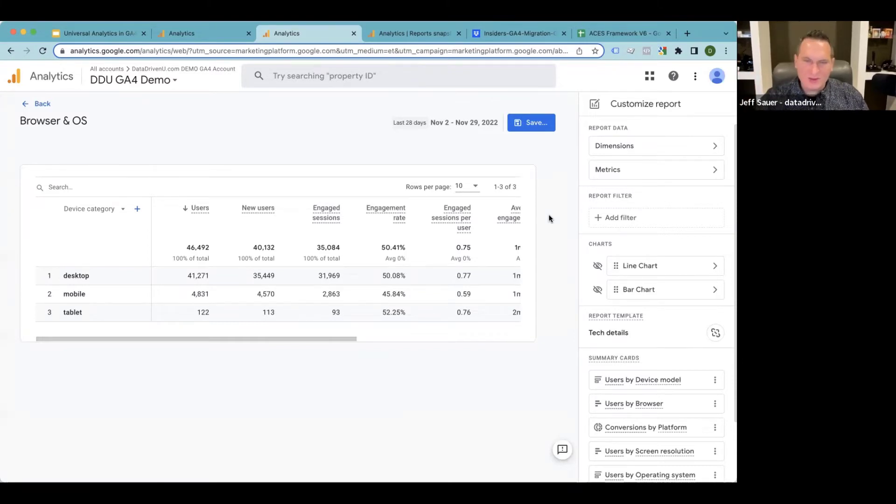
mouse_move(565, 193)
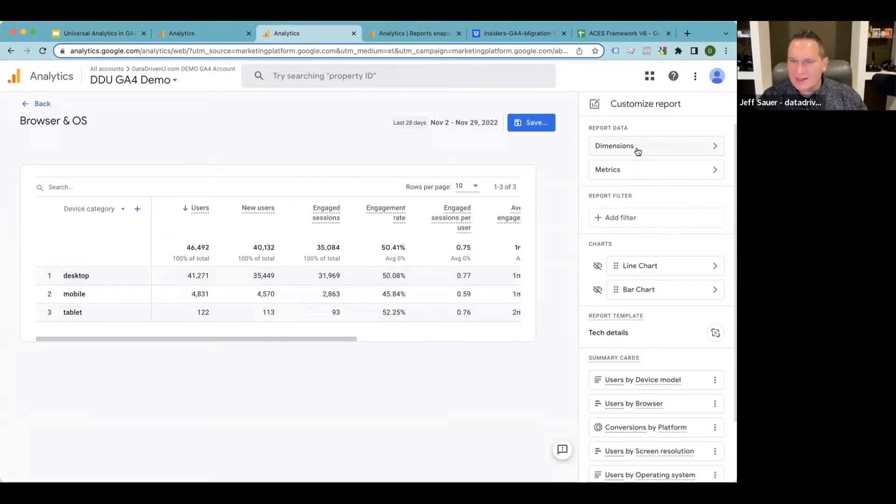
mouse_move(96, 350)
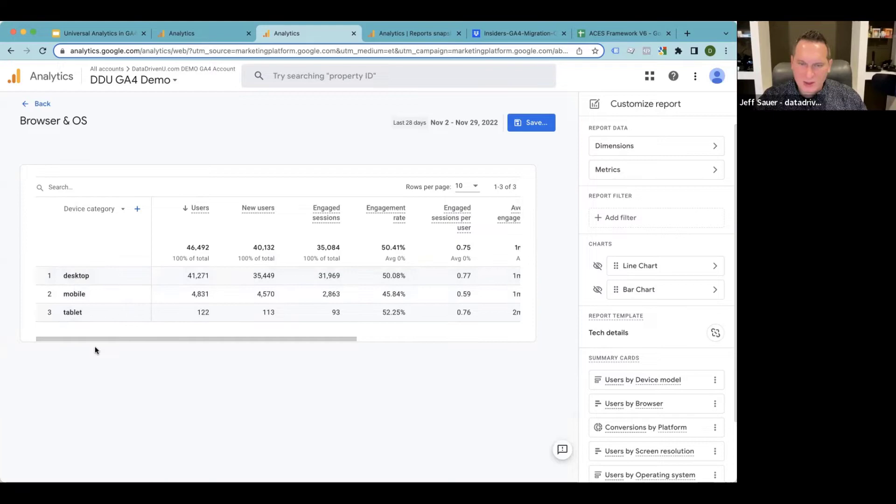
click(203, 34)
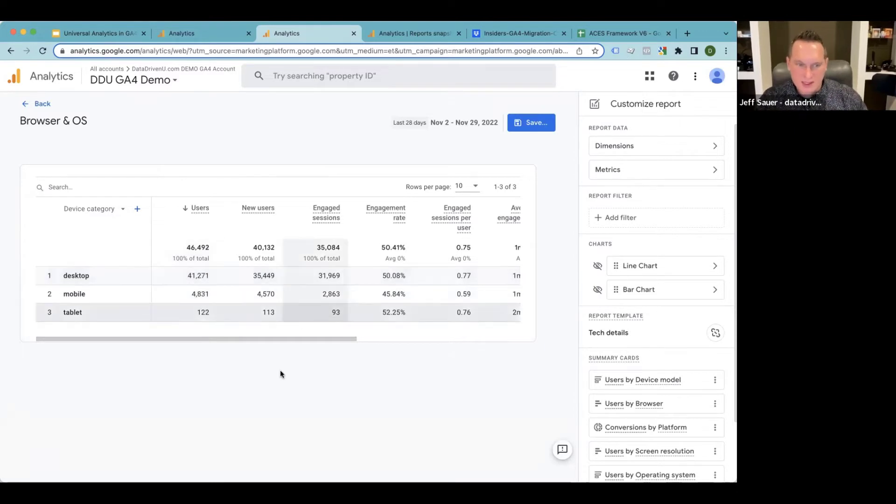
mouse_move(260, 363)
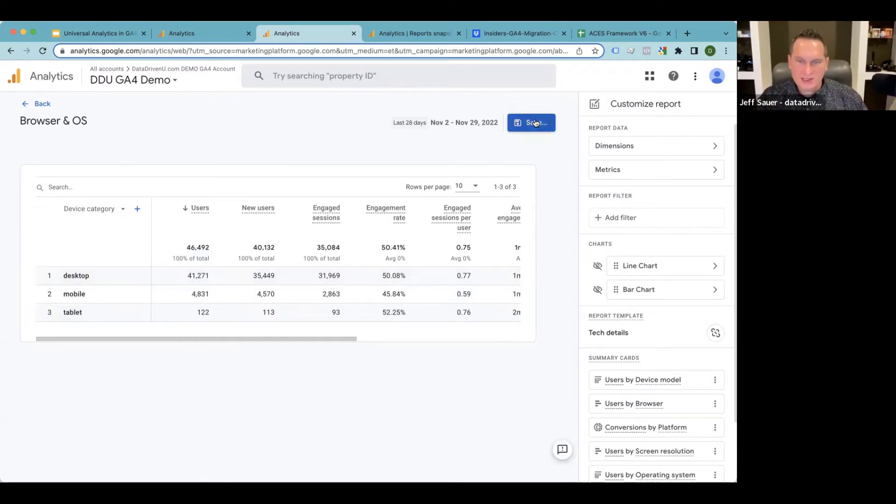
Save the customized report as a new report named 'Device Category'.
click(531, 123)
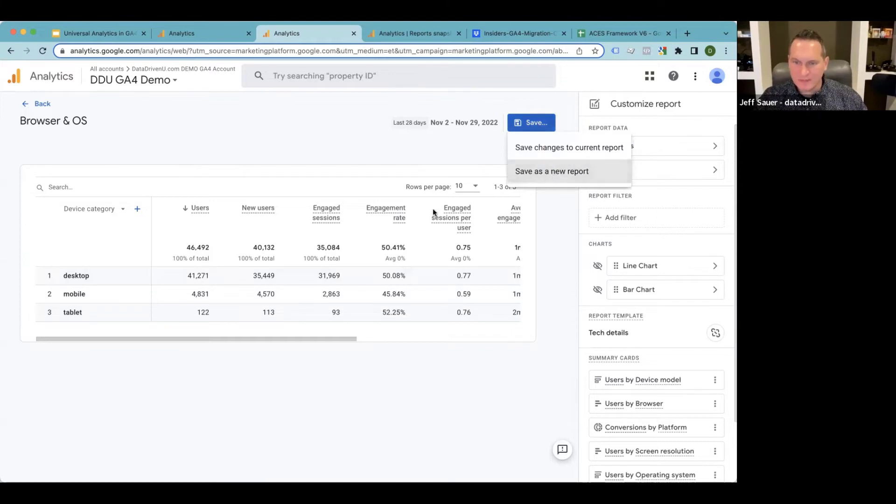
click(552, 170)
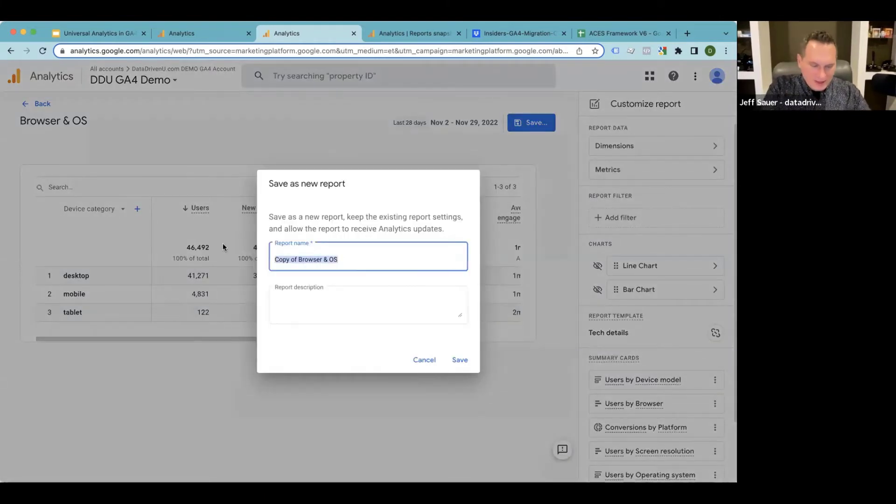
text(Device Cat)
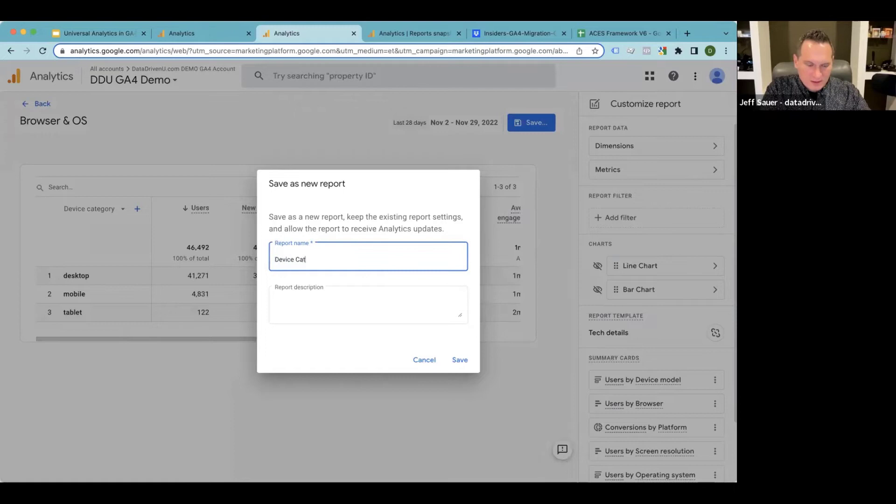
text(egory)
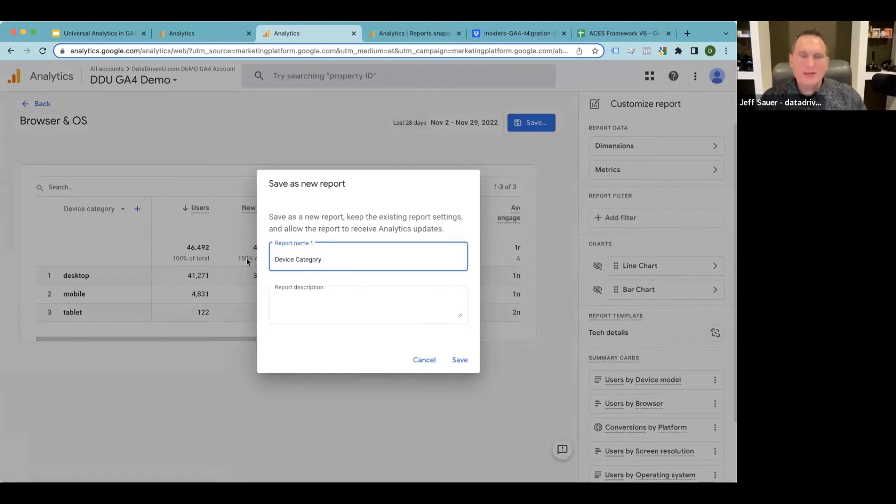
mouse_move(360, 257)
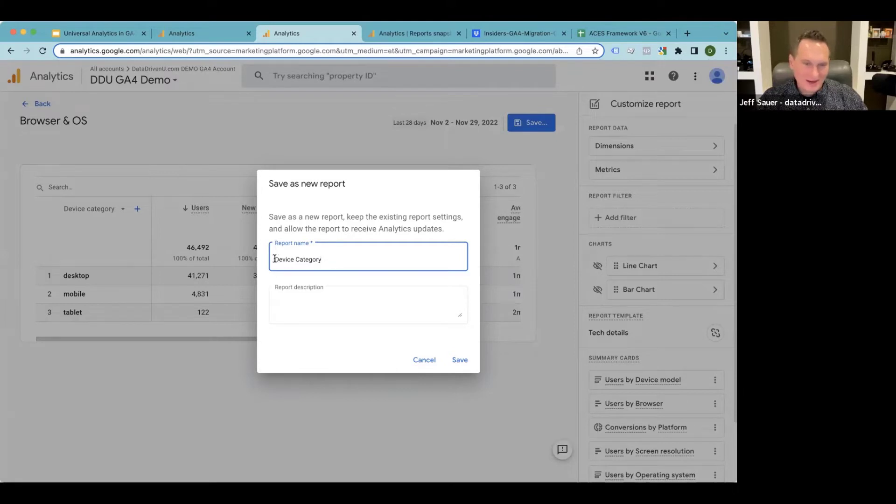
mouse_move(391, 295)
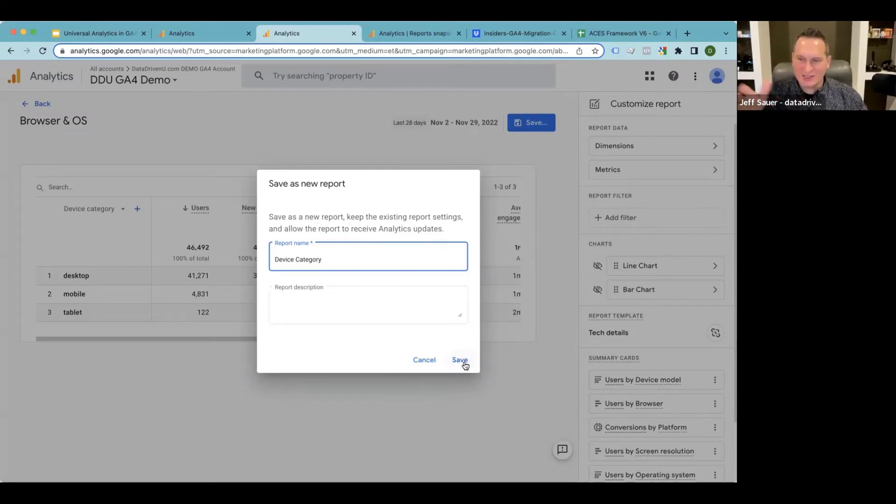
click(460, 359)
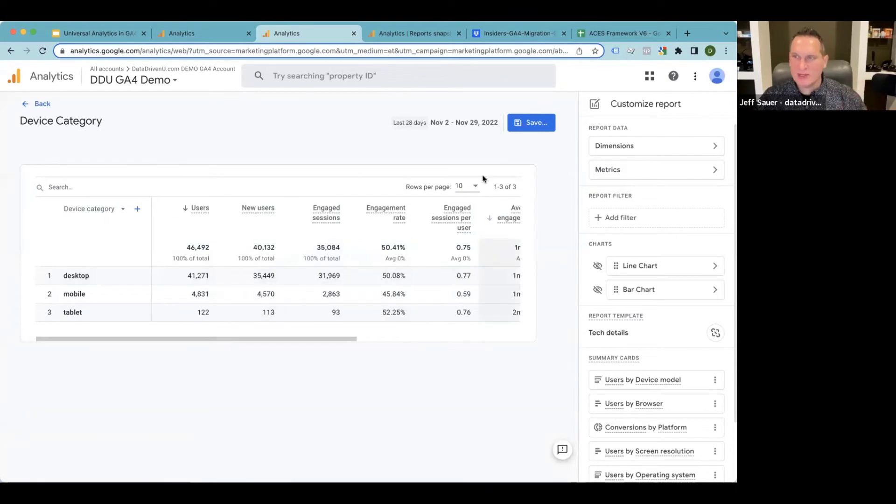
mouse_move(470, 176)
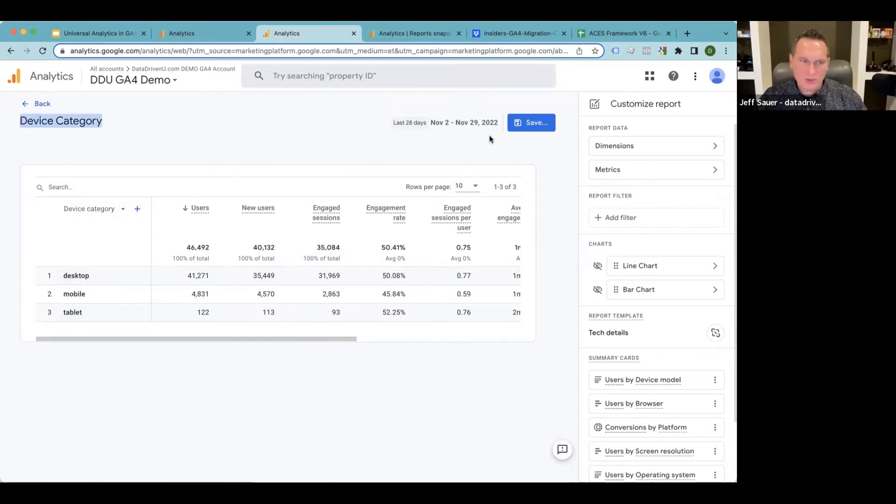
mouse_move(634, 146)
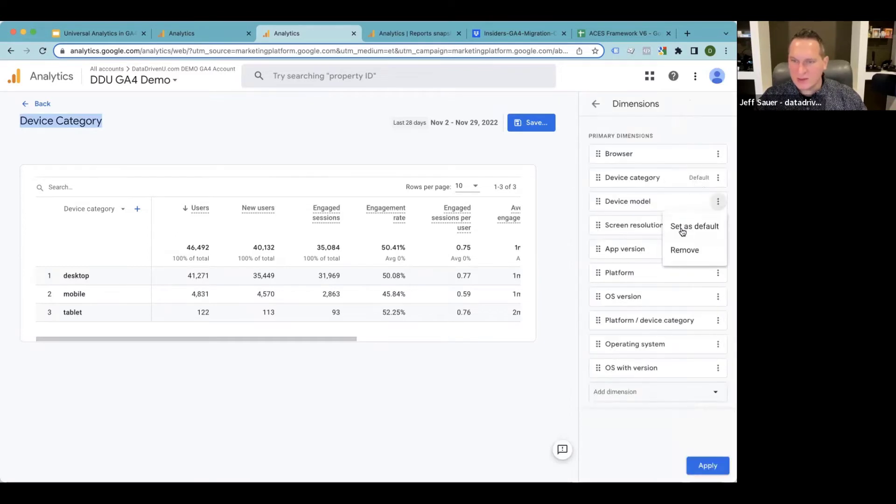
Make Device model the default dimension and break the table down by device model.
click(694, 226)
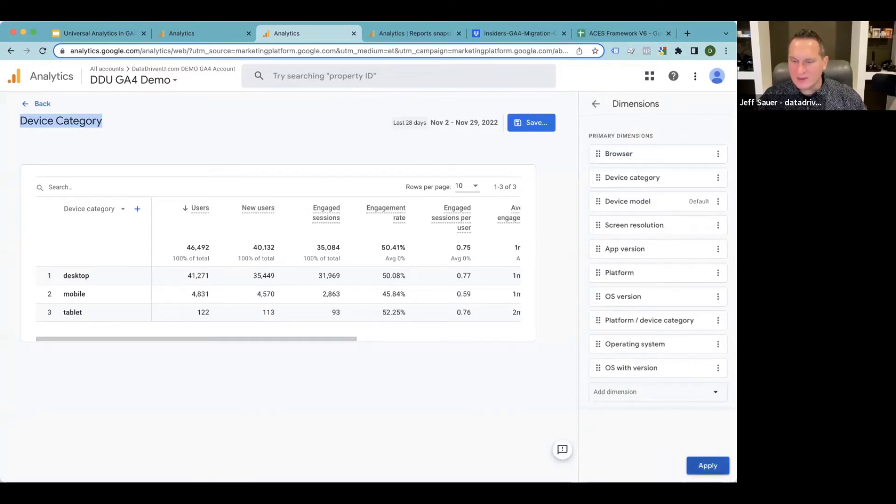
click(708, 466)
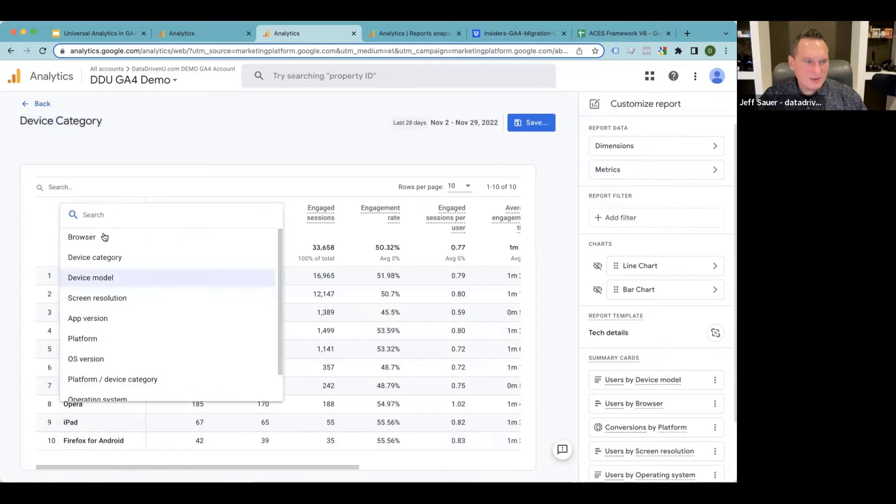
click(90, 277)
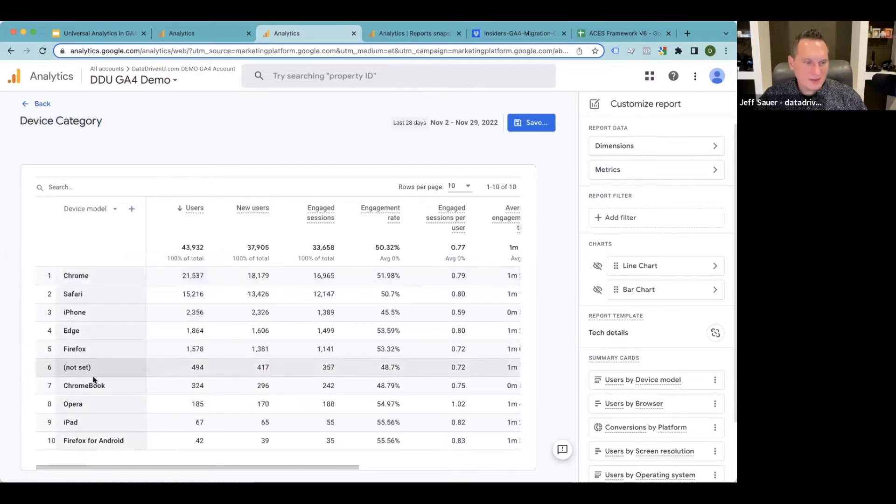
mouse_move(79, 422)
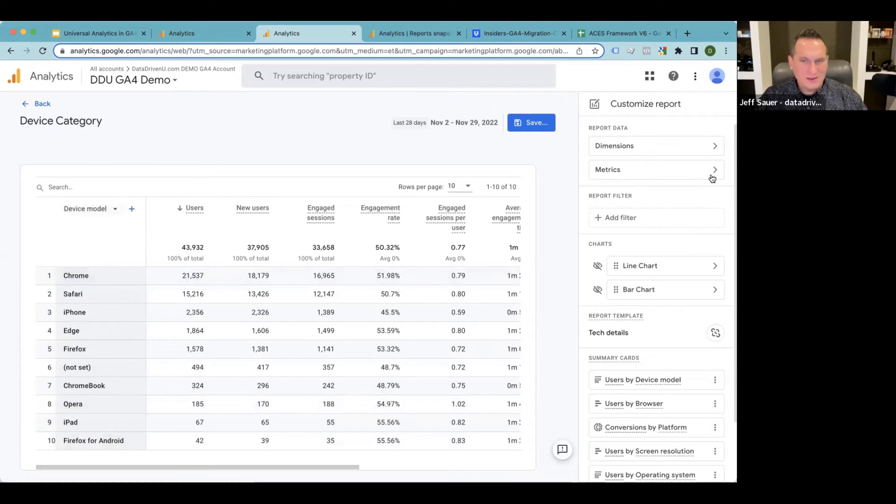
Try Platform as default, keep Device model, then switch to the Universal Analytics property tab.
click(655, 145)
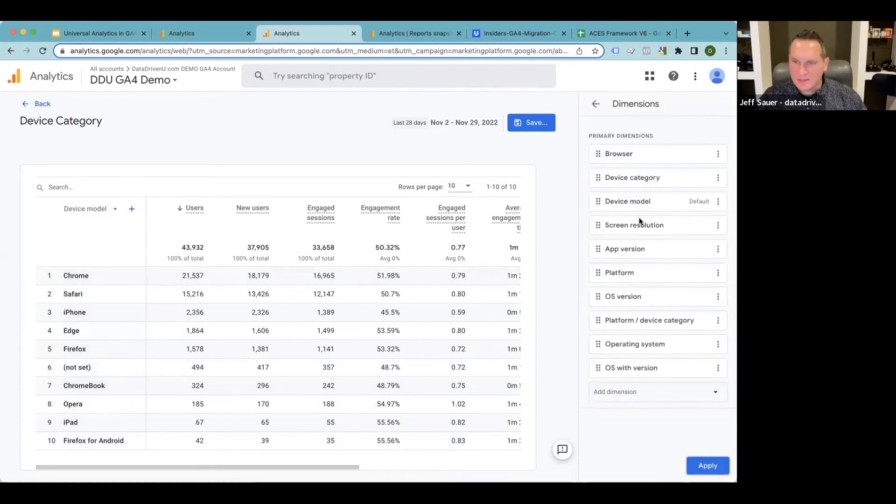
click(718, 296)
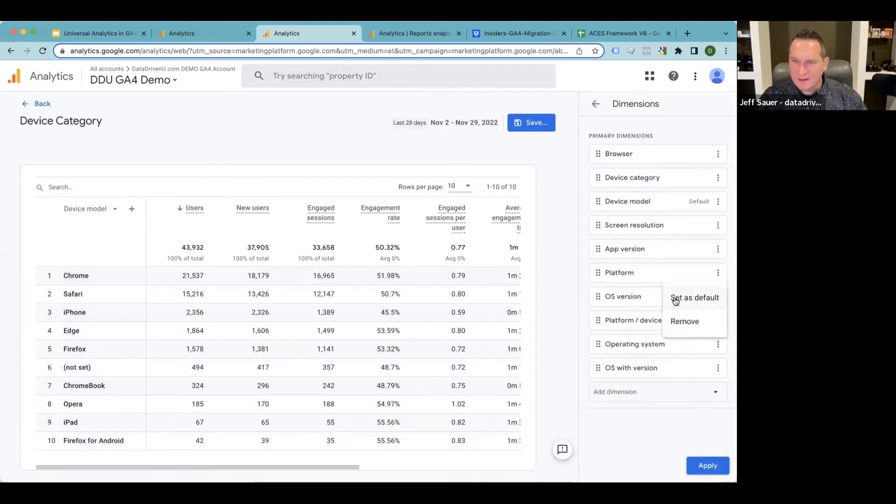
click(694, 297)
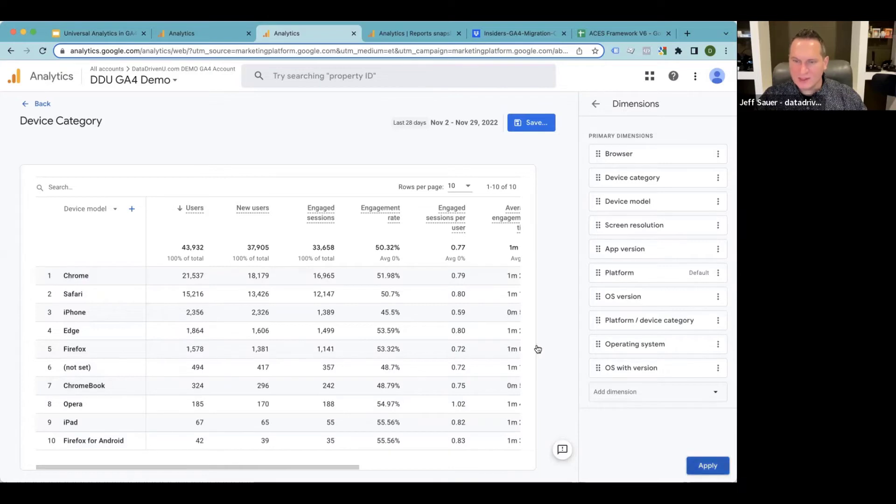
click(707, 466)
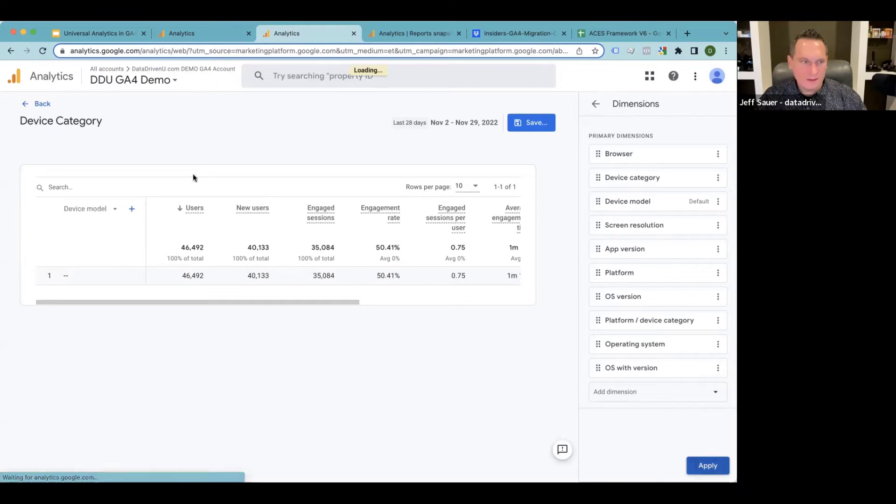
click(708, 466)
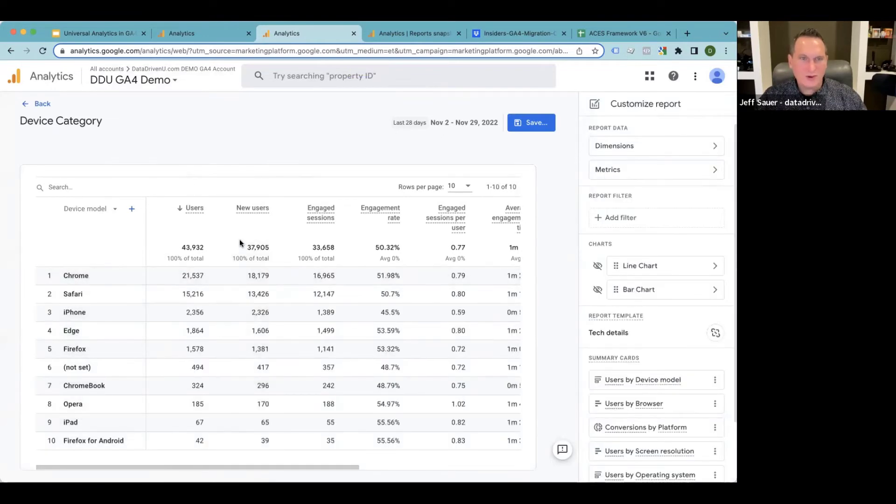
click(203, 33)
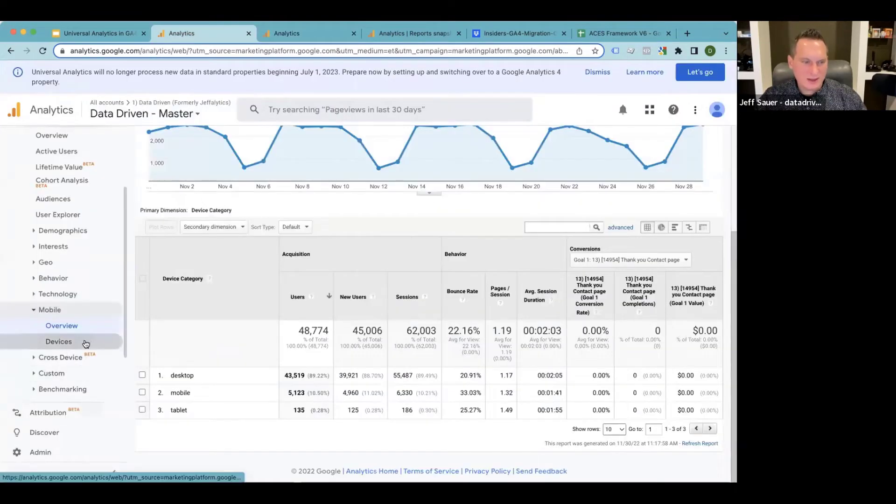
Review the Universal Analytics Mobile > Devices list of phone models, then return to the GA4 Device Category report.
click(59, 342)
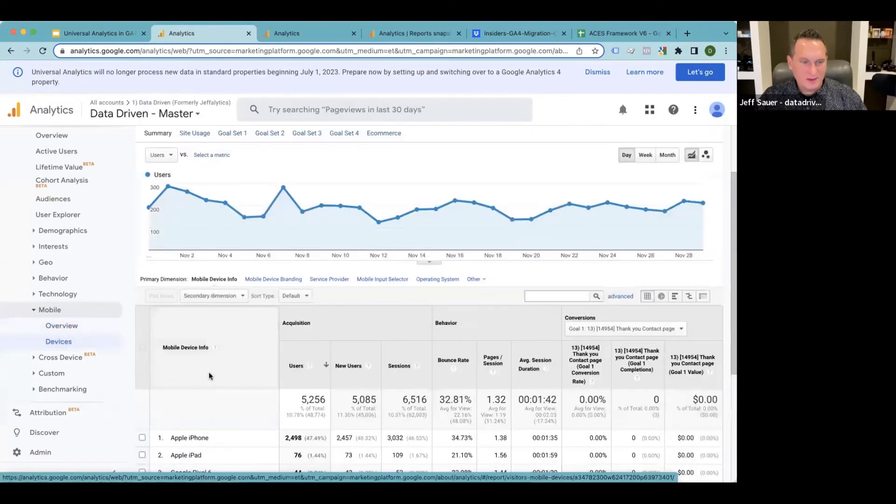
scroll(down, 3)
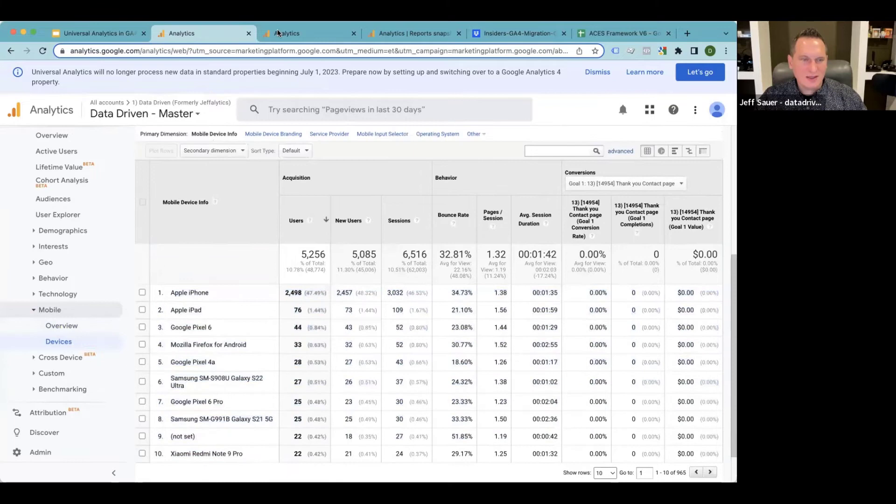
click(308, 33)
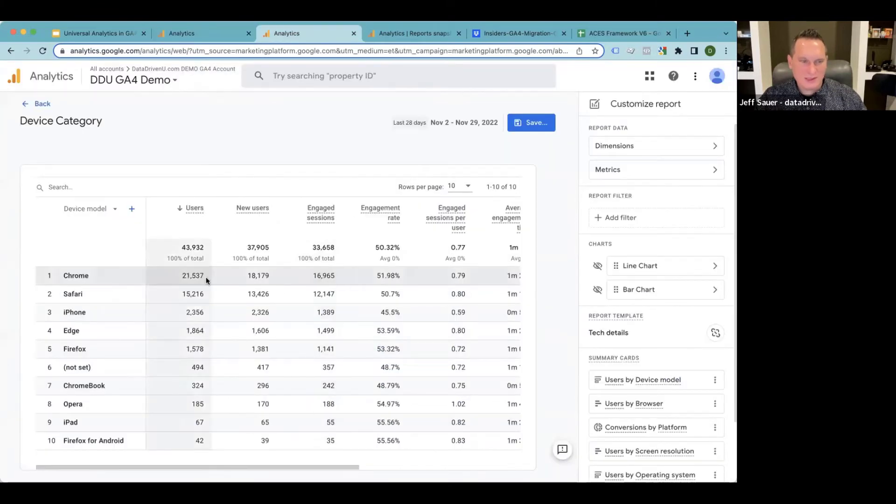
Add an Include filter on Device category with values mobile and tablet and apply it.
scroll(down, 3)
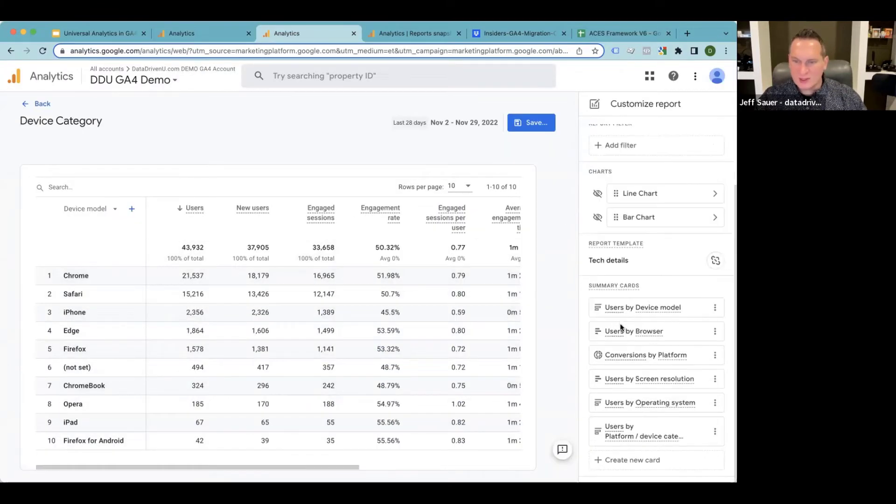
scroll(up, 3)
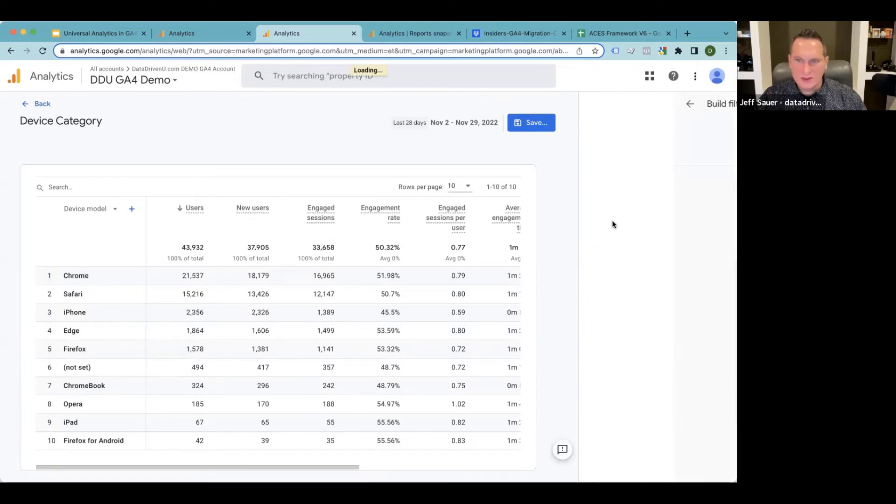
click(657, 184)
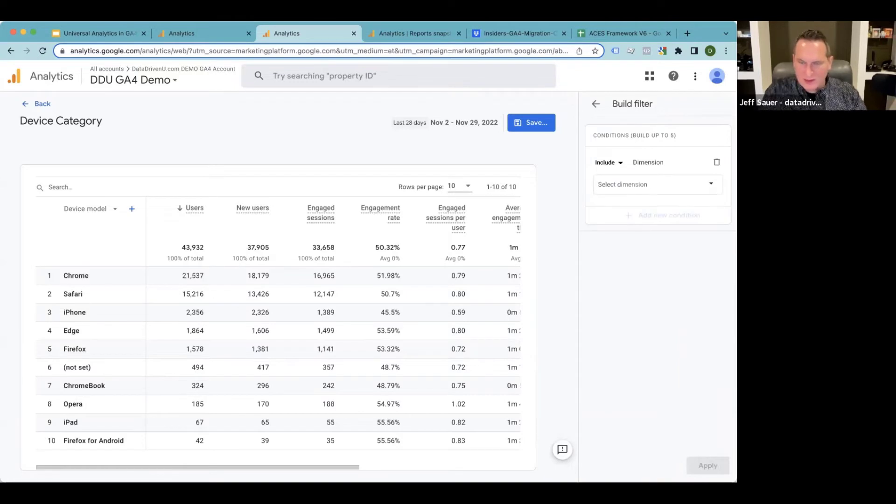
click(657, 184)
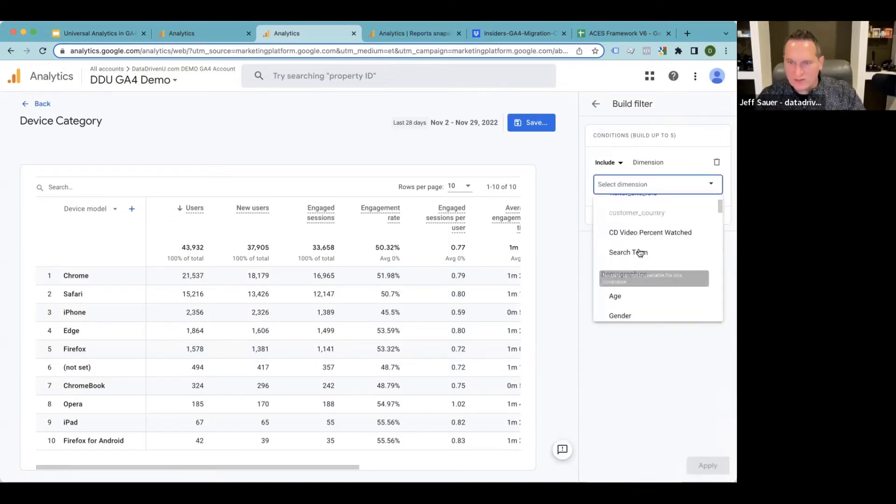
scroll(up, 3)
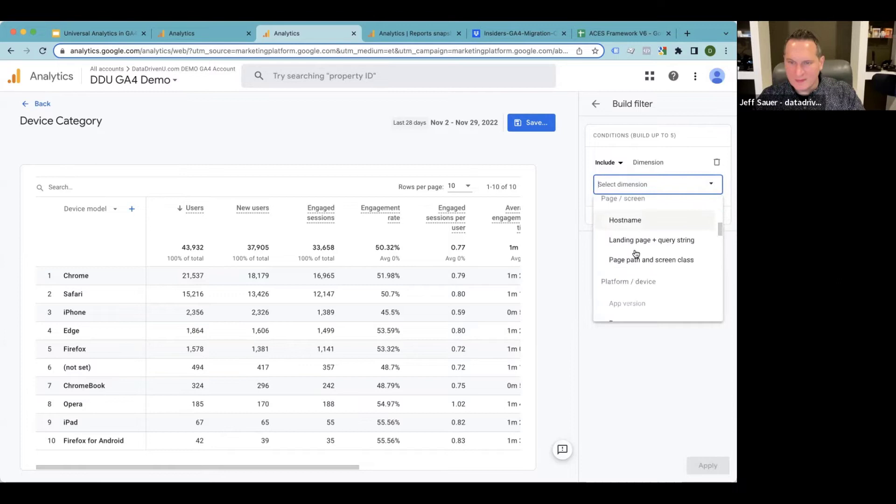
scroll(down, 3)
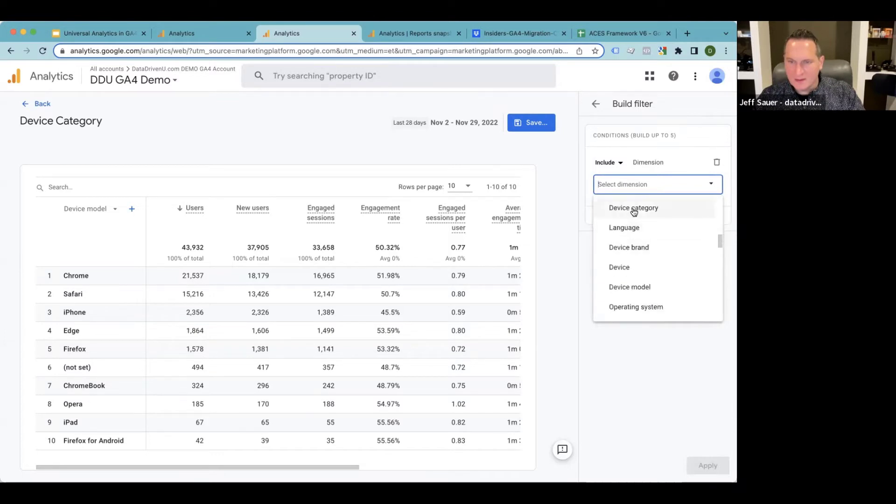
click(633, 208)
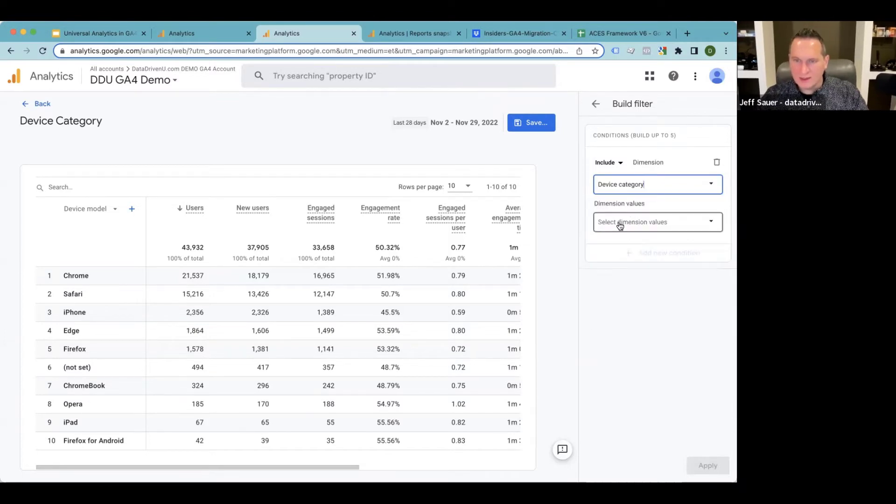
click(657, 222)
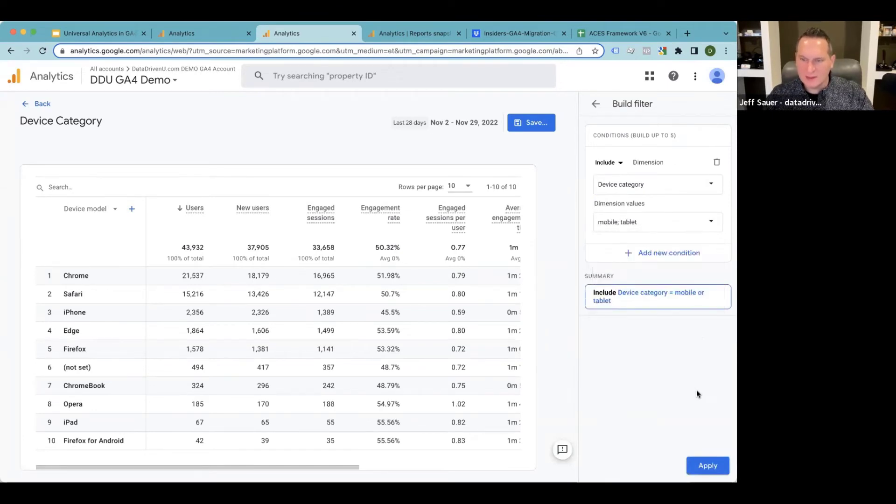
click(707, 466)
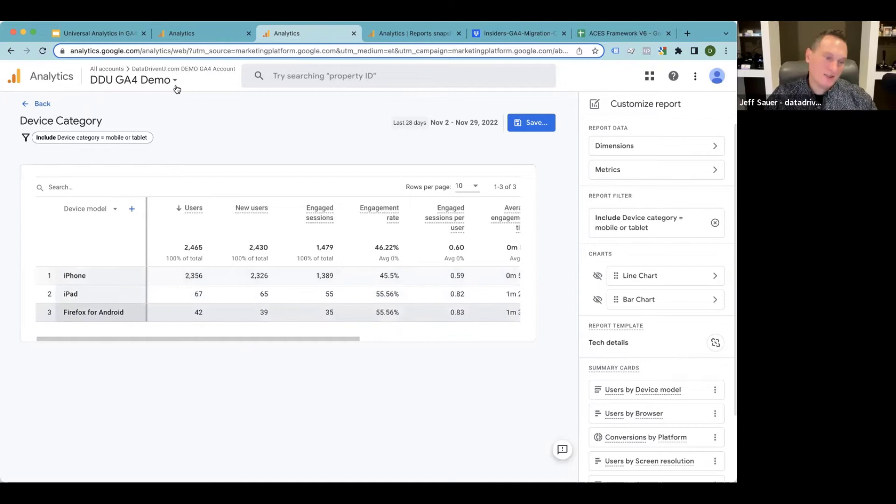
Save the filtered report as a new report named 'Device Category'.
click(203, 33)
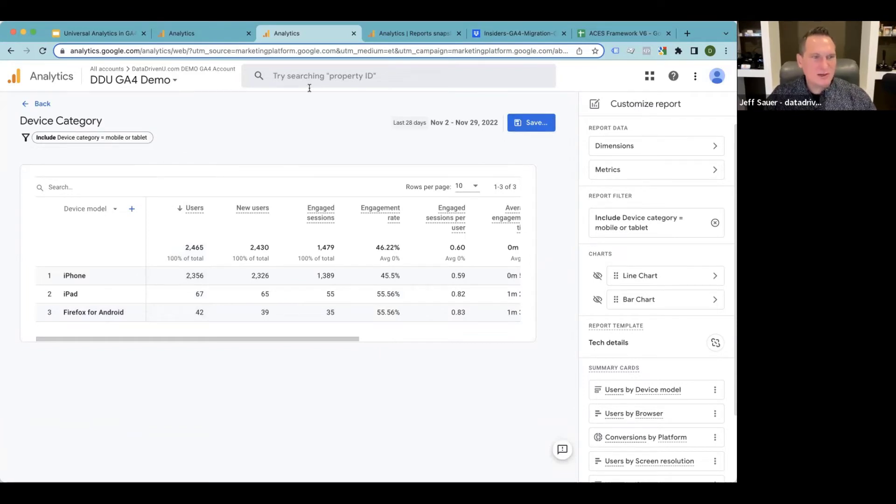
click(530, 123)
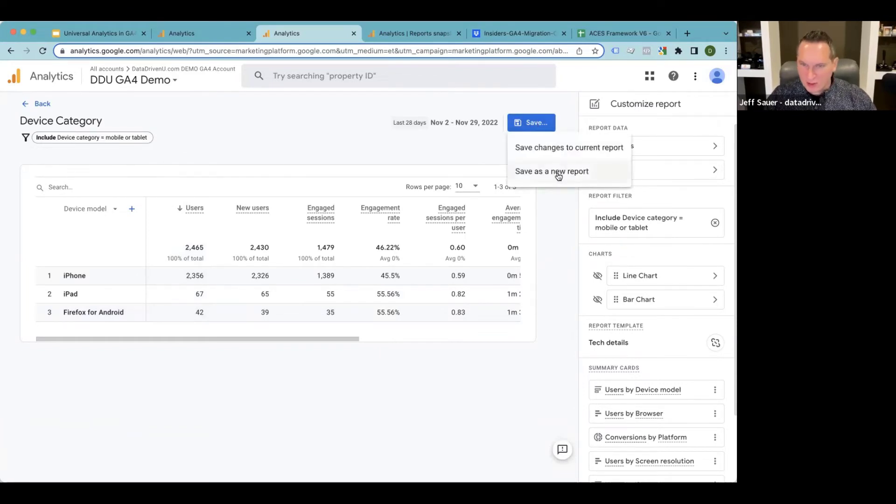
click(552, 171)
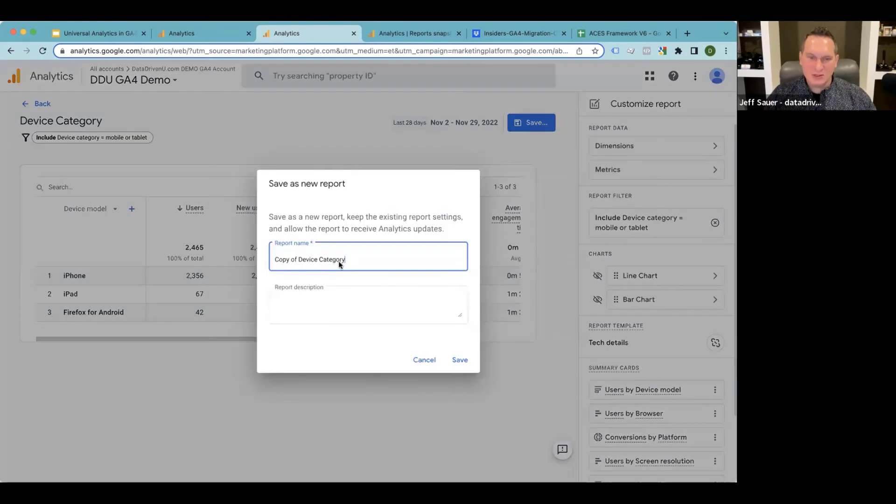
text(Device Category)
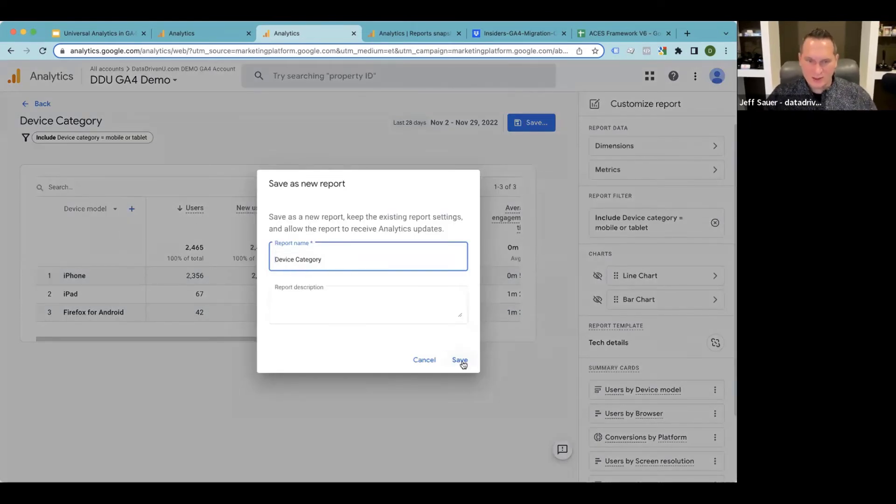
click(459, 359)
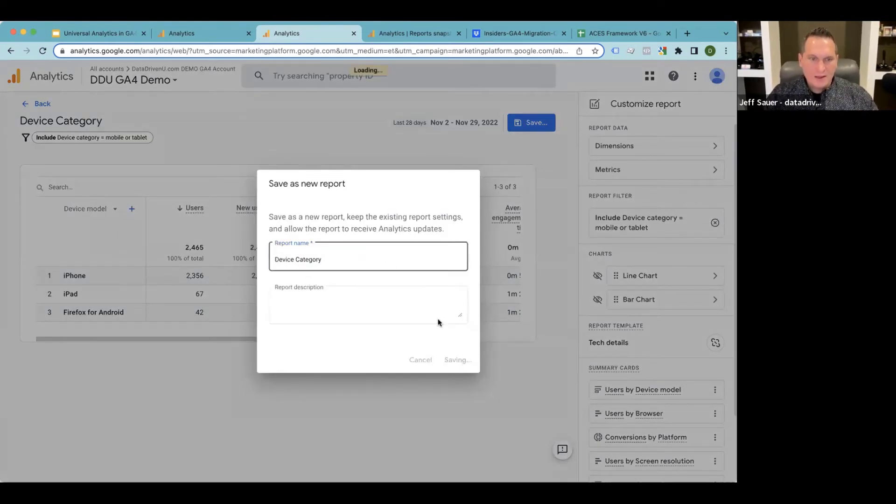
click(457, 360)
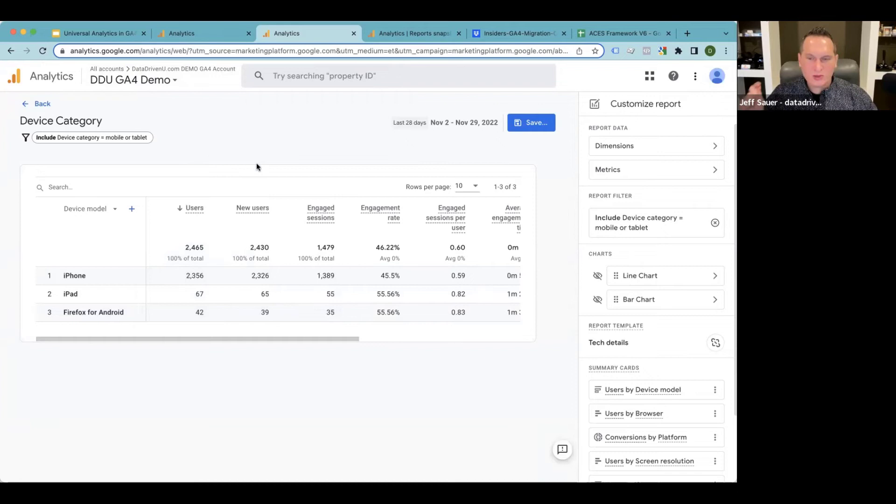
mouse_move(278, 123)
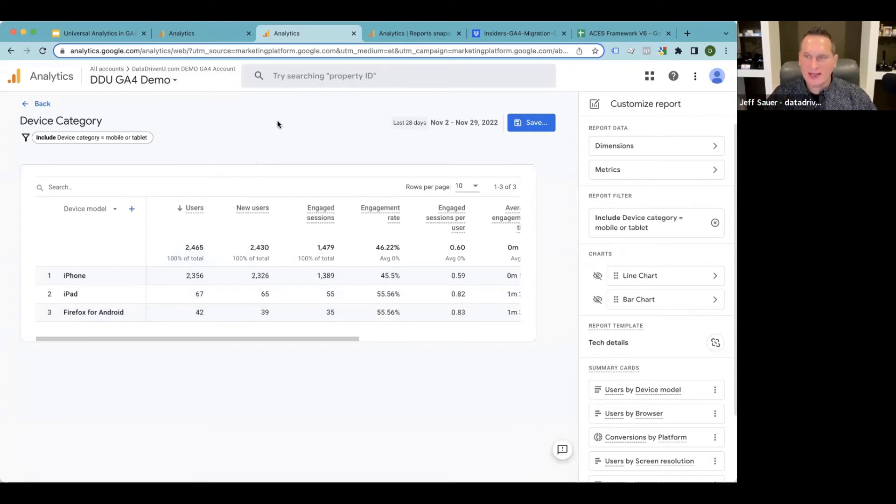
mouse_move(239, 178)
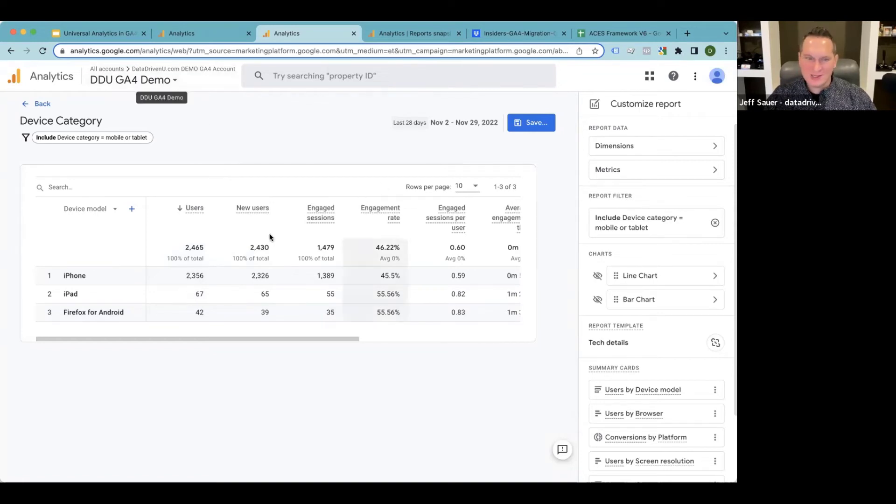
mouse_move(291, 378)
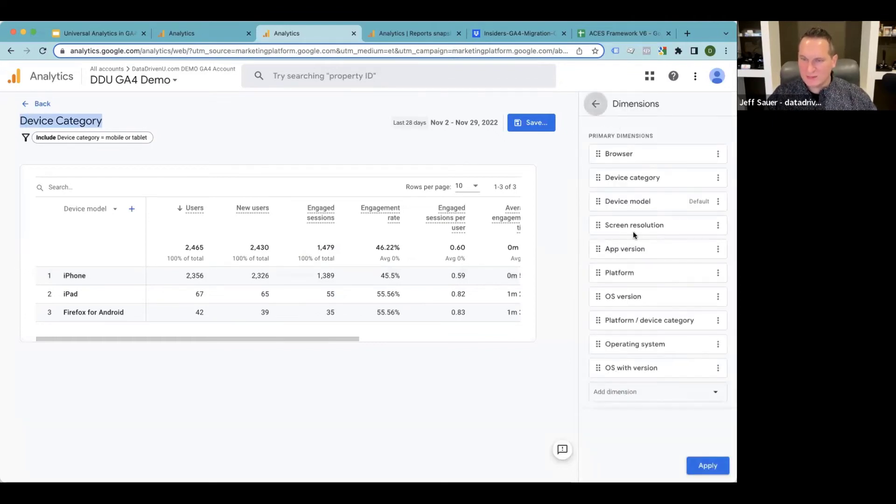
click(595, 104)
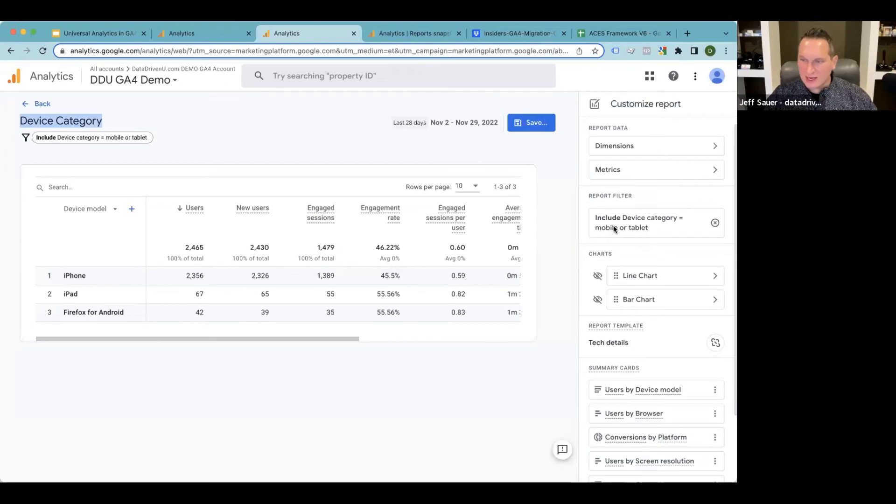
mouse_move(620, 222)
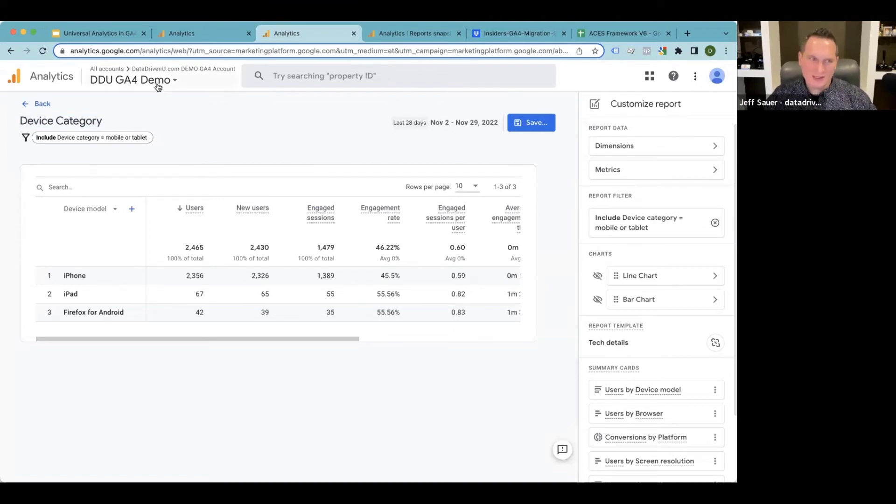
Browse the GA4 CYA Cohort 3 properties in the account picker, then land on the DDU GA4 Demo Home dashboard.
click(131, 79)
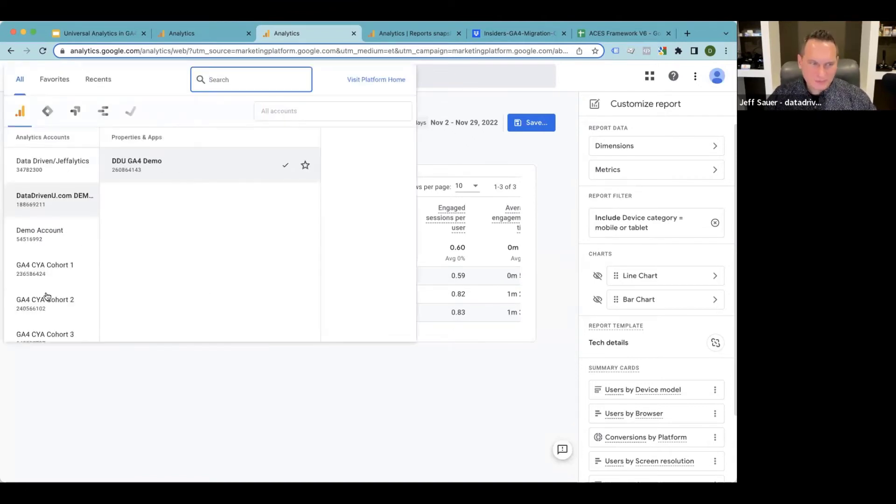
click(45, 326)
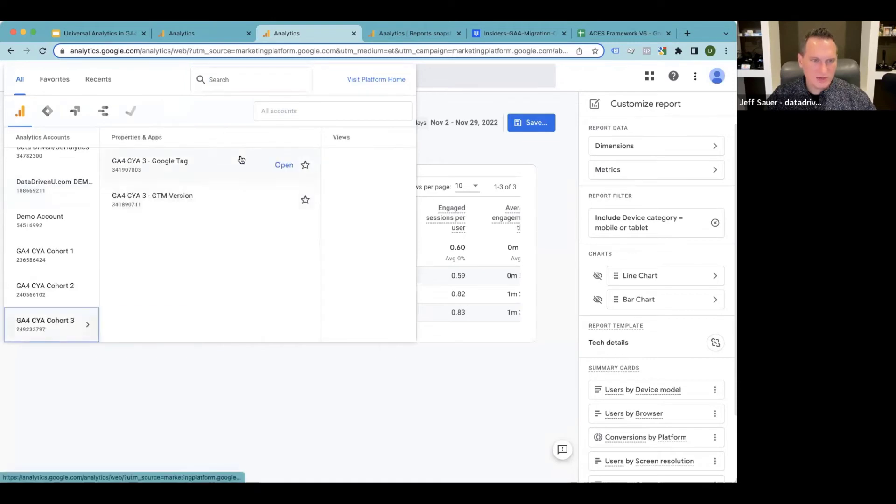
mouse_move(162, 195)
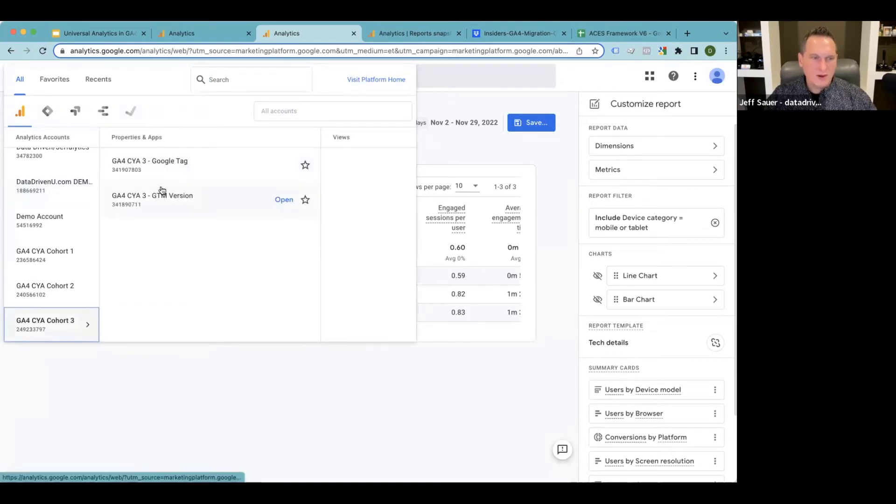
mouse_move(164, 166)
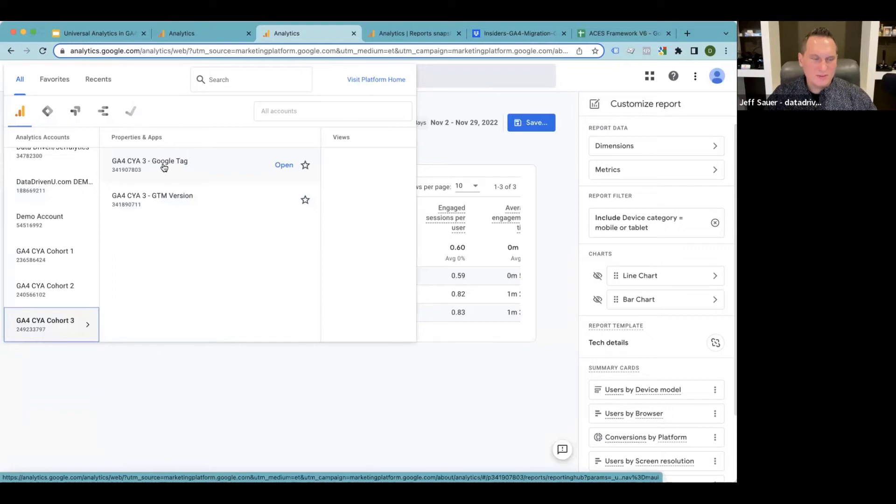
click(284, 164)
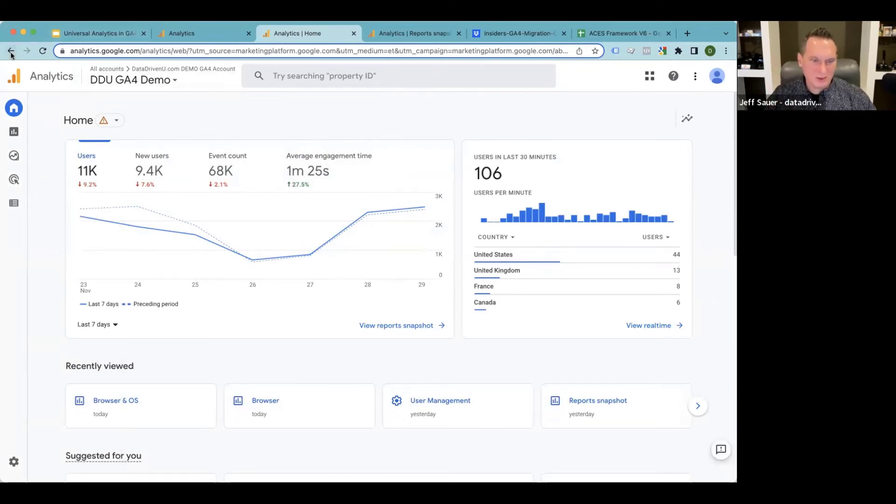
mouse_move(426, 410)
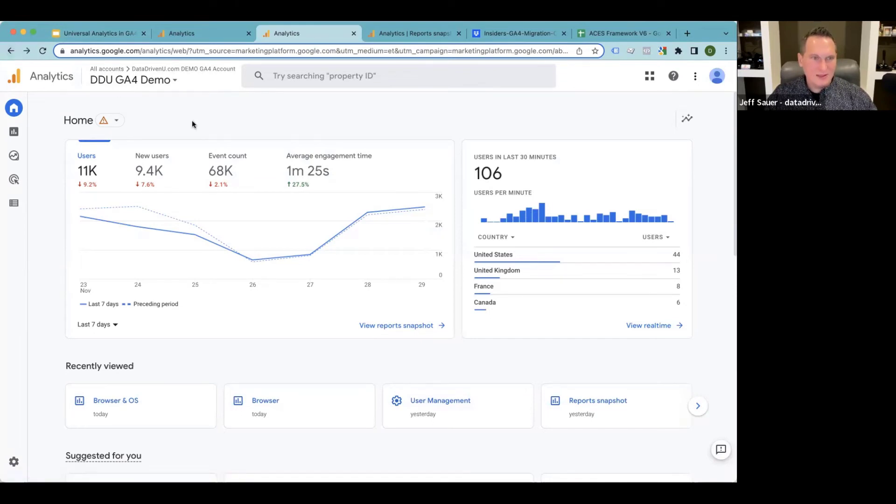
click(132, 80)
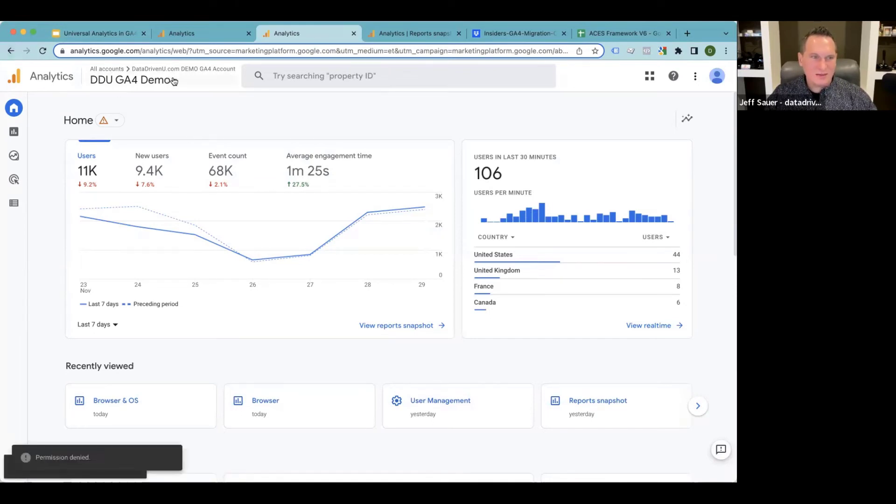
click(132, 79)
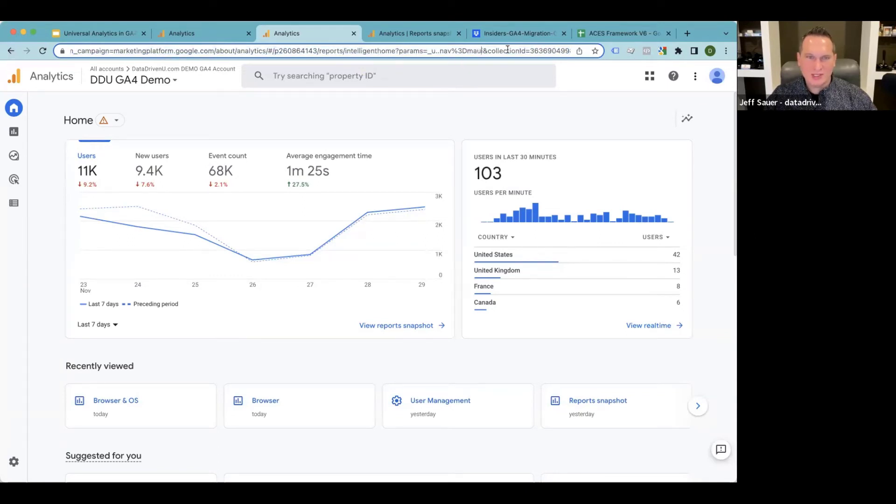
click(314, 51)
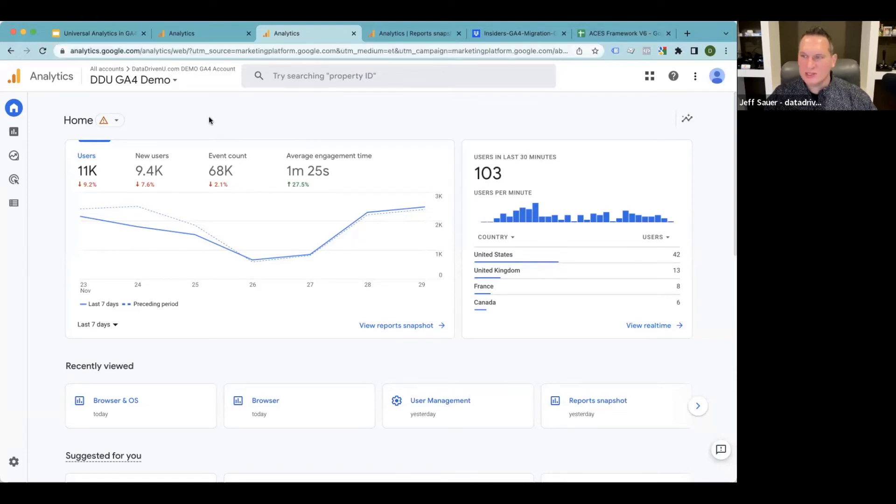
mouse_move(14, 107)
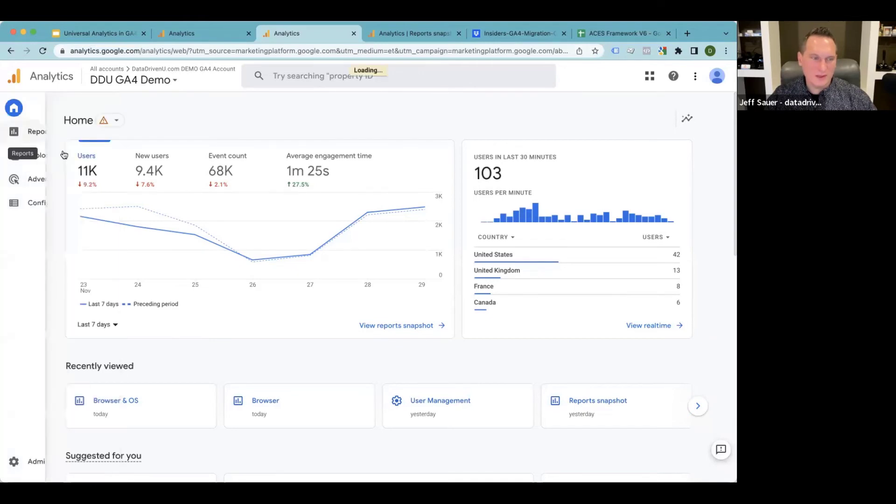
Go from Reports to the Library and page the Collections carousel to the Universal Analytics collection.
click(14, 131)
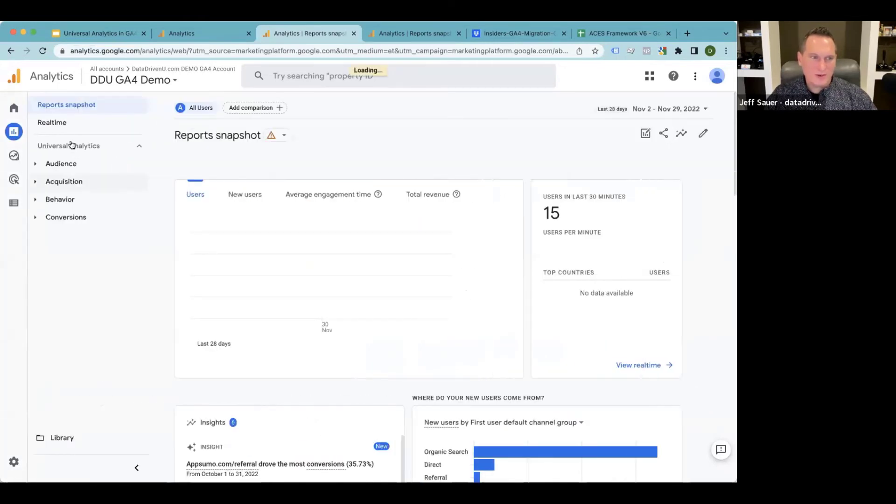
click(61, 163)
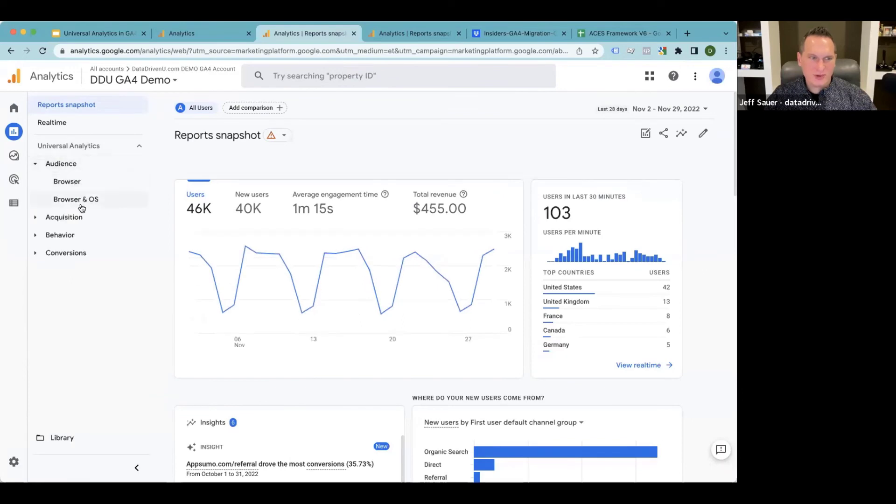
mouse_move(76, 199)
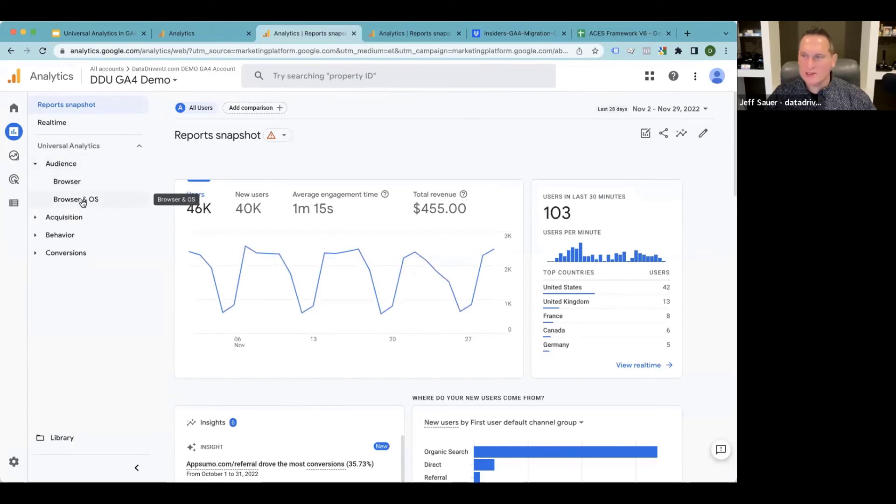
mouse_move(56, 435)
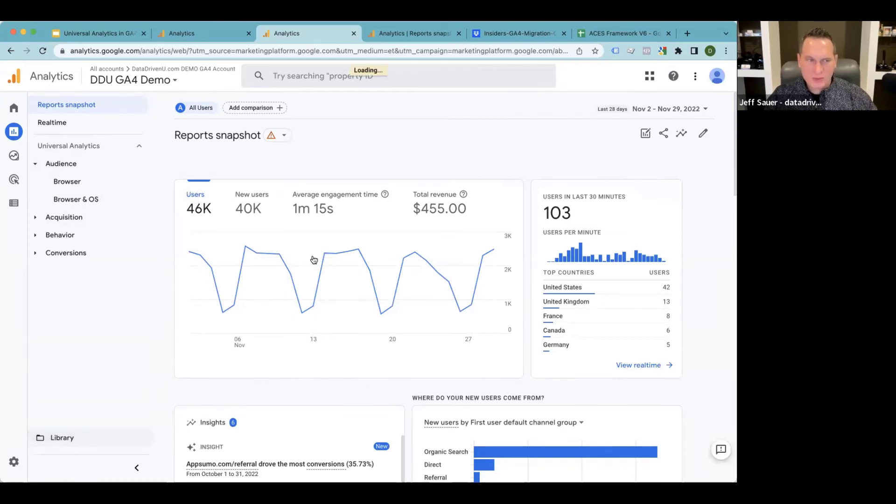
click(62, 437)
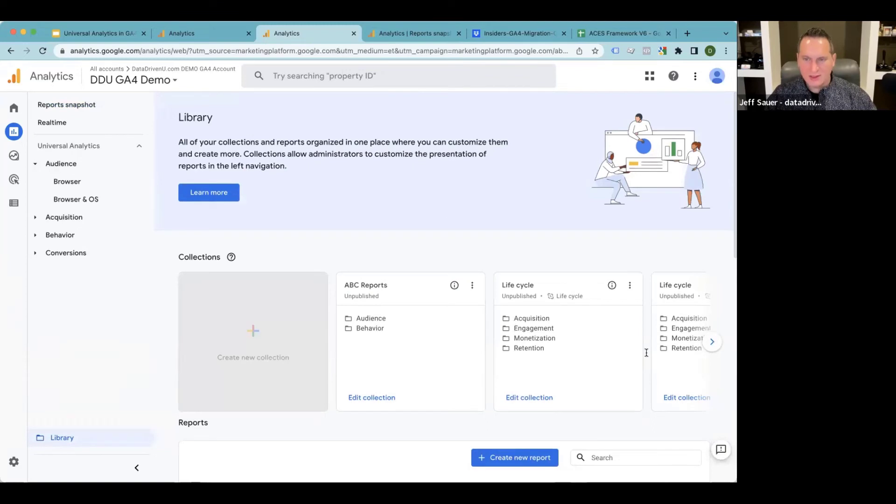
click(713, 341)
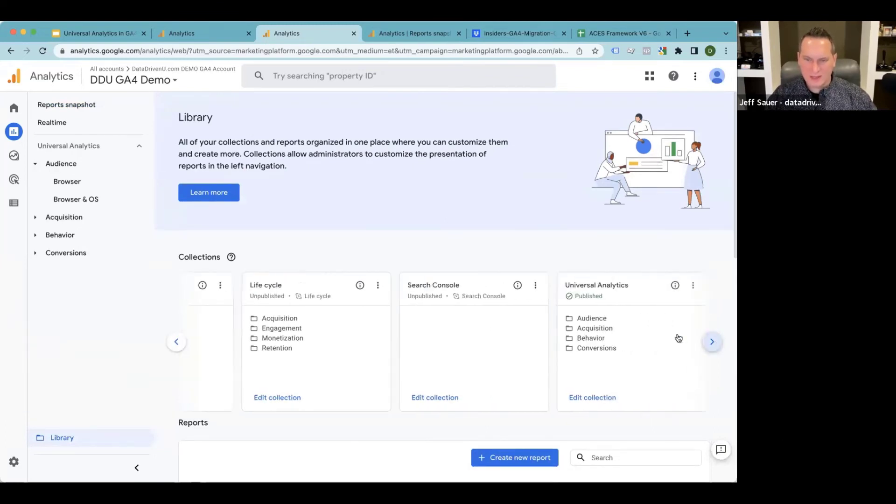
click(711, 341)
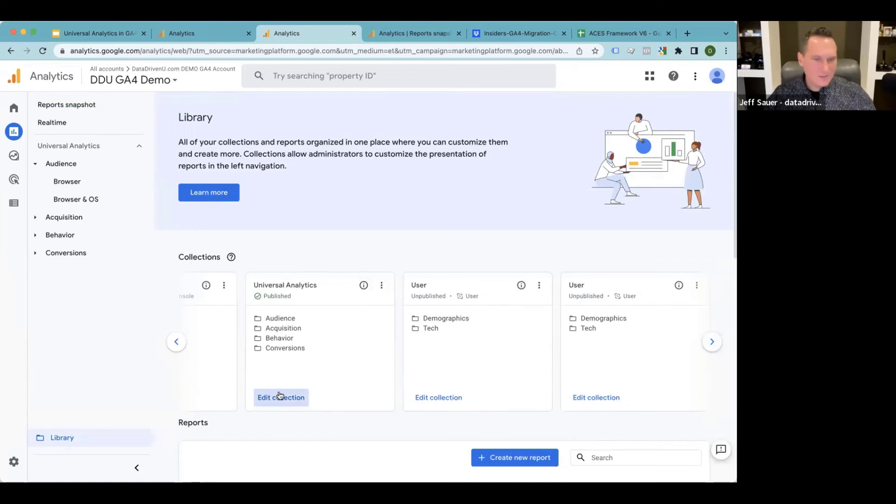
Edit the Universal Analytics collection, removing Browser from Audience and dragging Device Category in.
click(281, 397)
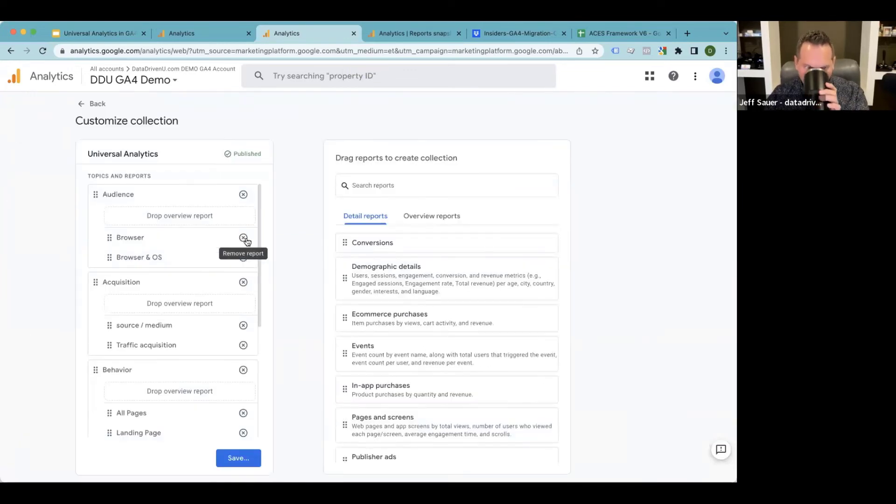
click(243, 237)
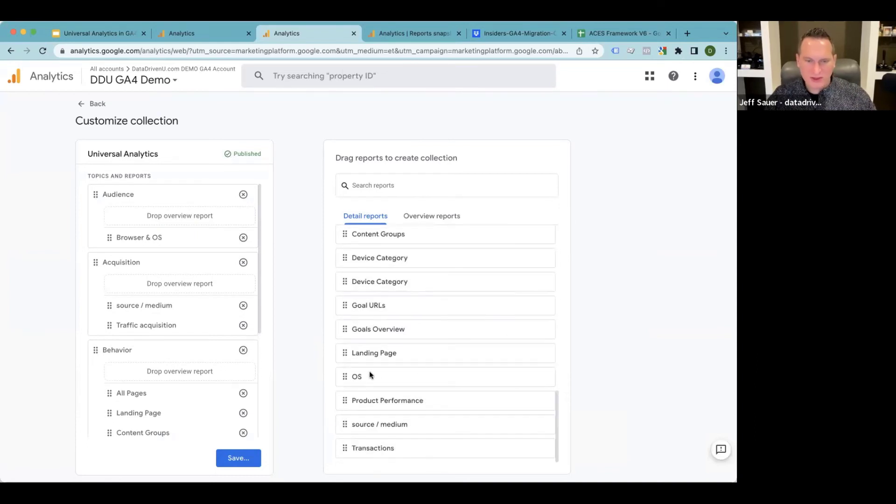
scroll(up, 3)
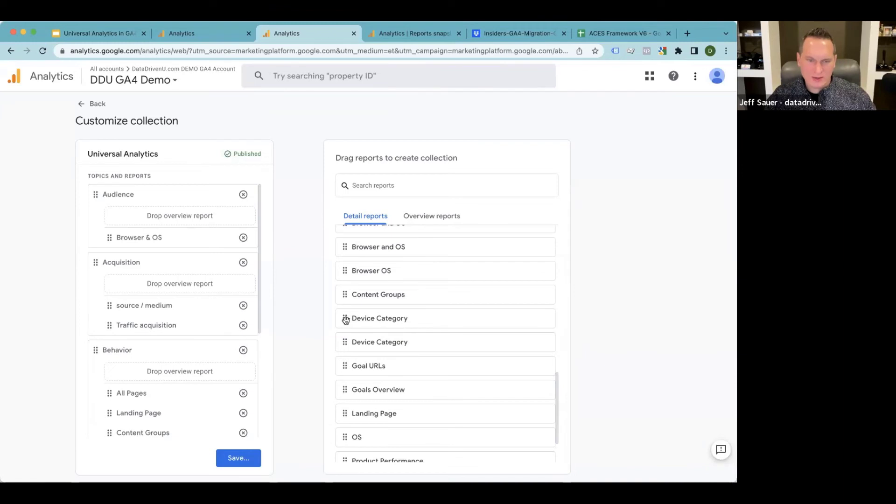
scroll(up, 3)
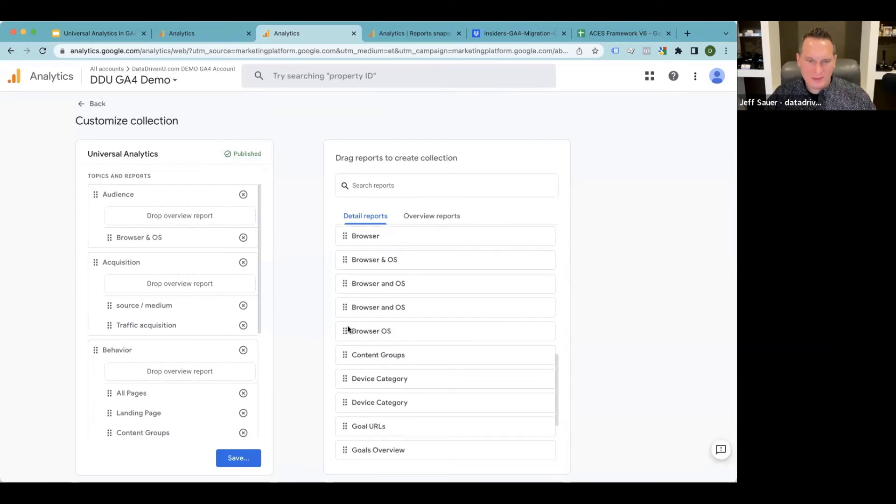
scroll(down, 3)
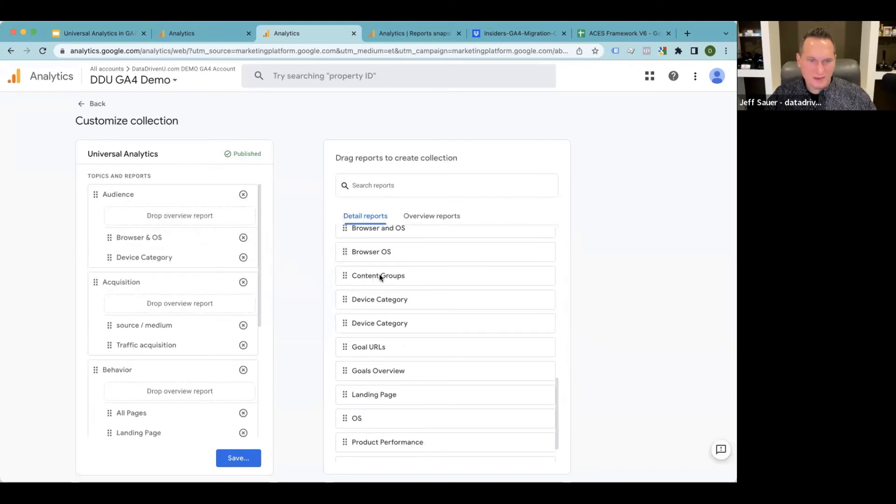
scroll(up, 3)
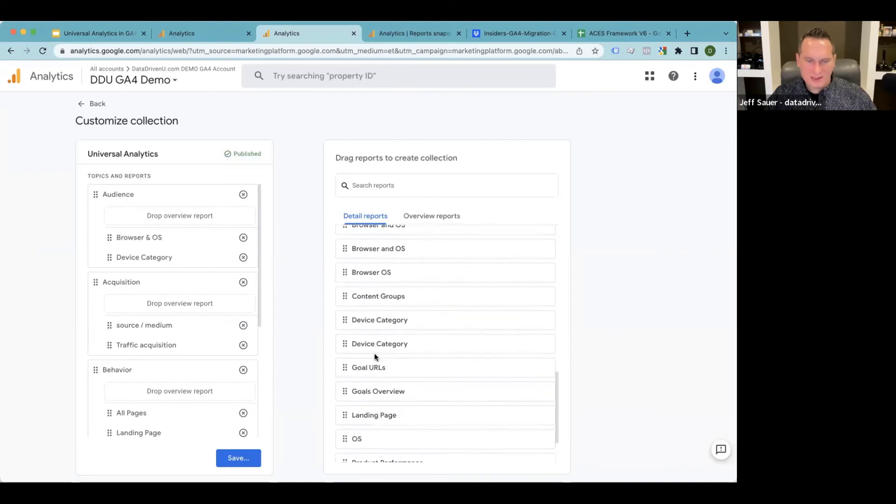
scroll(down, 3)
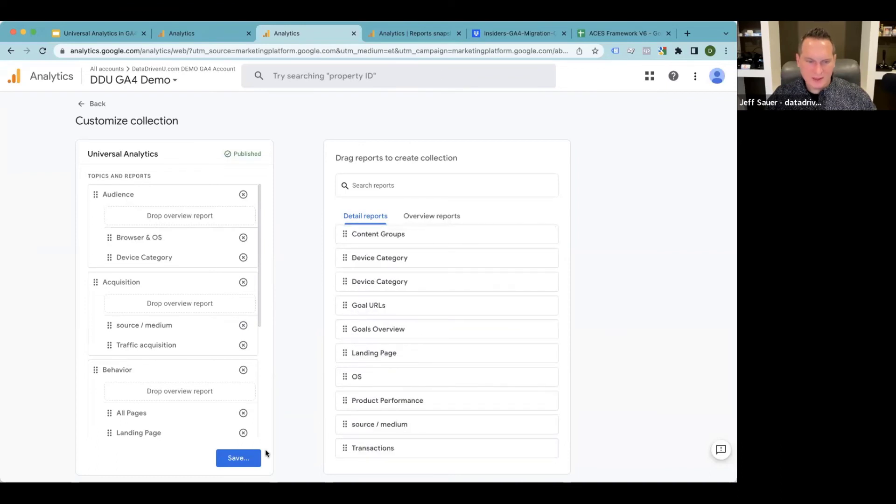
Save the changes to the current Universal Analytics collection.
click(238, 457)
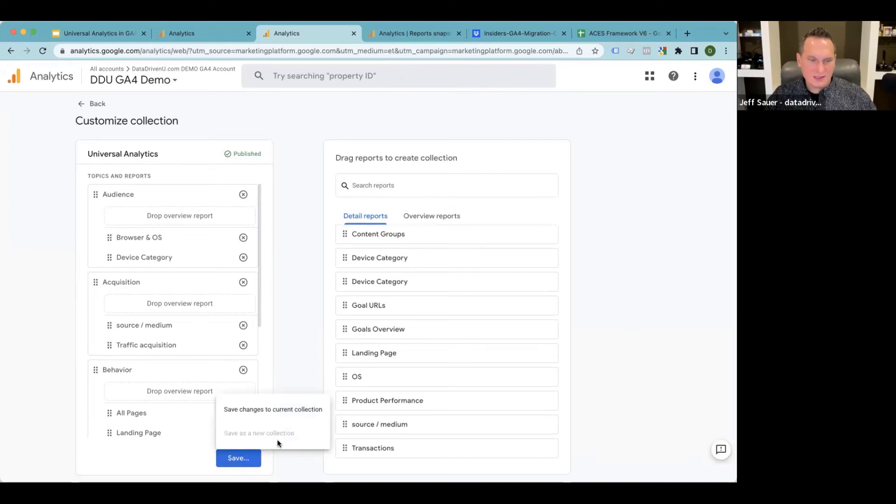
click(272, 409)
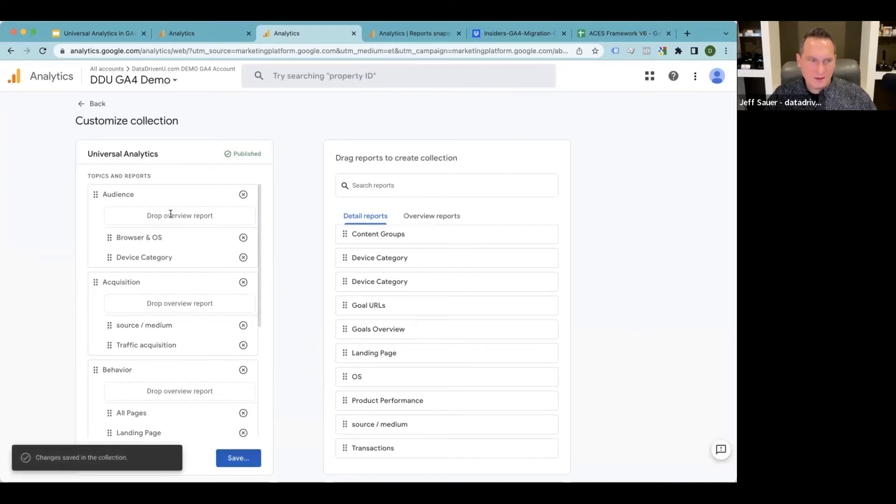
click(446, 185)
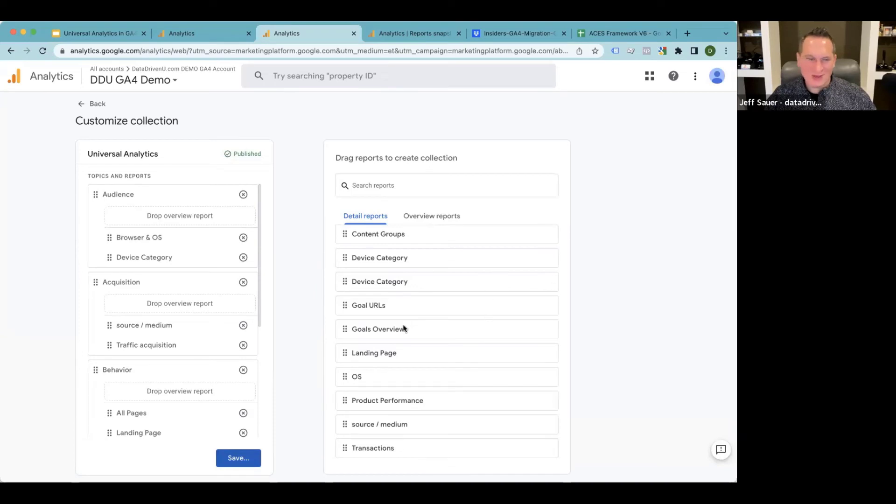
mouse_move(288, 239)
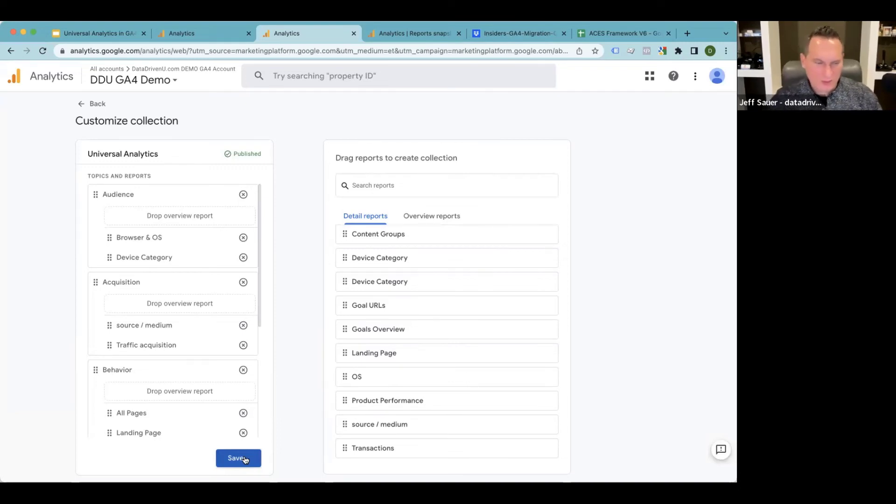
click(238, 458)
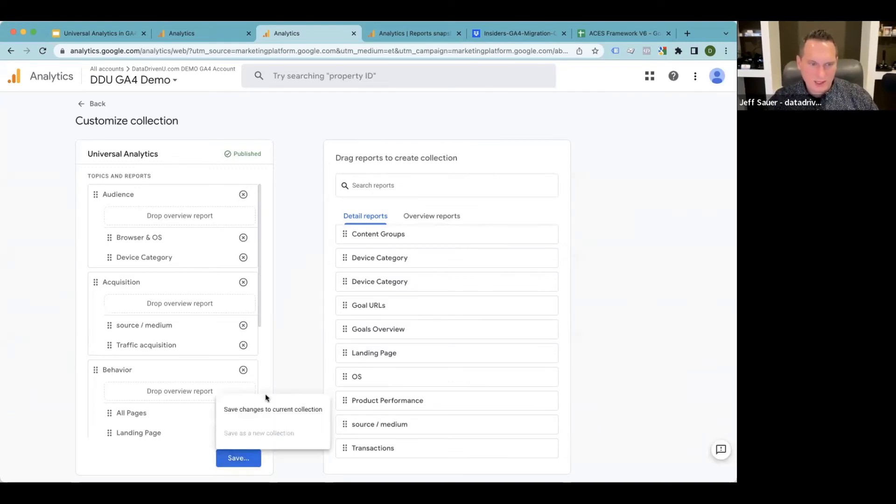
click(273, 409)
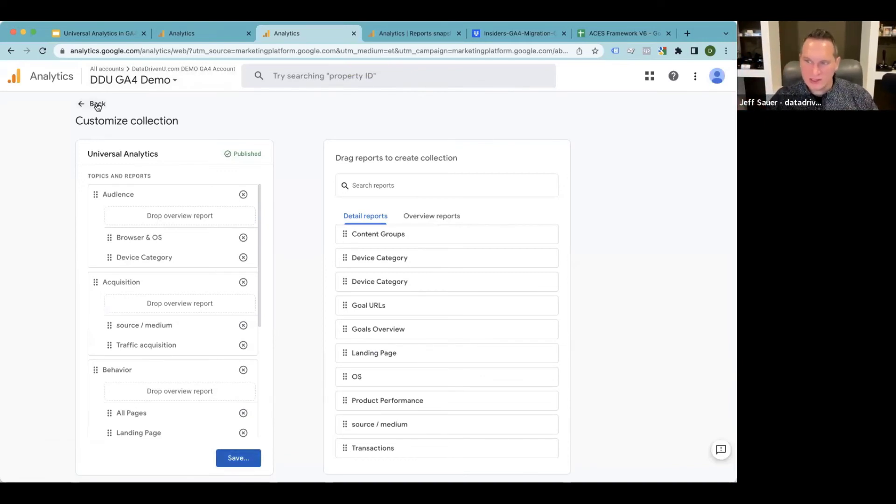
mouse_move(136, 97)
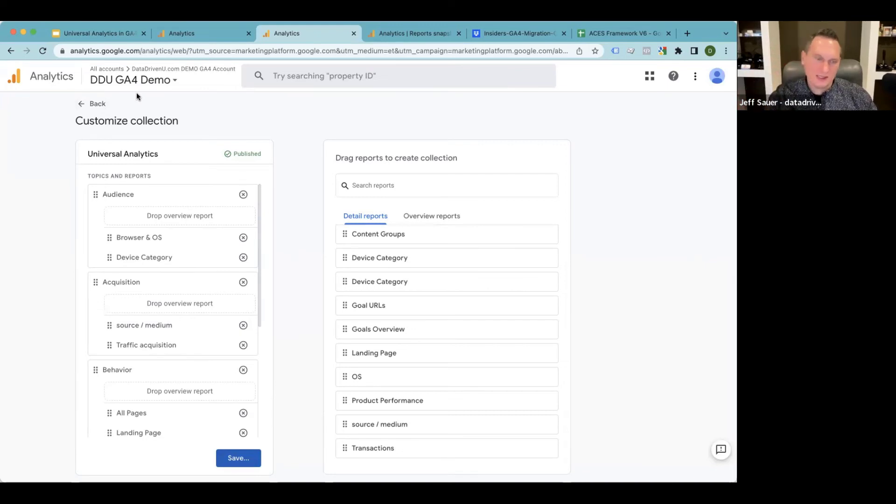
mouse_move(149, 135)
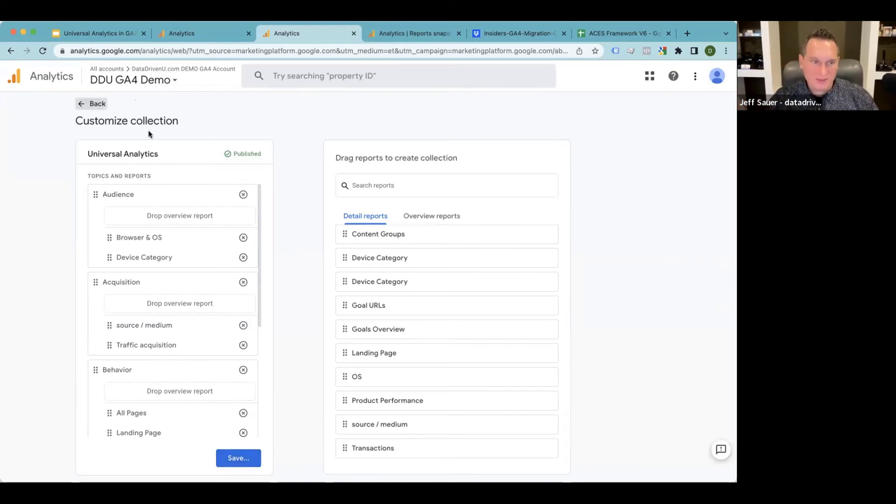
Return to the Library and open Device Category from the Audience topic.
click(90, 103)
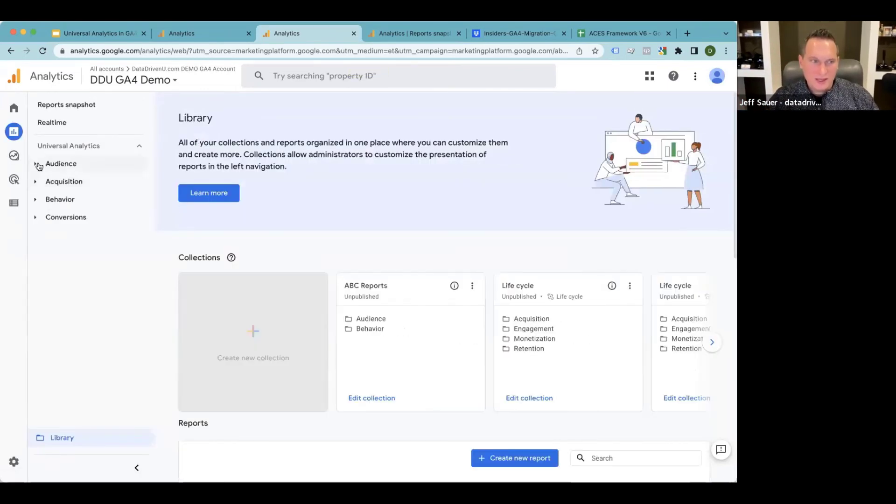
click(61, 164)
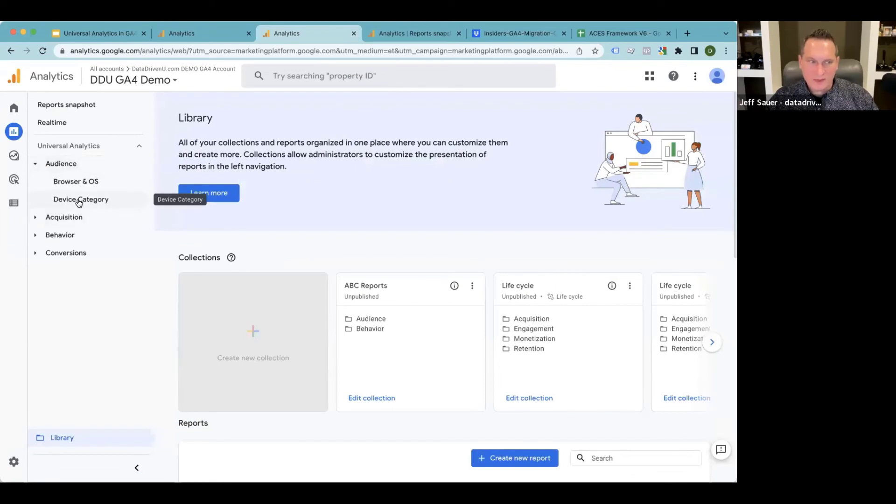
click(81, 199)
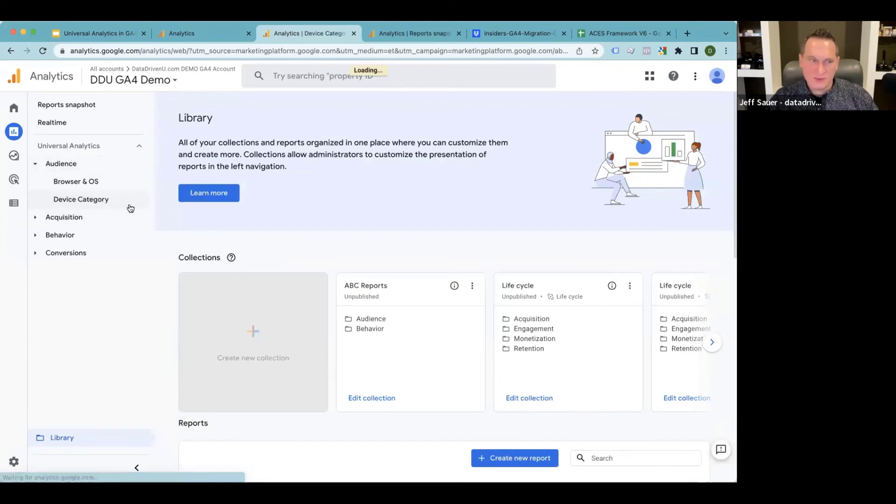
click(81, 199)
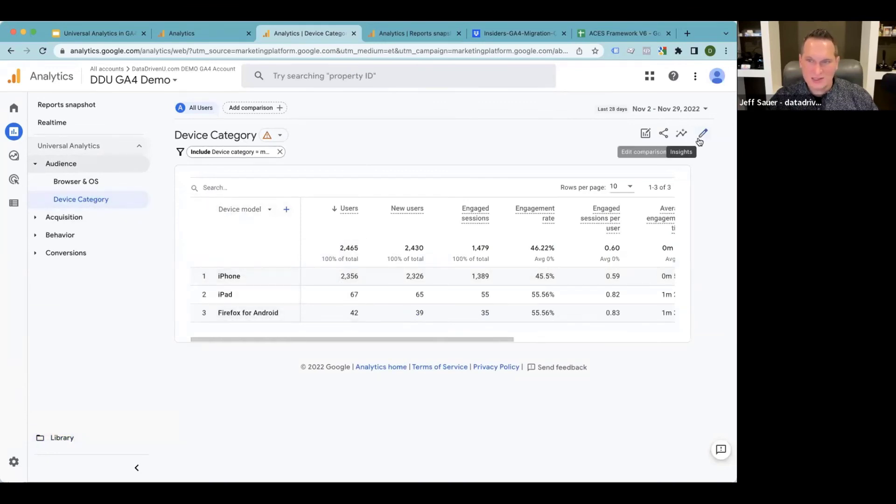
Customize the Device Category report and save it as a new report named 'Device Model'.
click(702, 133)
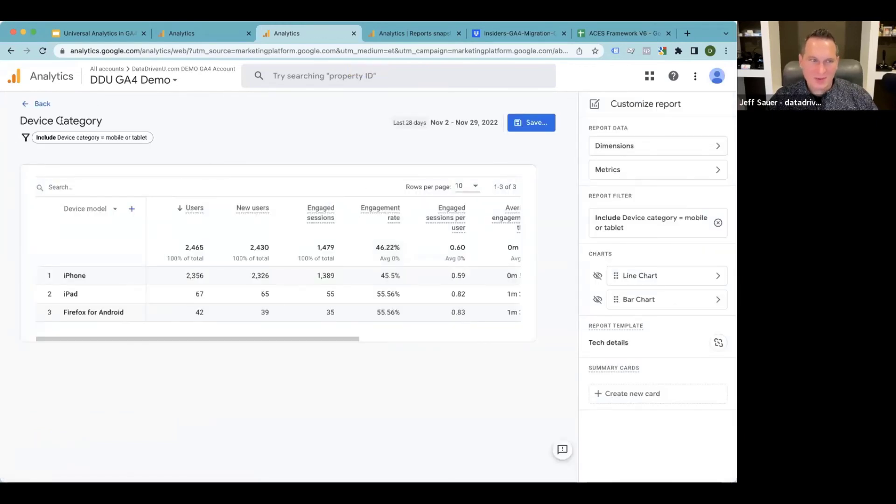
double_click(79, 121)
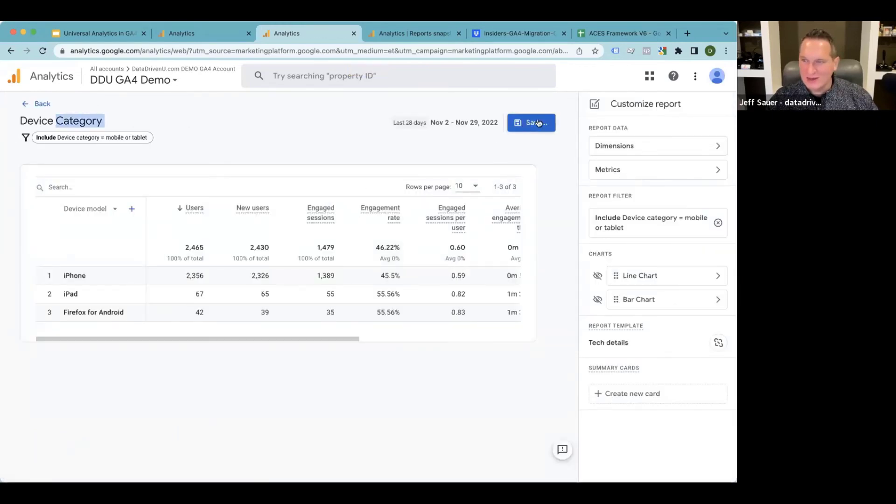
mouse_move(530, 123)
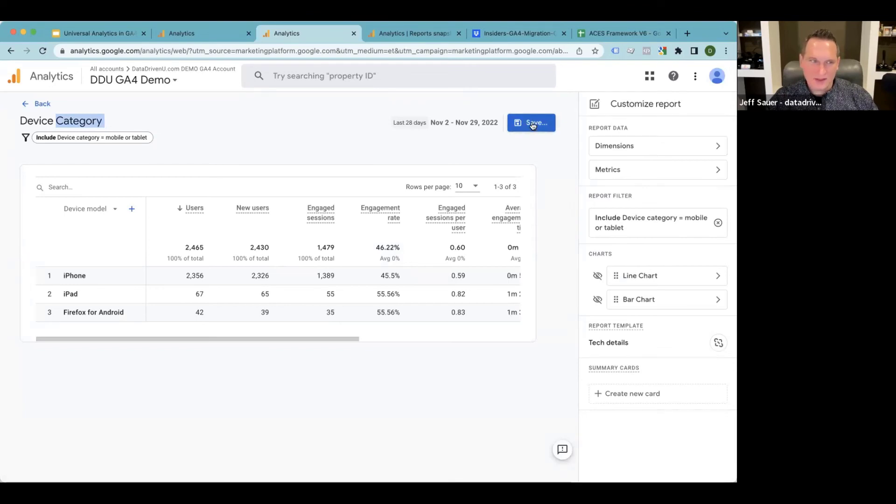
click(530, 123)
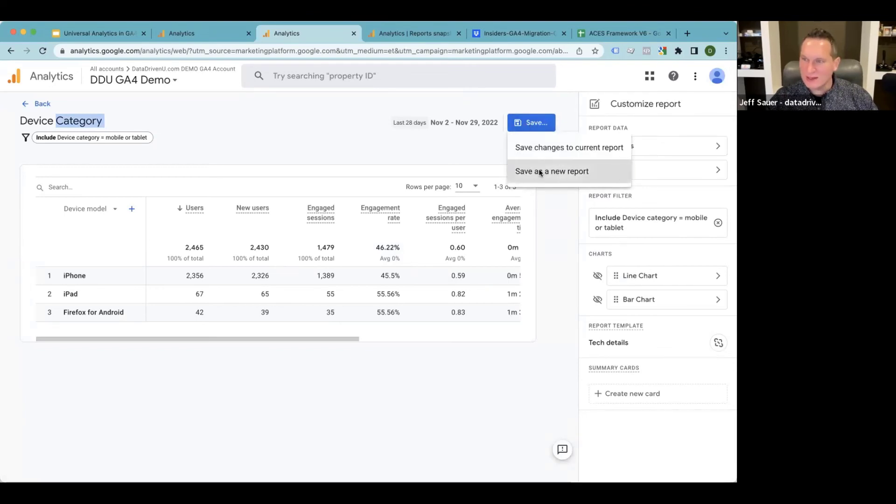
click(551, 171)
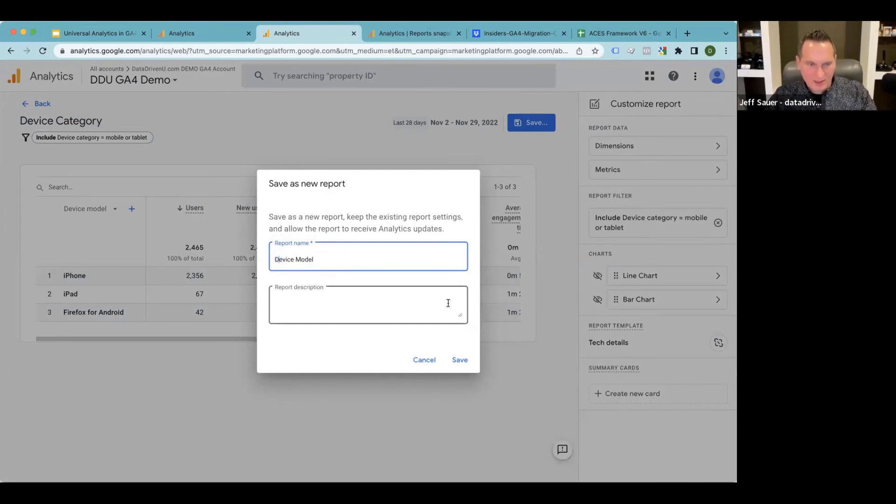
click(459, 360)
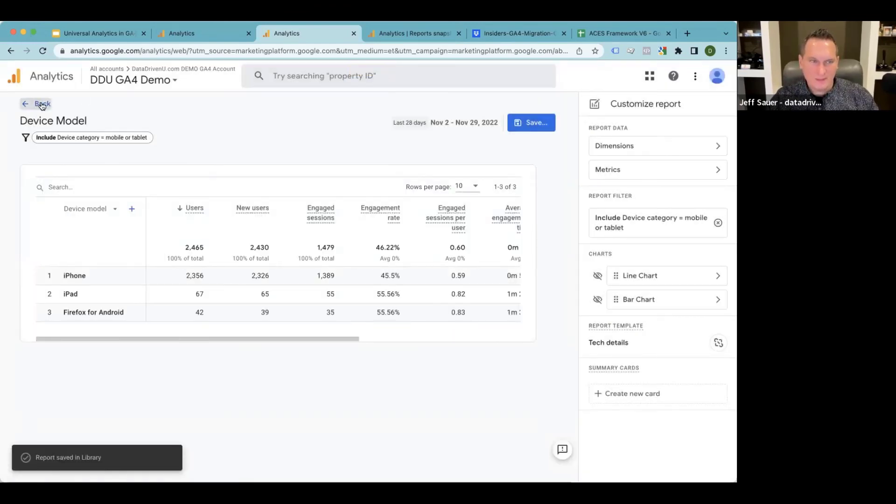
Leave customization and page the Library carousel back to the Universal Analytics collection.
click(43, 103)
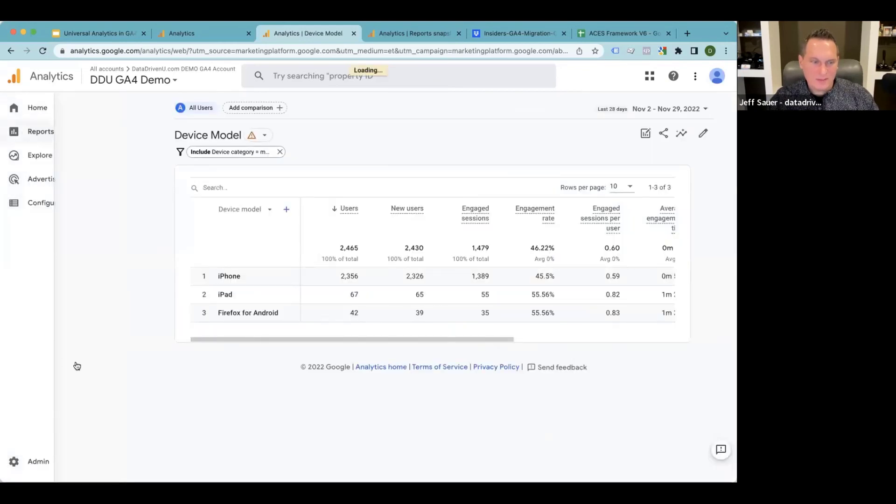
click(40, 131)
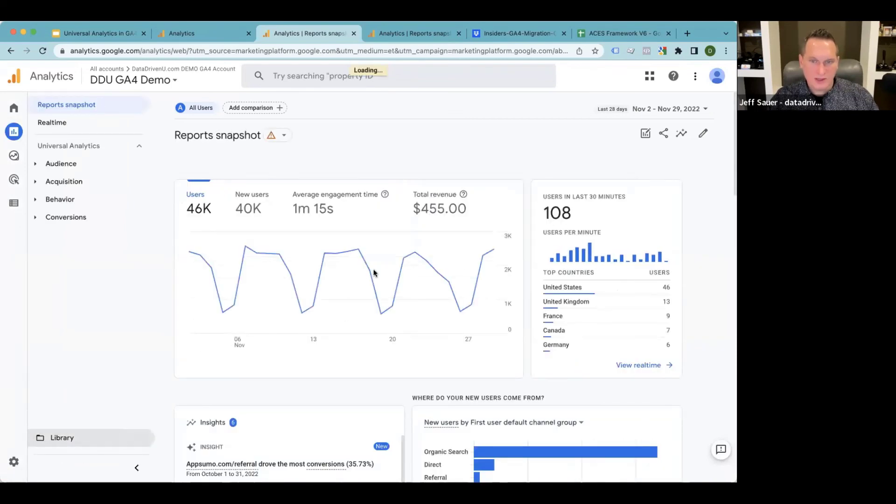
click(61, 438)
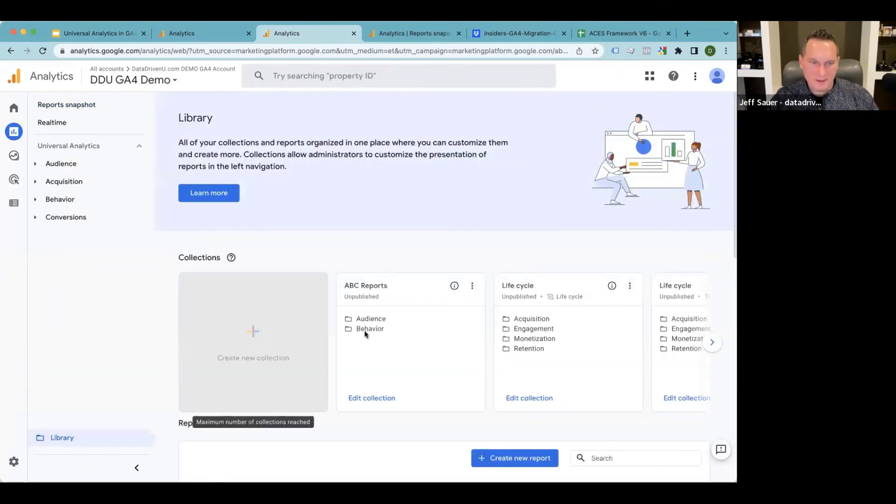
click(713, 342)
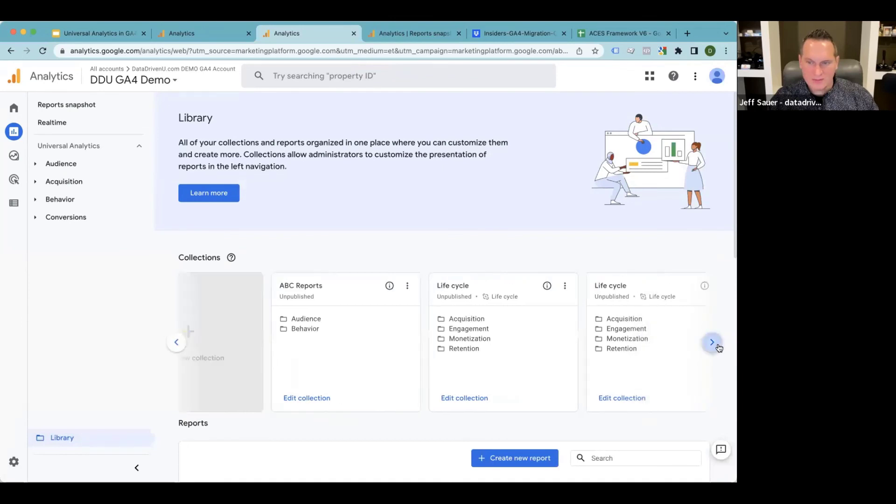
click(711, 342)
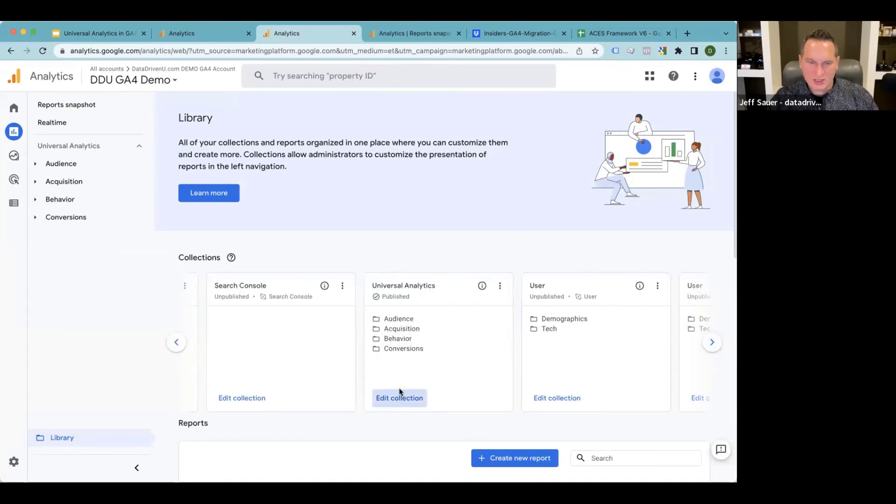
Edit the collection to place Device Model under Audience and save changes to the current collection.
click(399, 398)
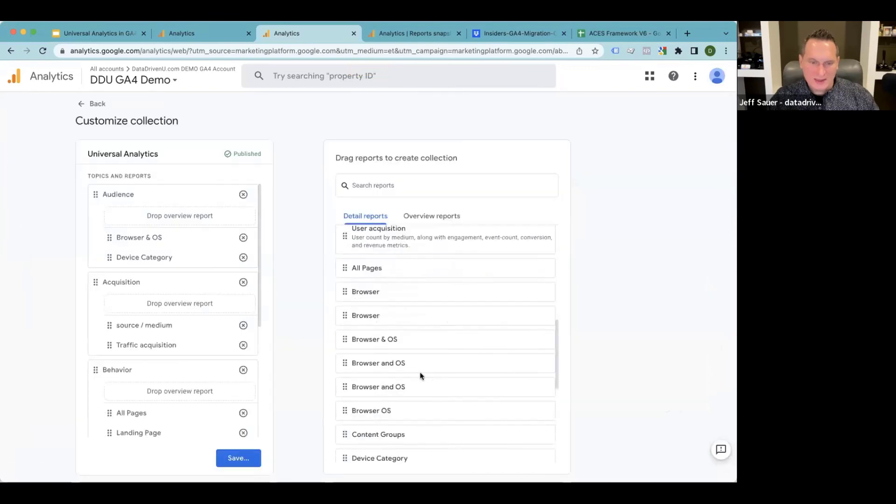
scroll(down, 3)
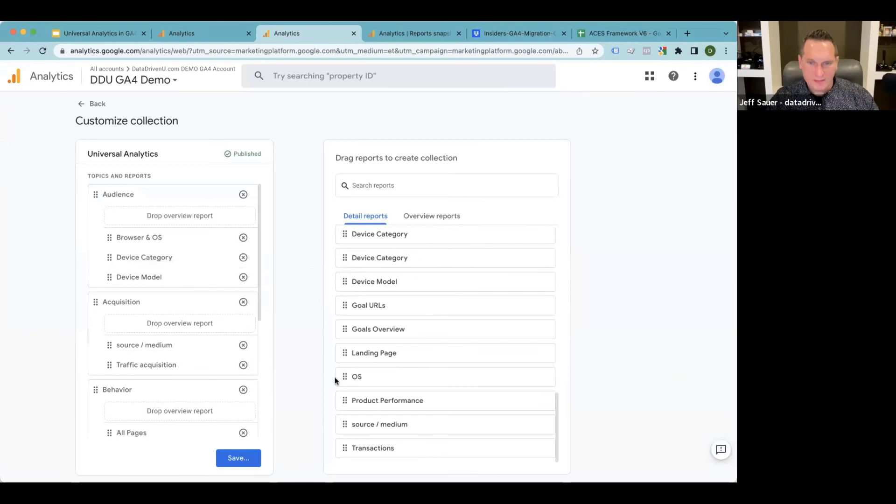
click(238, 458)
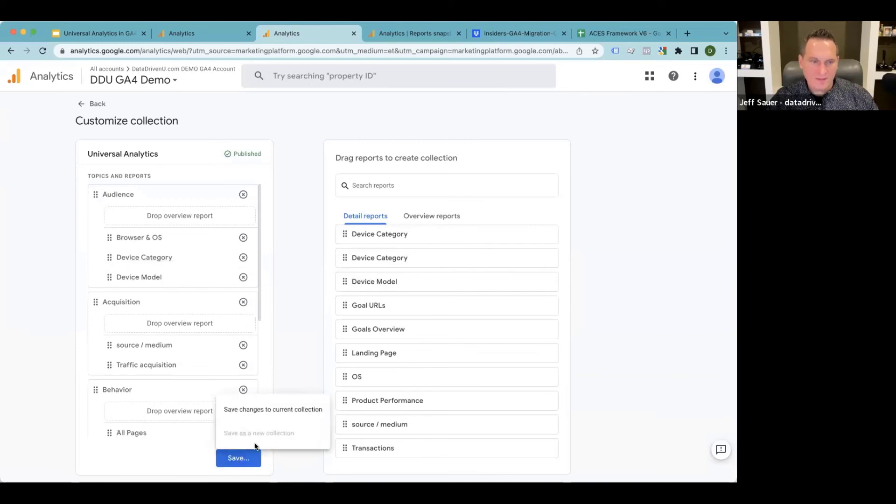
click(273, 409)
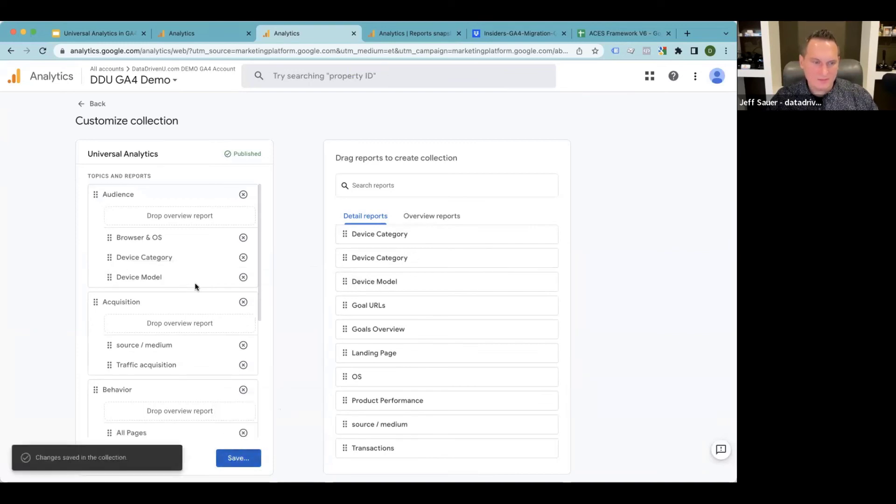
mouse_move(200, 260)
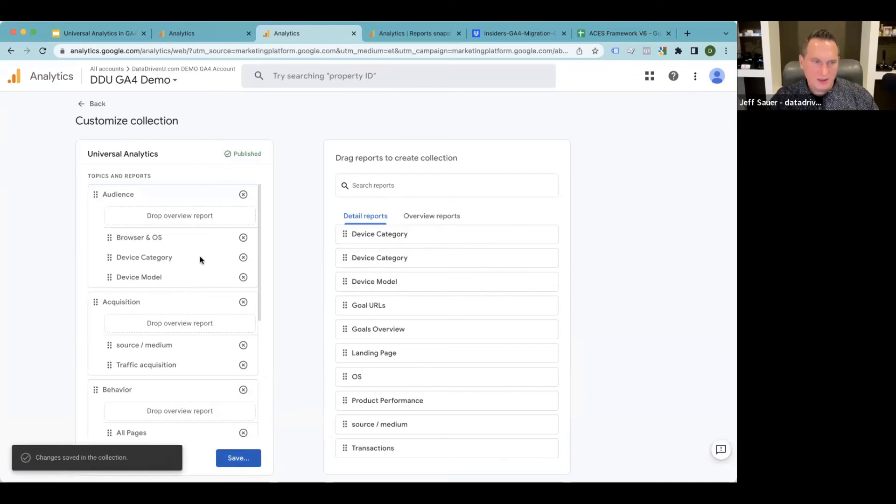
mouse_move(97, 108)
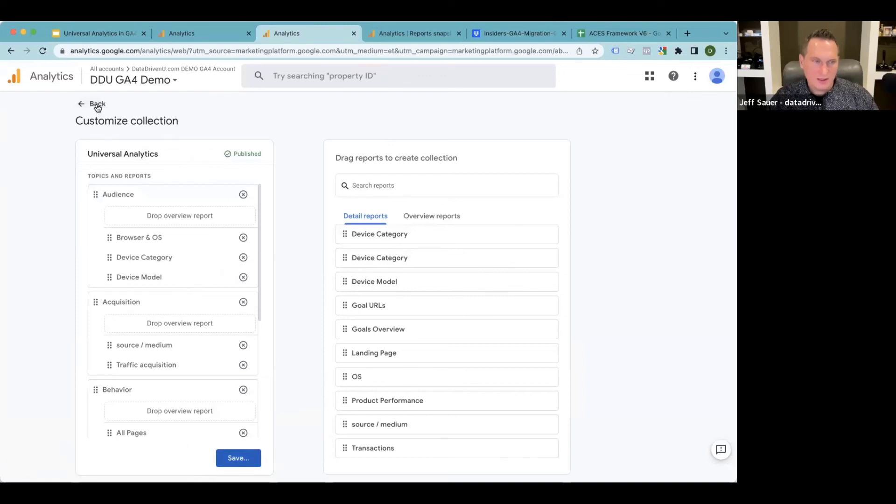
Return to the Library and open Device Category, then the filtered Device Model report, from Audience.
click(93, 103)
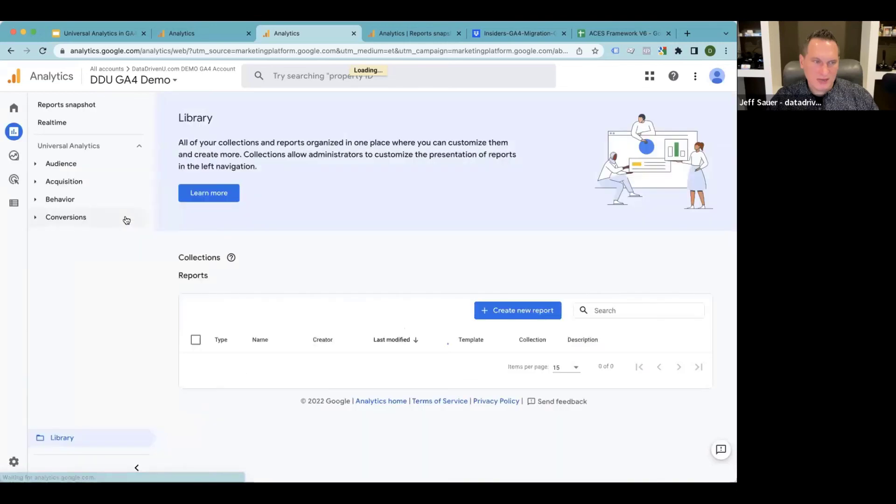
click(61, 163)
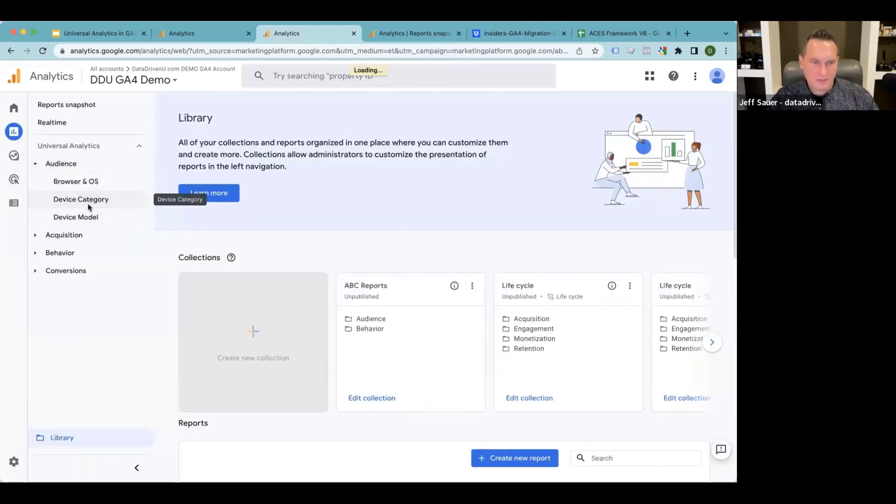
click(81, 198)
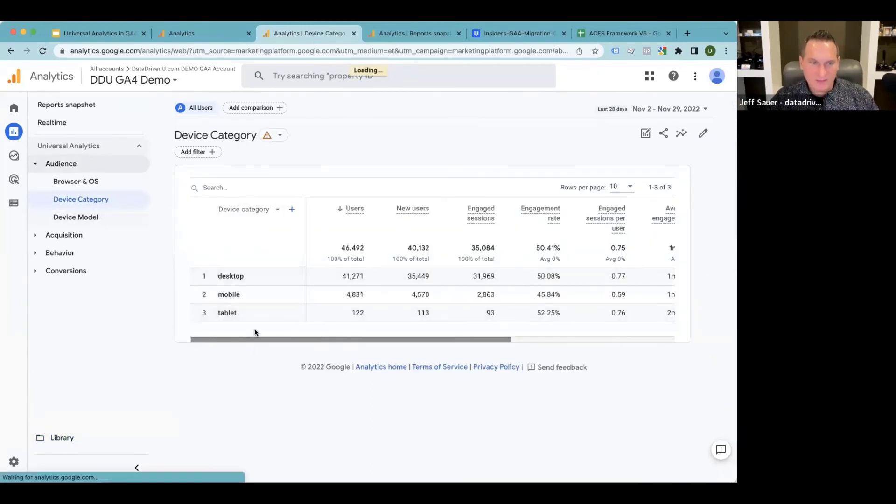
click(76, 217)
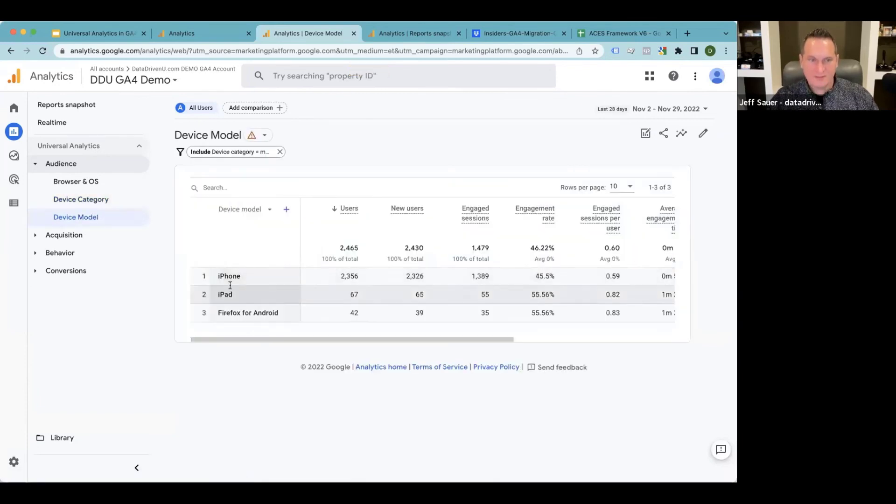
mouse_move(247, 313)
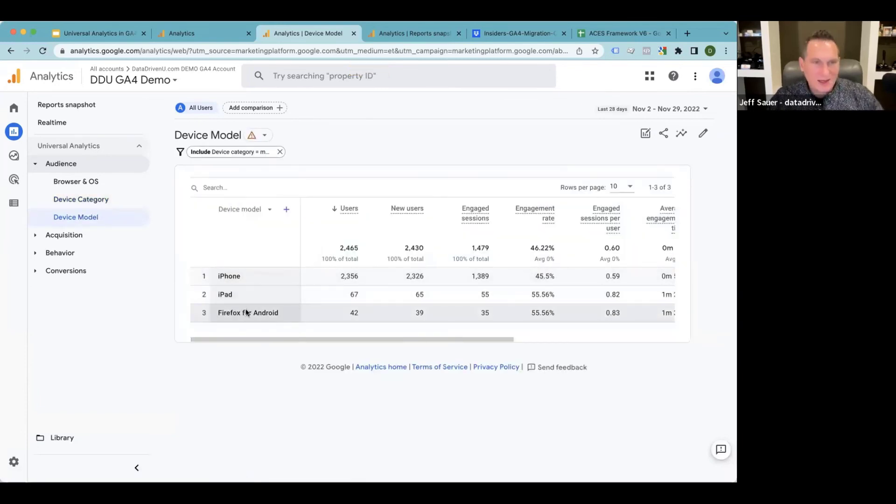
mouse_move(182, 33)
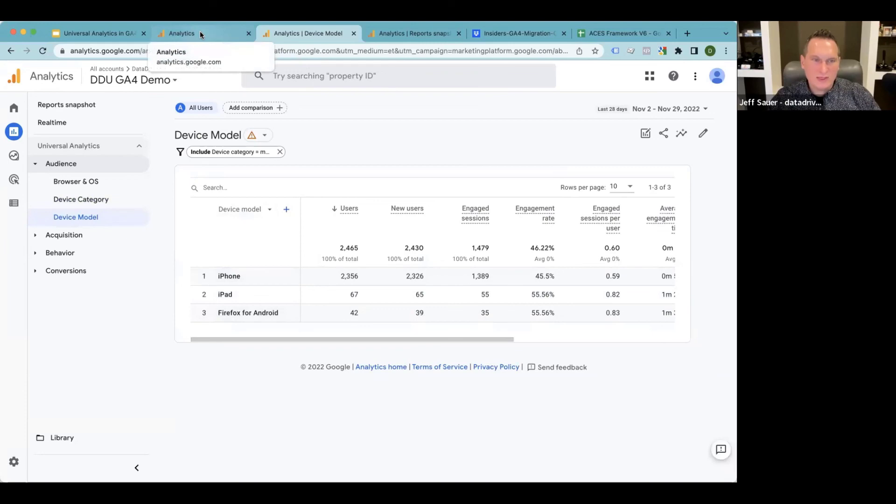
click(181, 33)
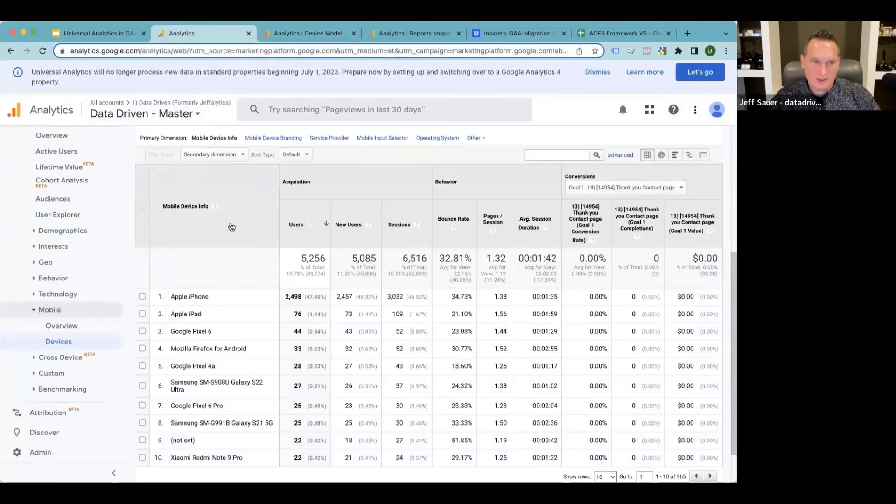
mouse_move(241, 140)
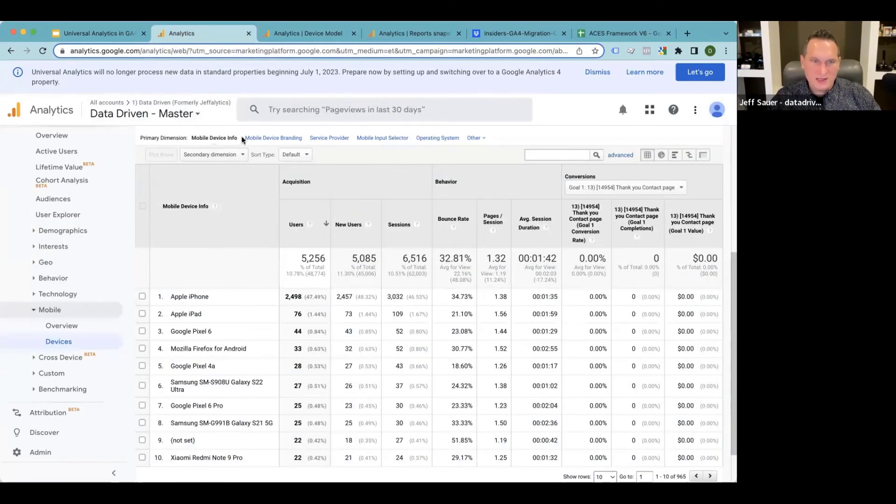
click(272, 137)
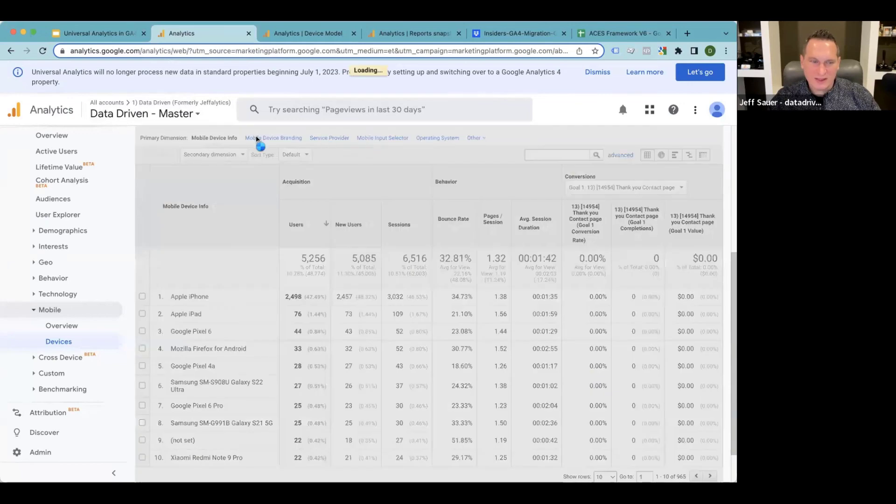
click(273, 138)
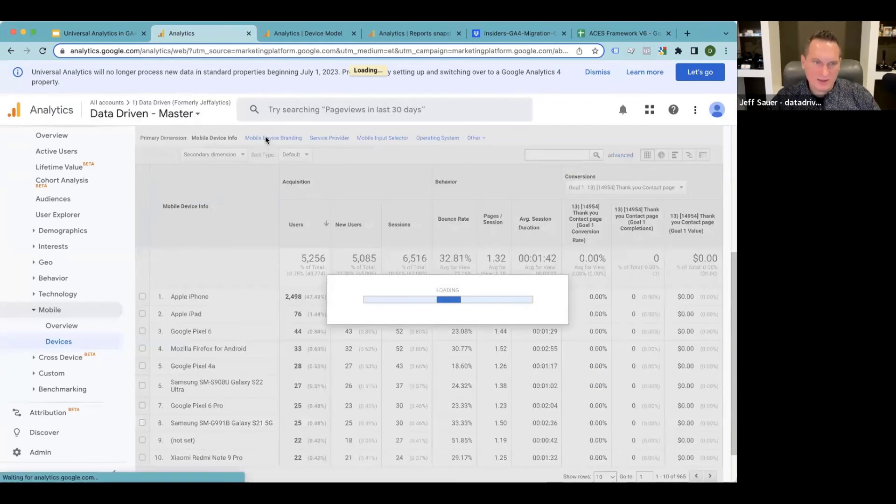
click(329, 138)
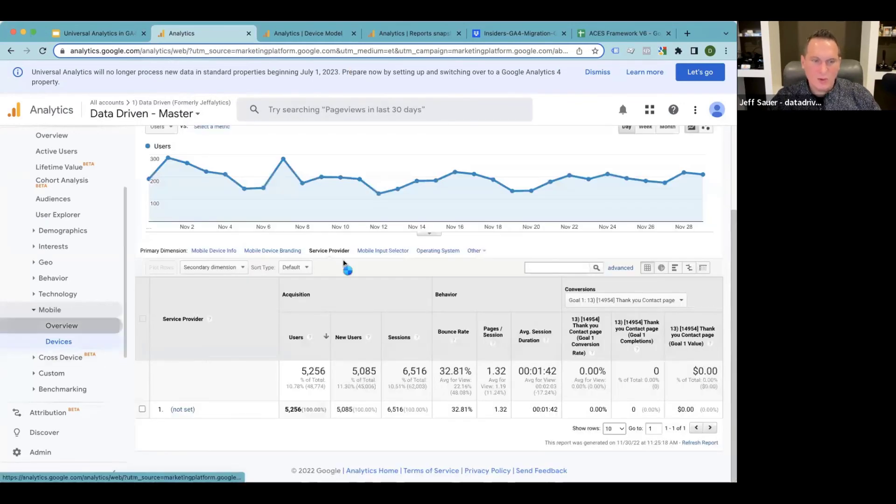
click(61, 325)
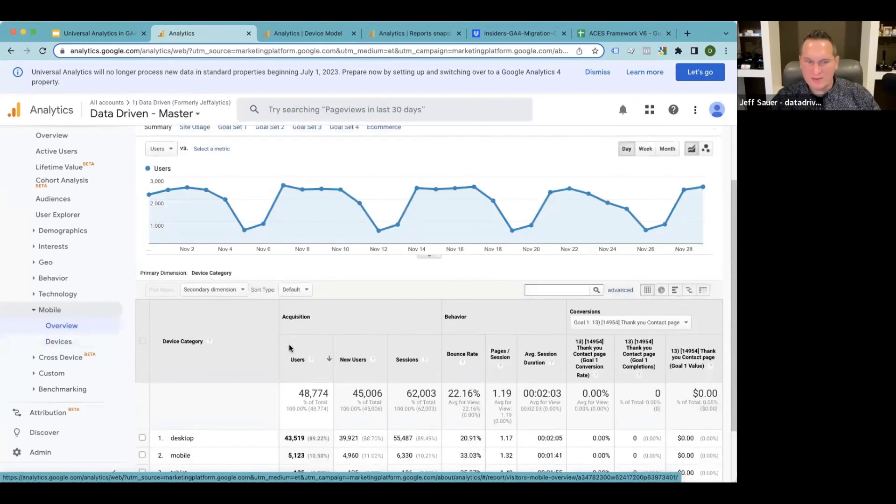
scroll(down, 3)
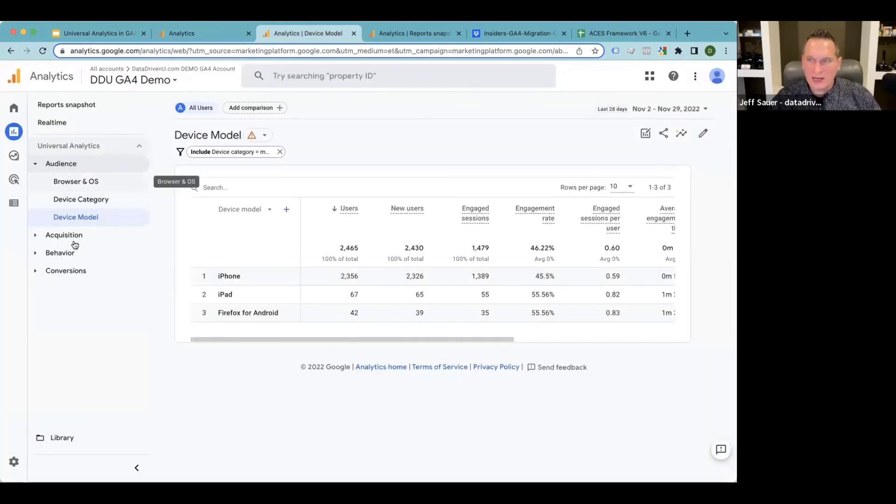
mouse_move(217, 151)
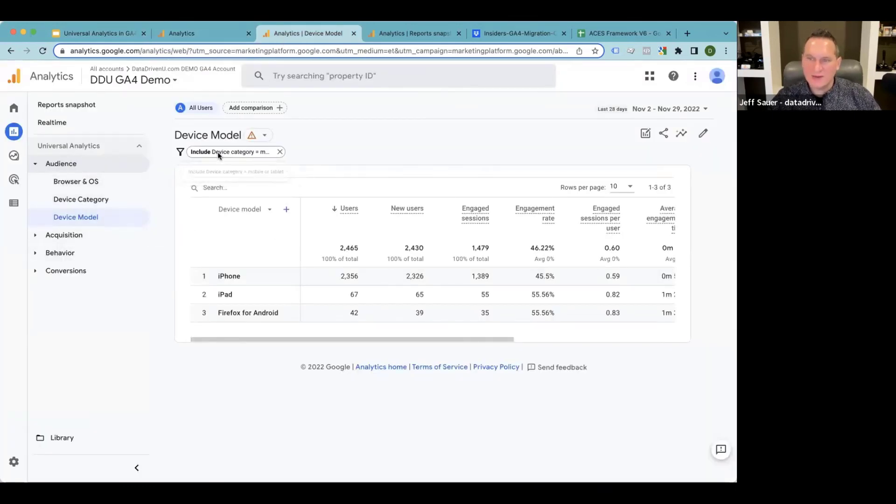
click(203, 33)
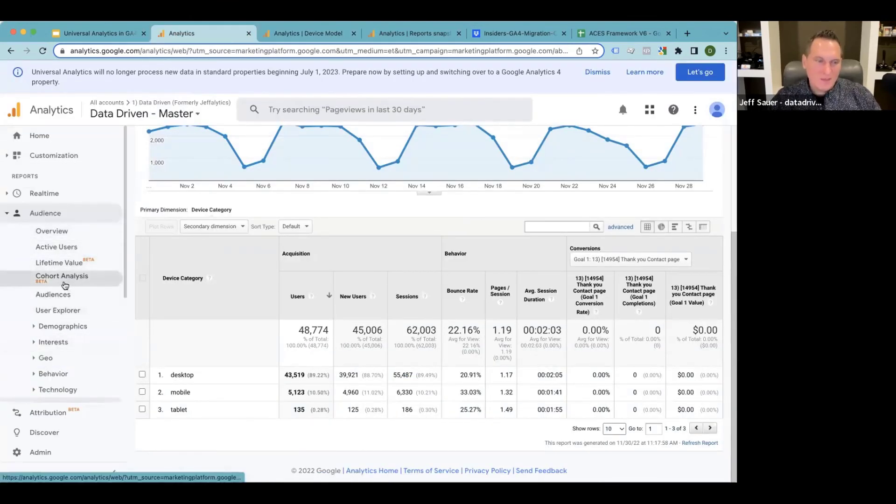
mouse_move(62, 279)
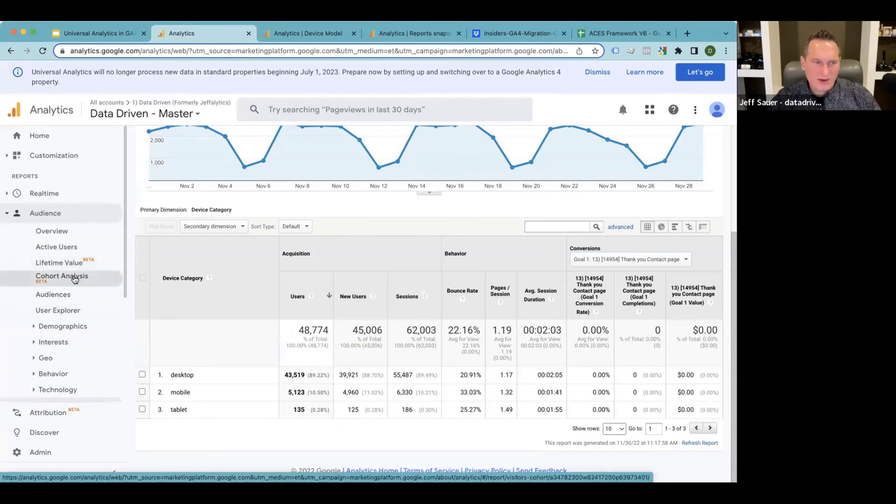
mouse_move(59, 262)
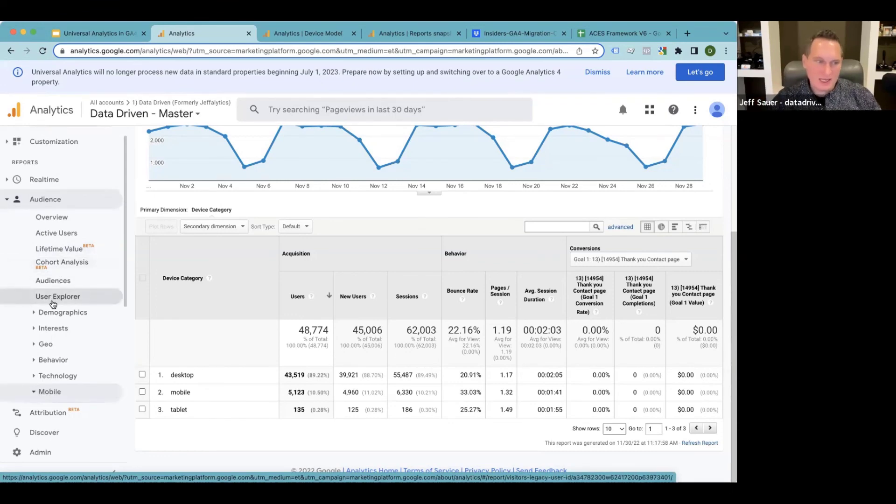
Expand Acquisition, then Conversions and its Goals reports in the Universal Analytics sidebar.
click(49, 392)
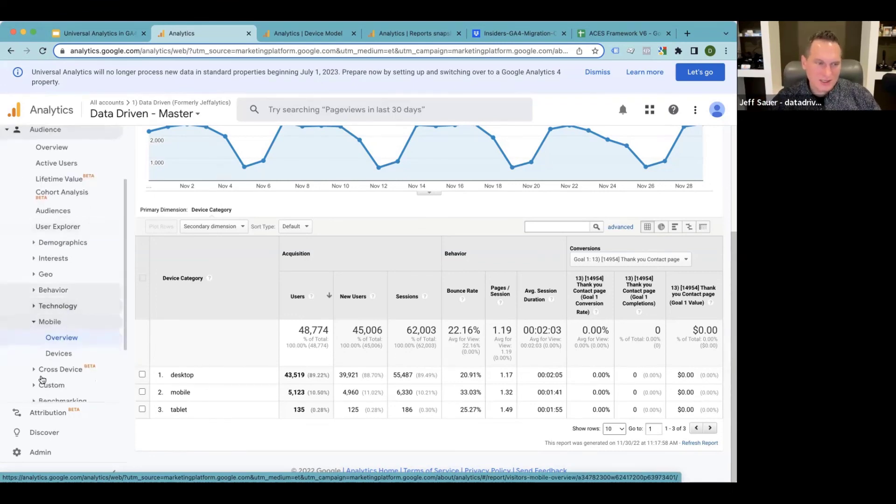
scroll(down, 3)
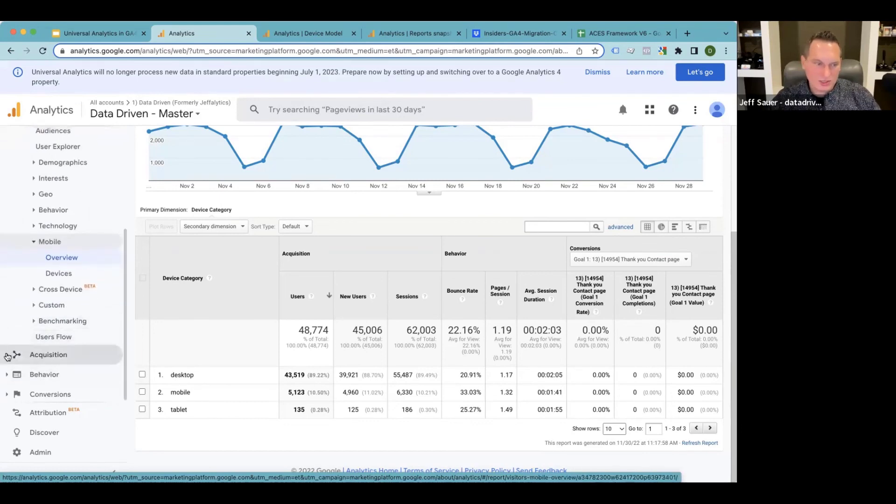
click(48, 355)
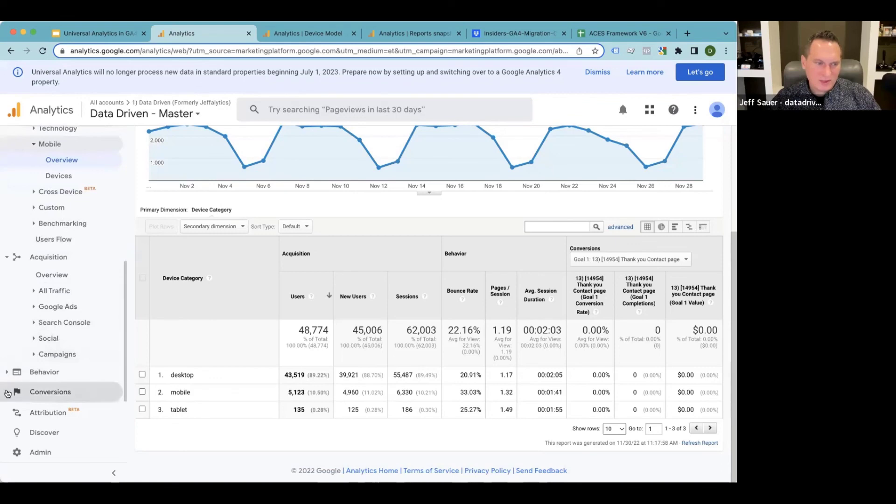
click(50, 392)
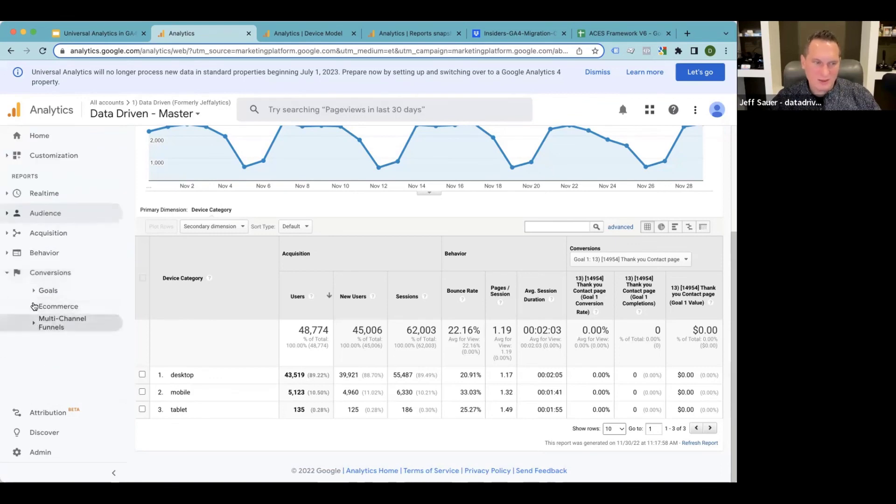
click(48, 291)
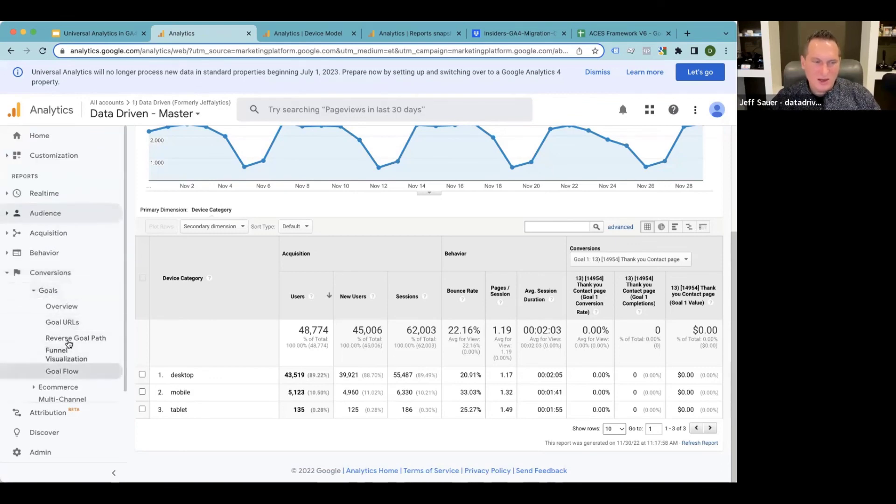
mouse_move(75, 338)
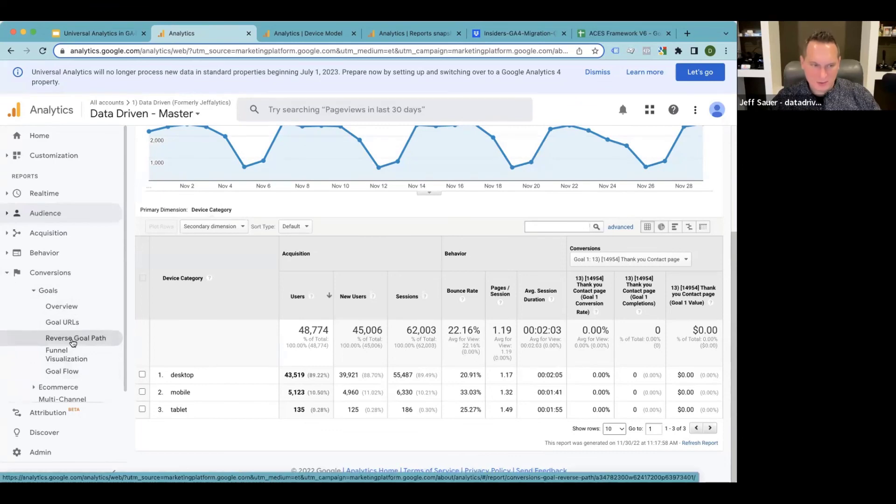